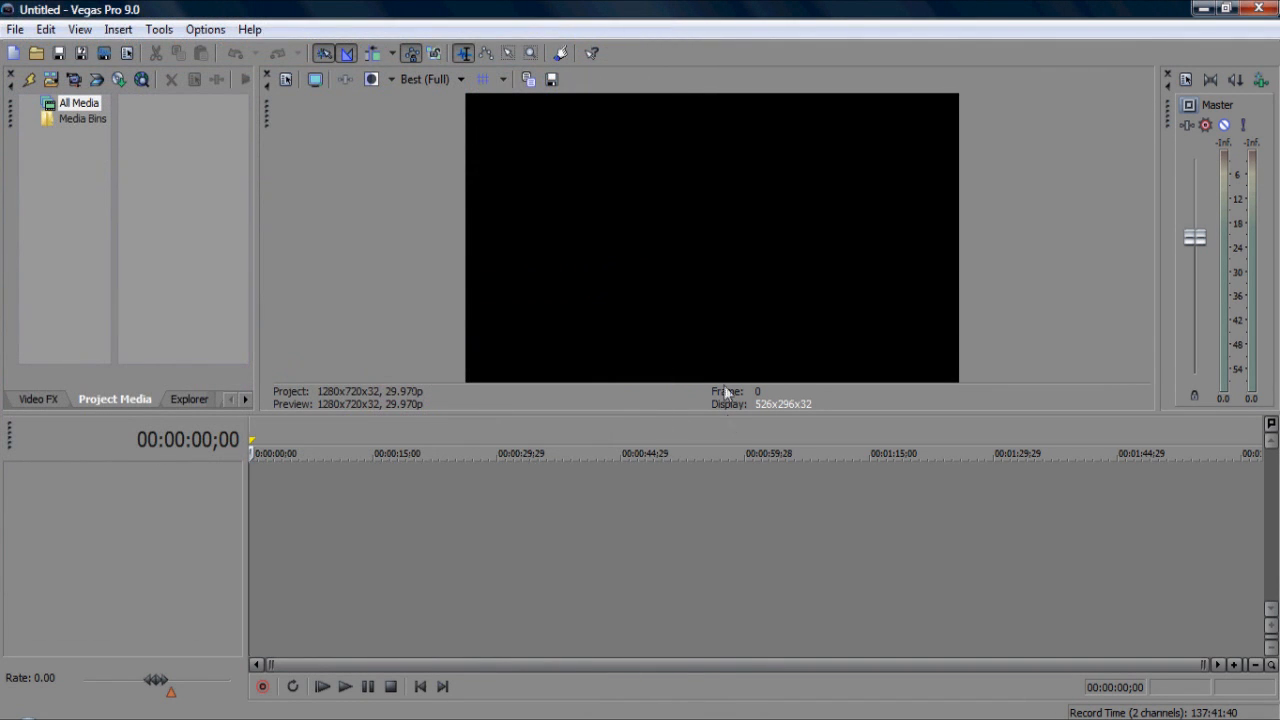
mouse_move(593, 218)
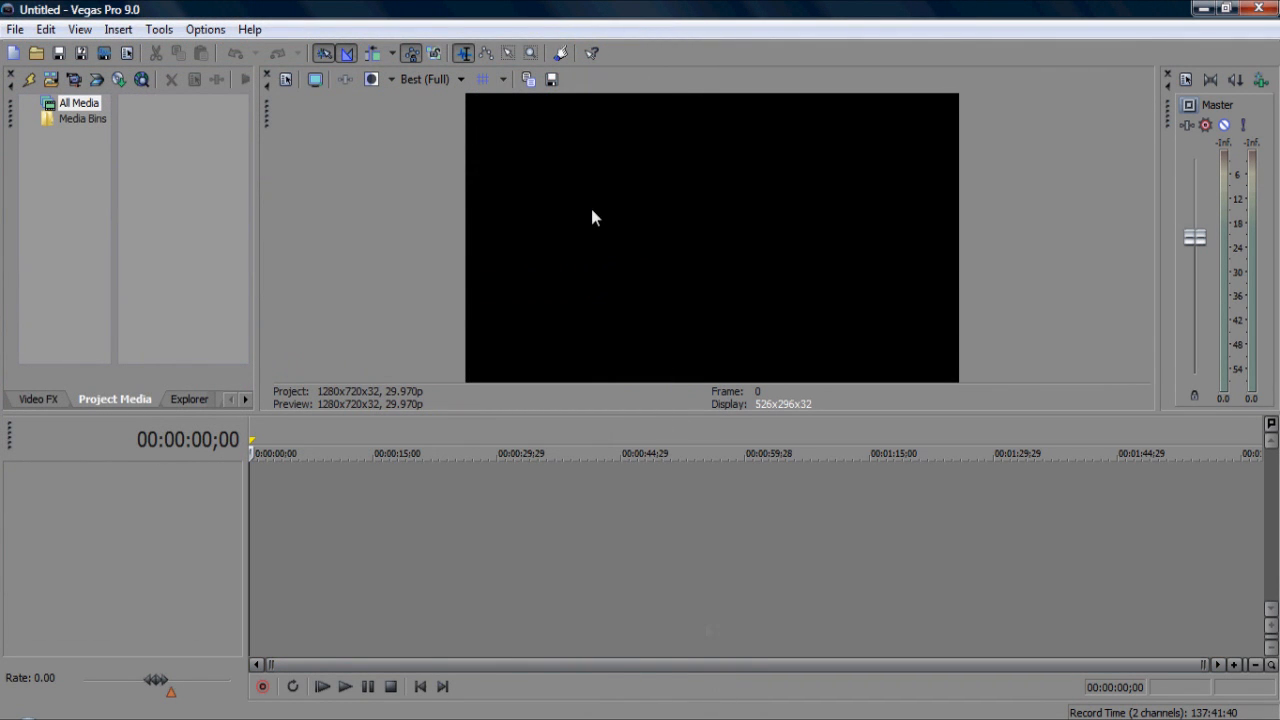
mouse_move(1072, 42)
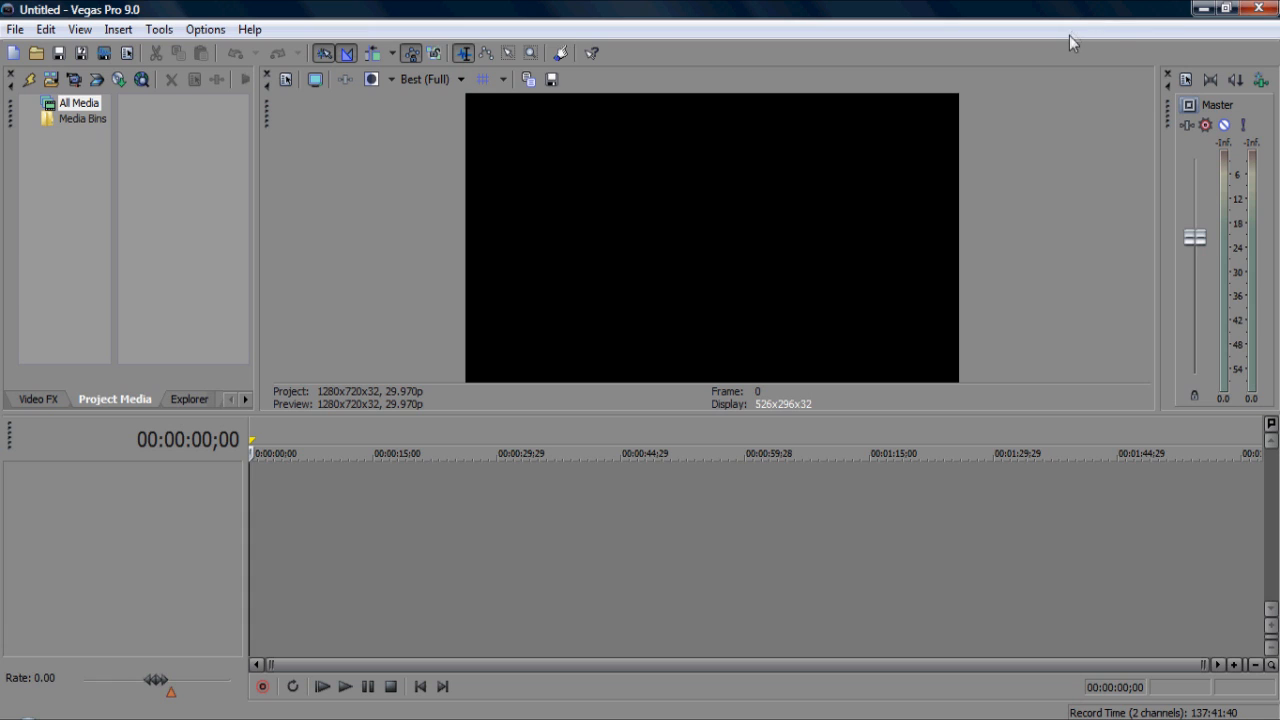
mouse_move(1179, 52)
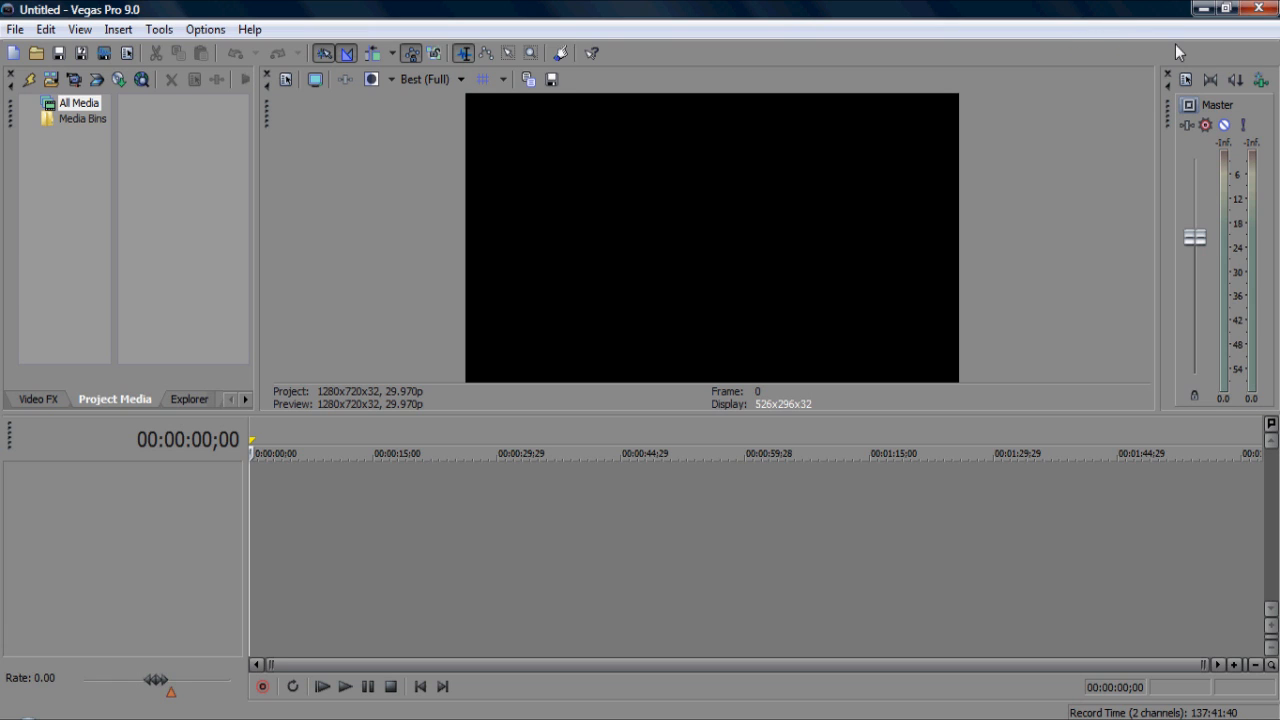
mouse_move(1103, 236)
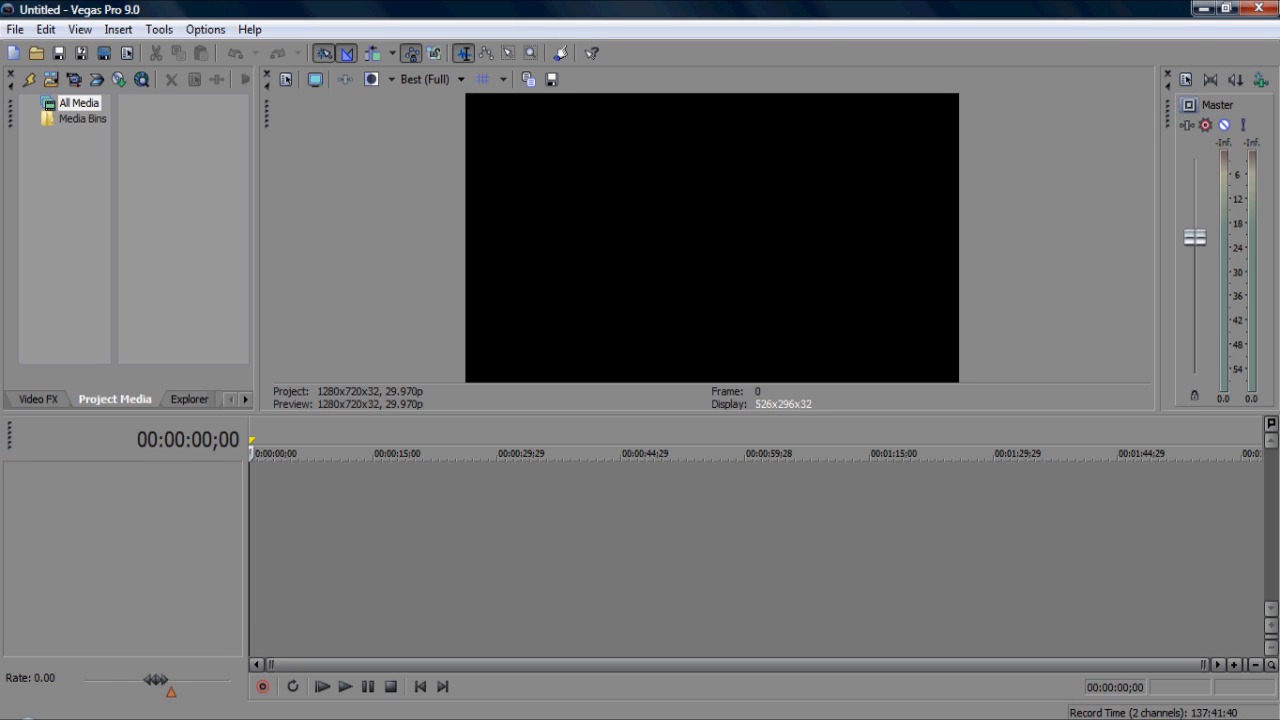
mouse_move(670, 586)
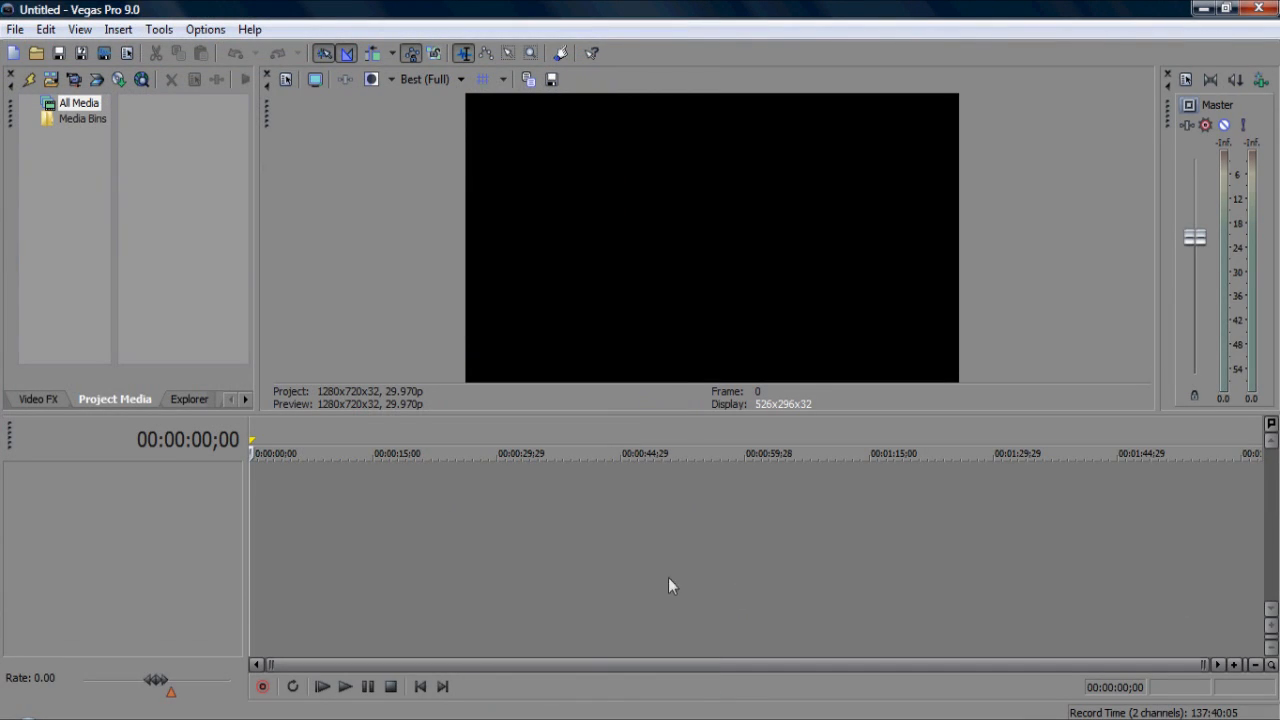
mouse_move(117, 25)
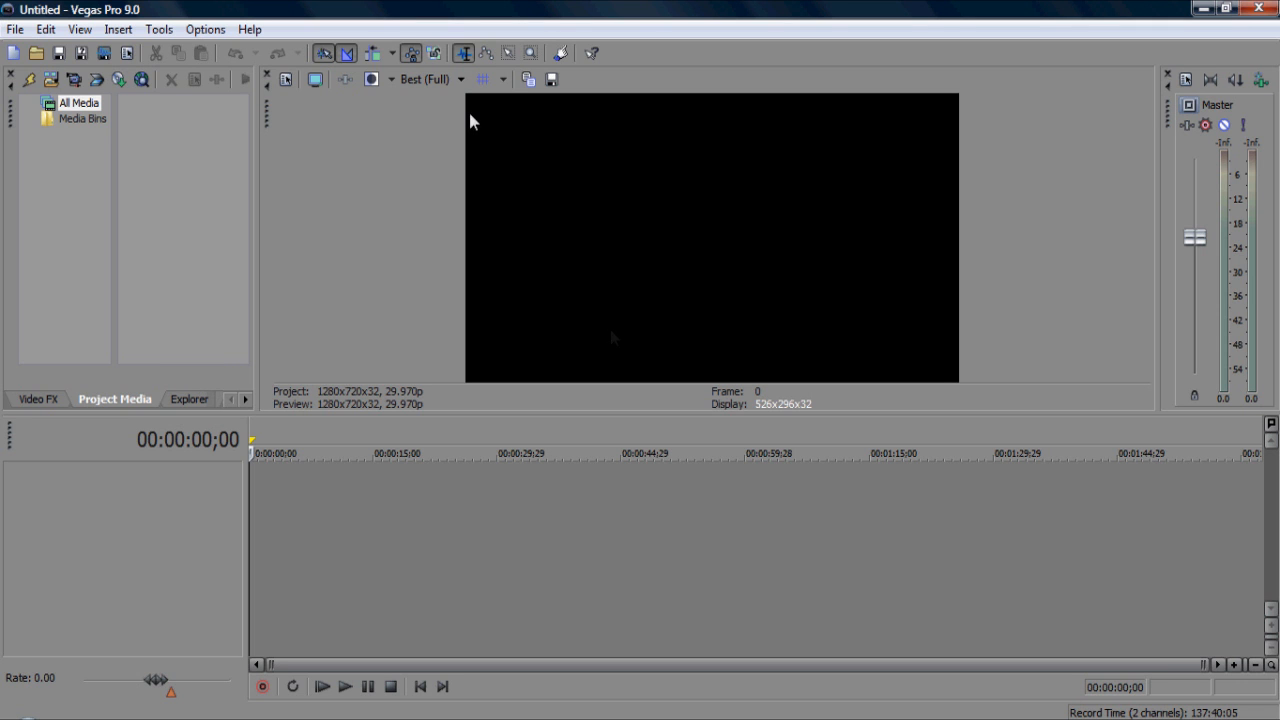
Step: Import mw9.avi onto the timeline and dismiss the Plug-In Chooser without adding effects
left_click(15, 29)
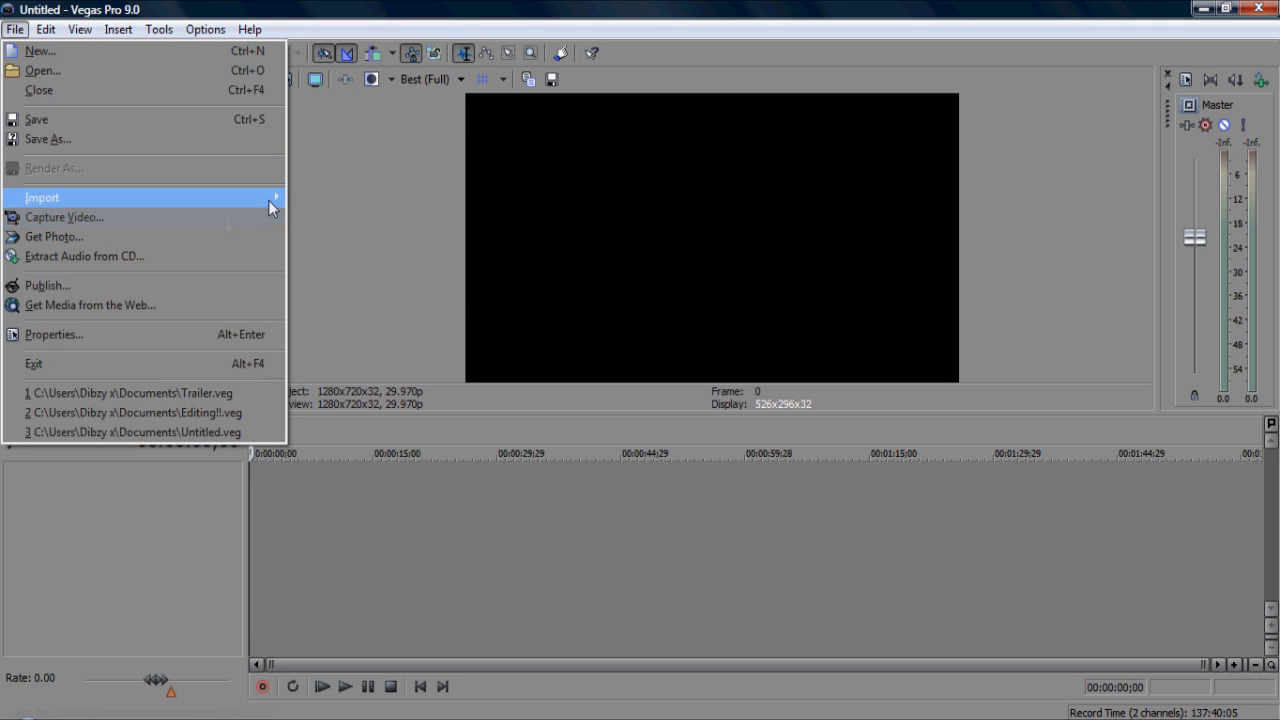
left_click(42, 197)
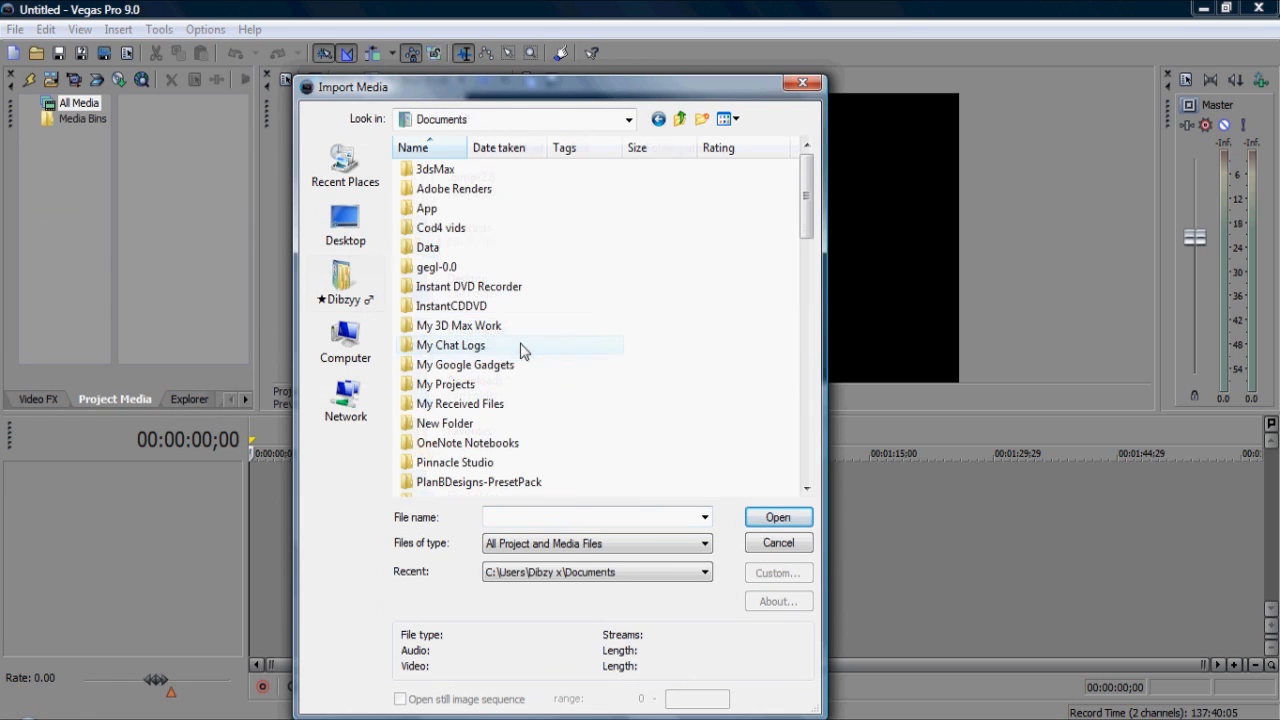
double_click(443, 227)
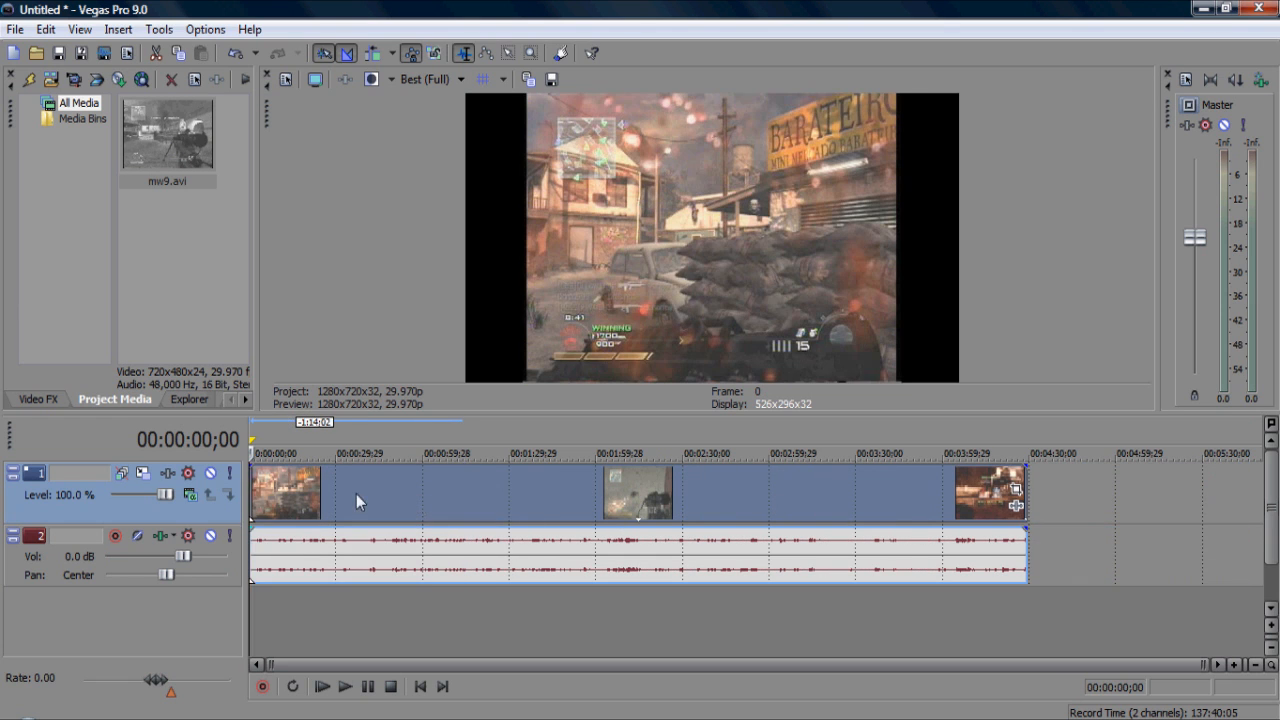
mouse_move(945, 460)
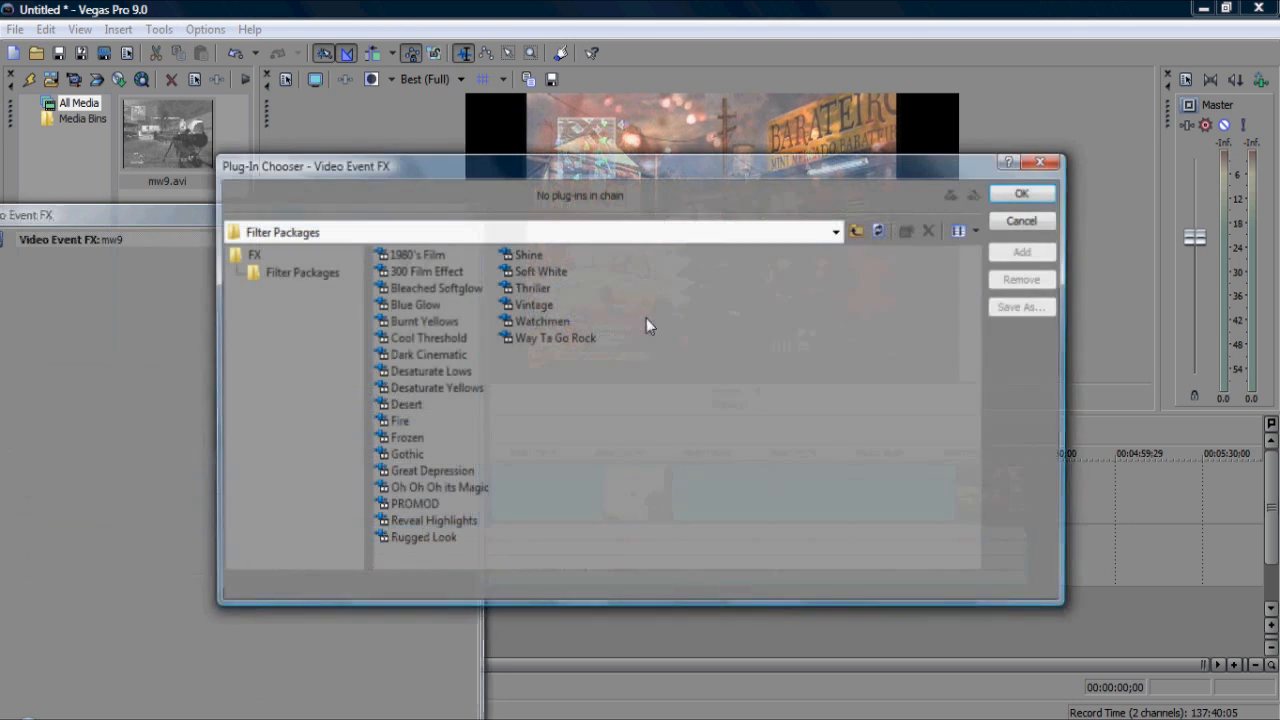
left_click(1021, 220)
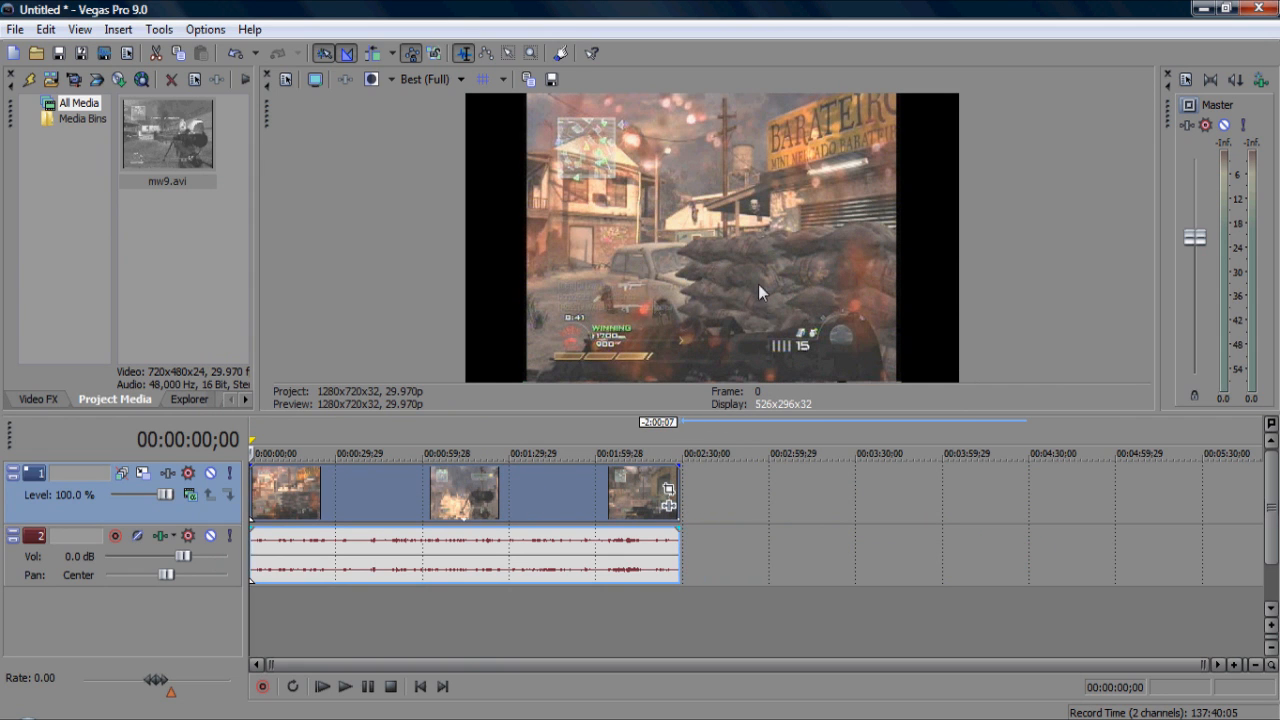
mouse_move(668, 321)
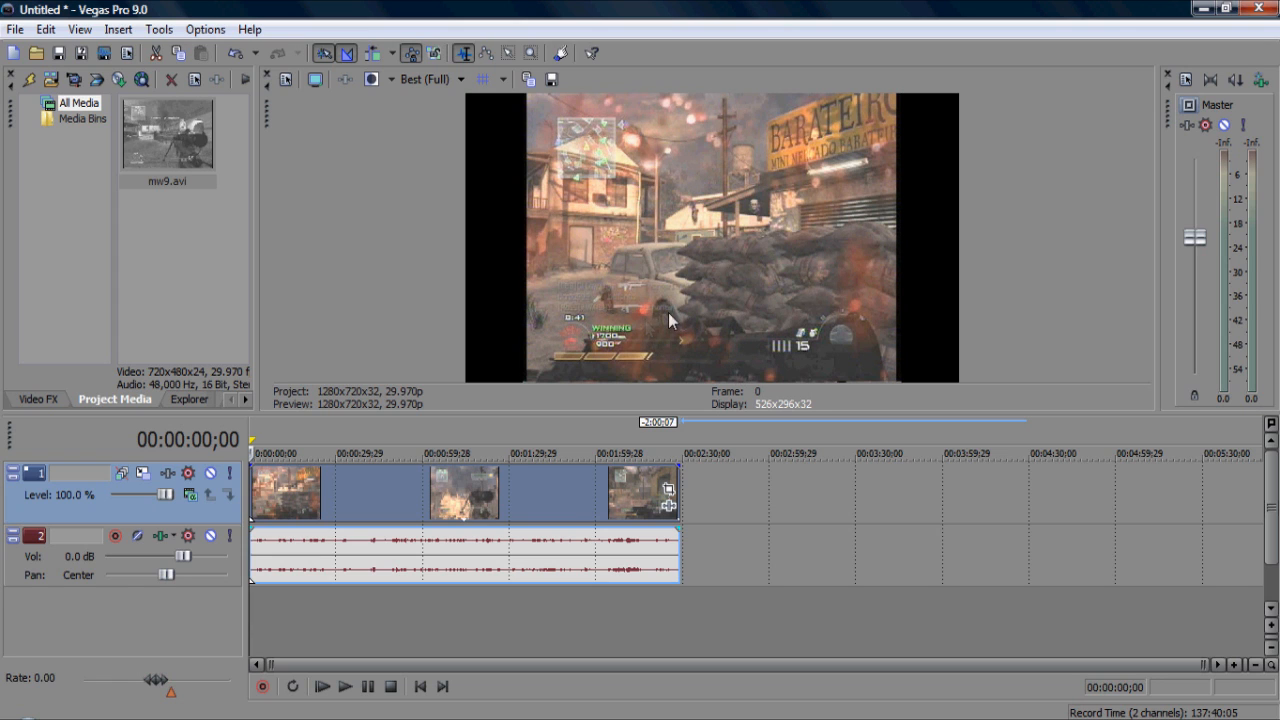
mouse_move(627, 360)
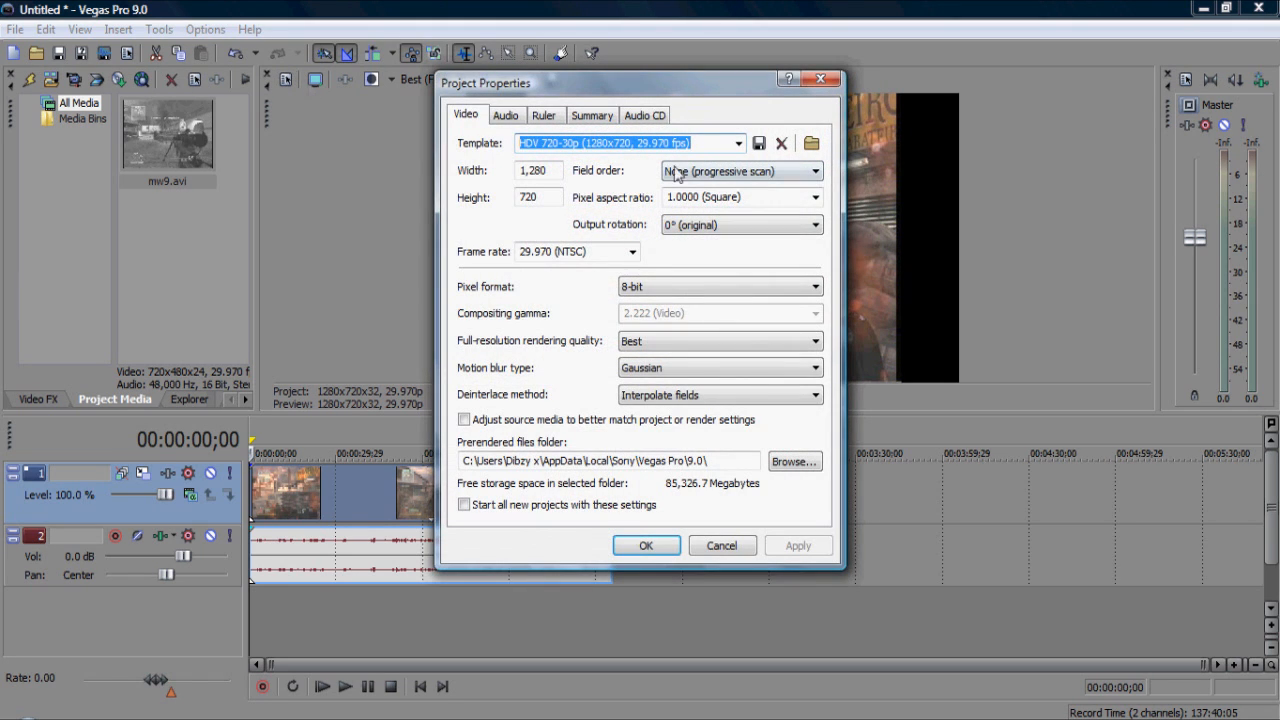
Step: Apply the HDV 720-30p template (1280x720, 29.970 fps) in Project Video Properties
left_click(645, 545)
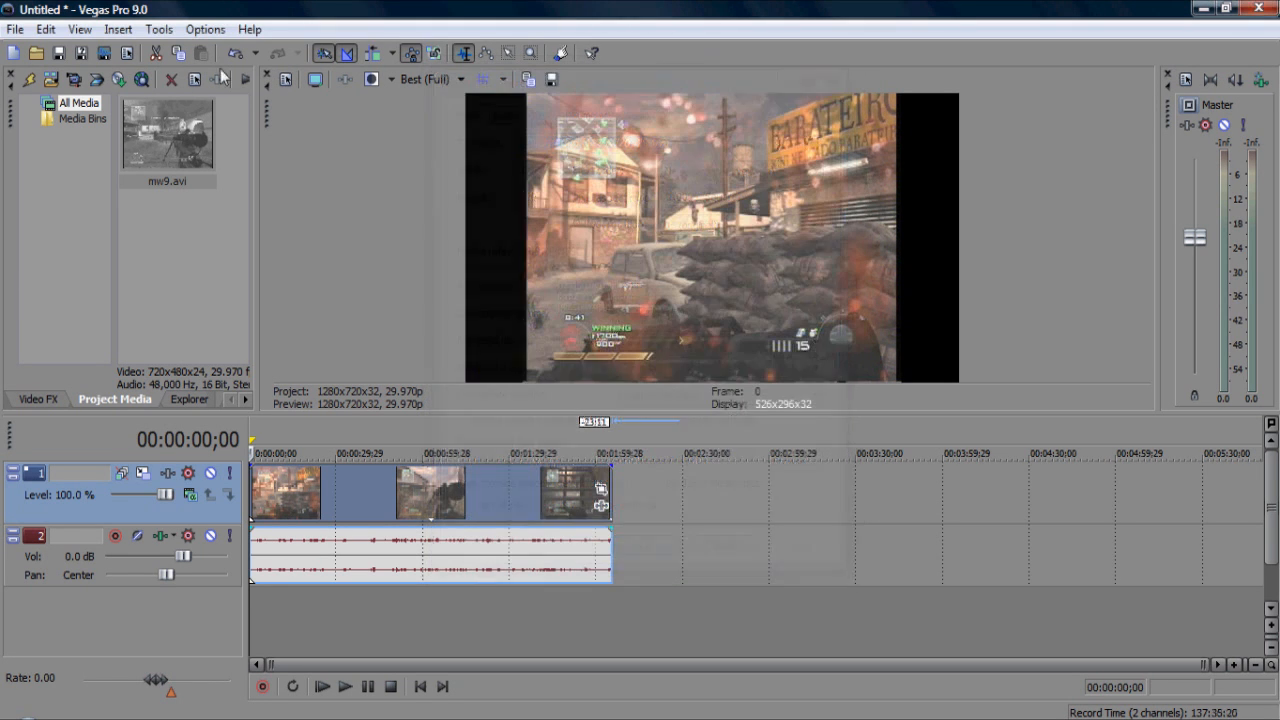
mouse_move(286, 79)
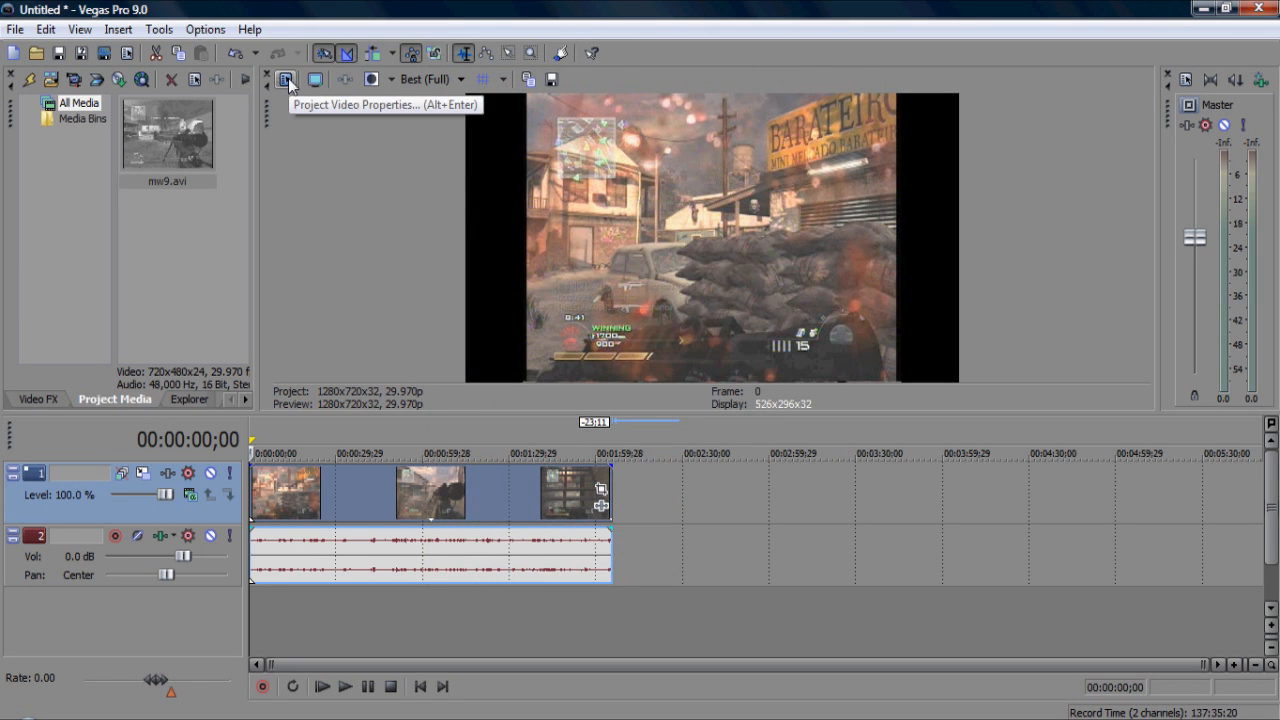
left_click(286, 80)
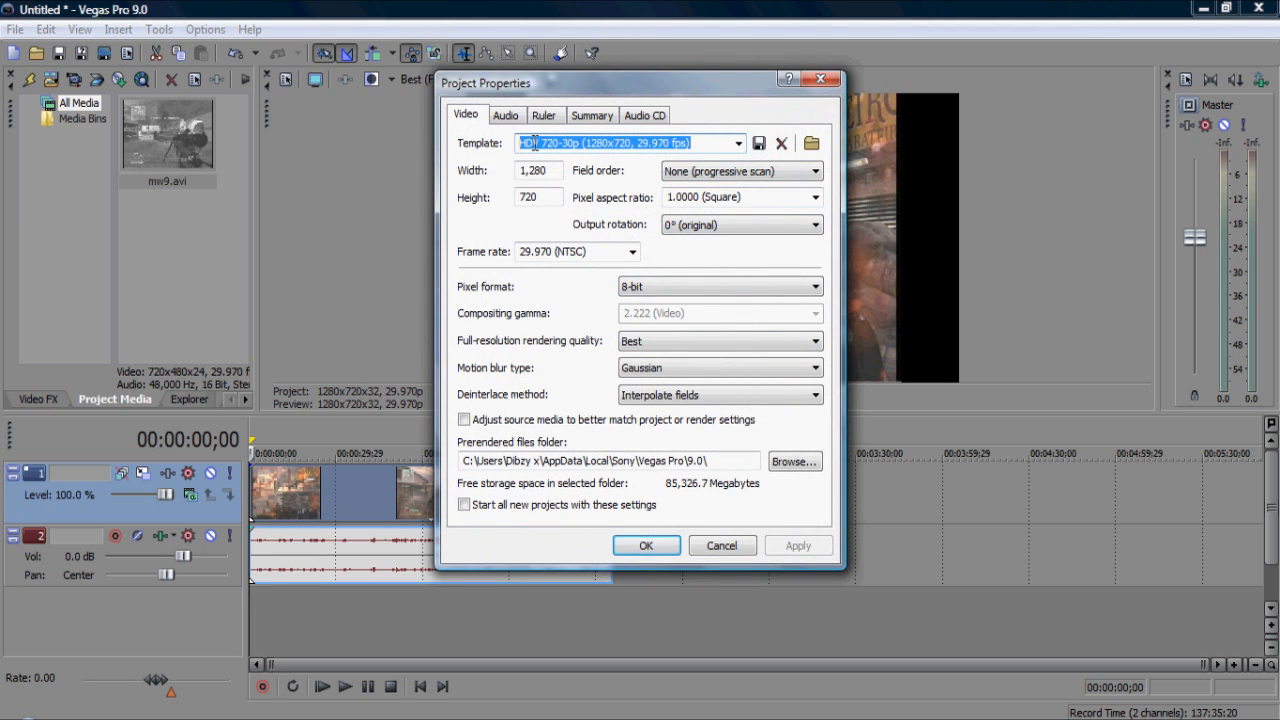
left_click(737, 143)
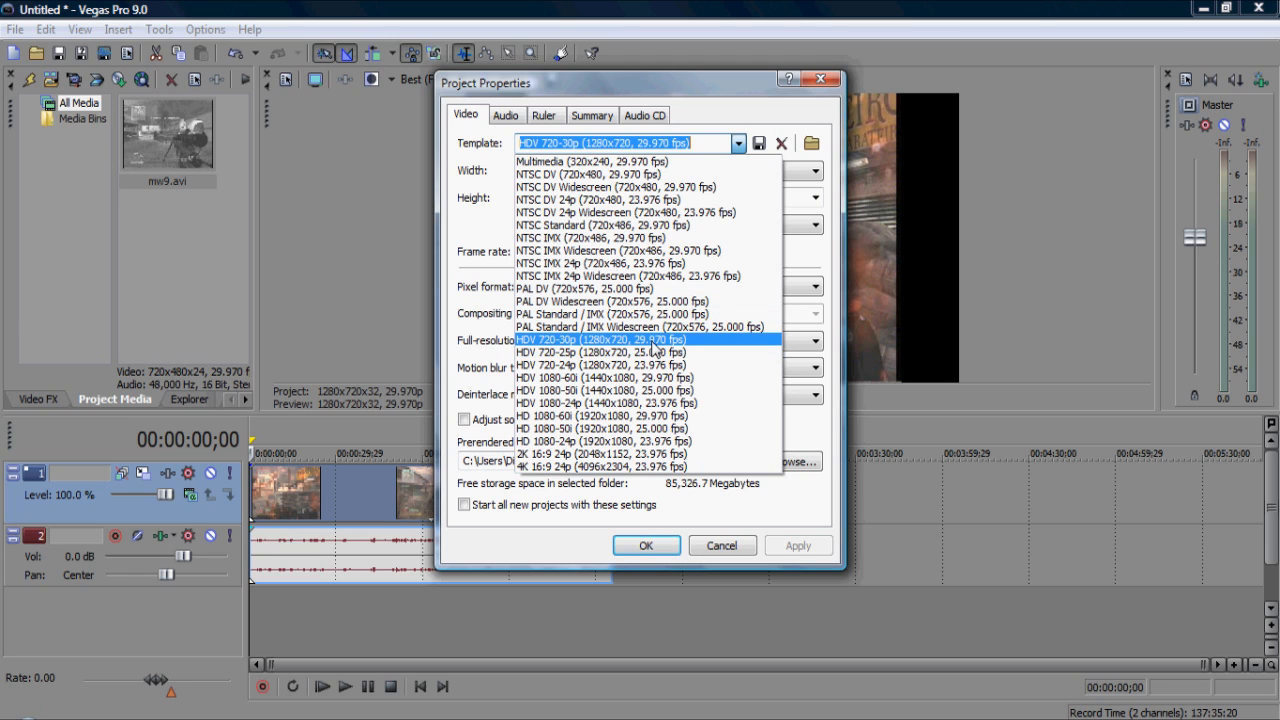
left_click(600, 339)
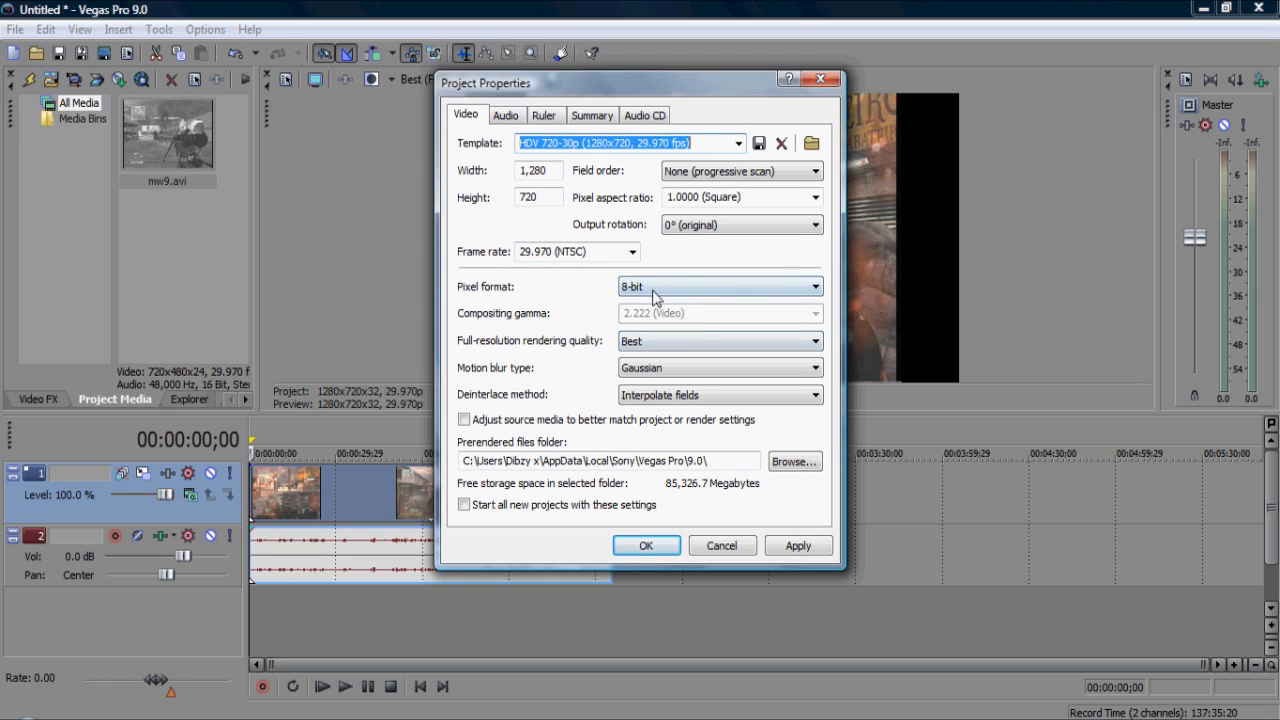
mouse_move(753, 333)
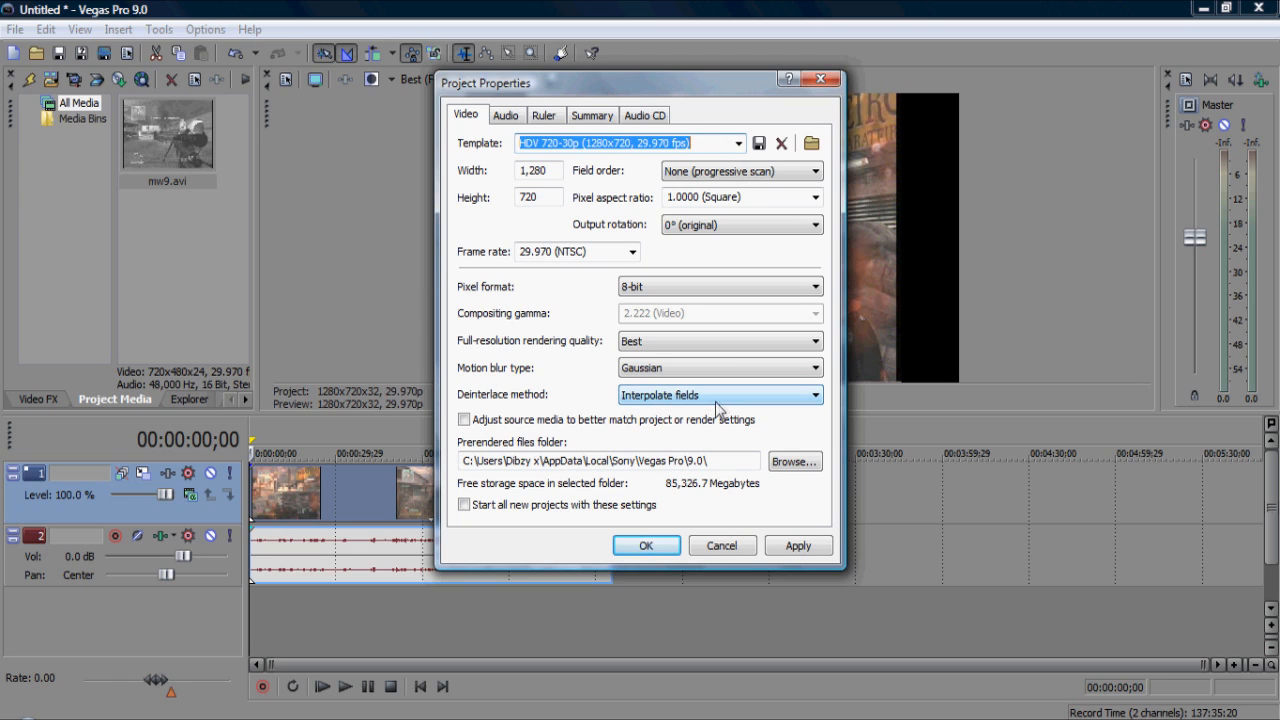
left_click(464, 504)
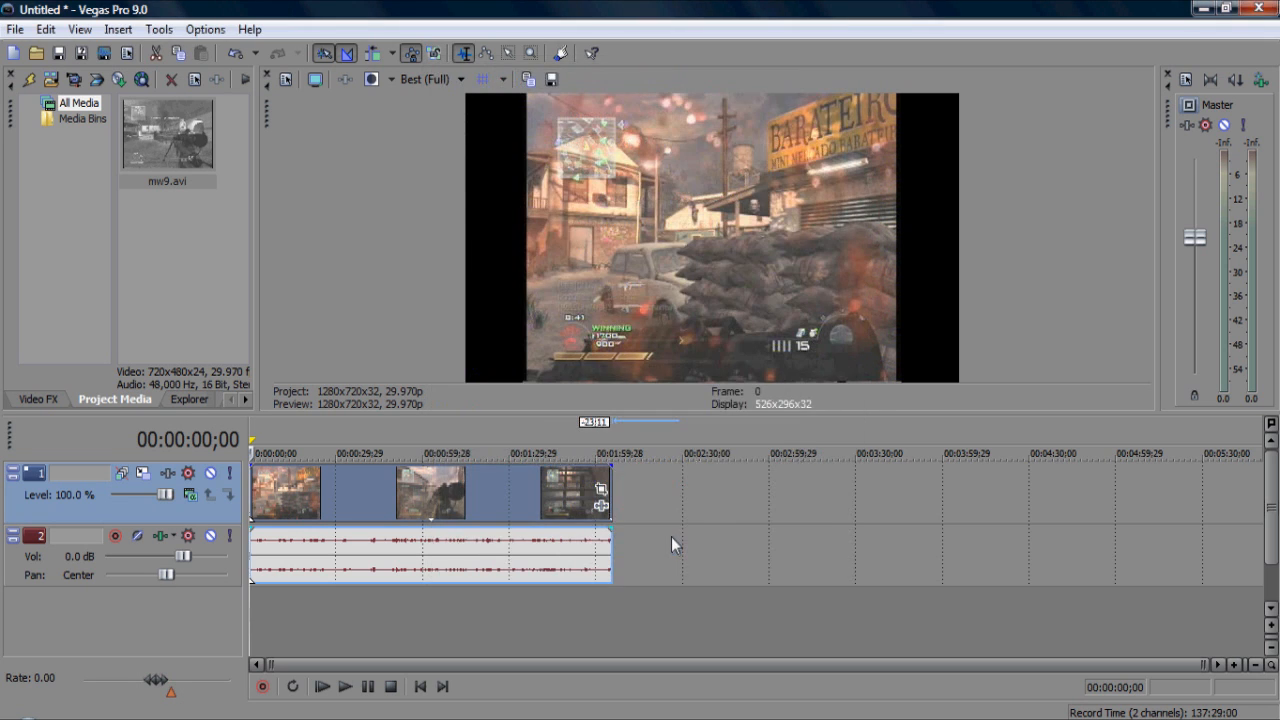
mouse_move(678, 405)
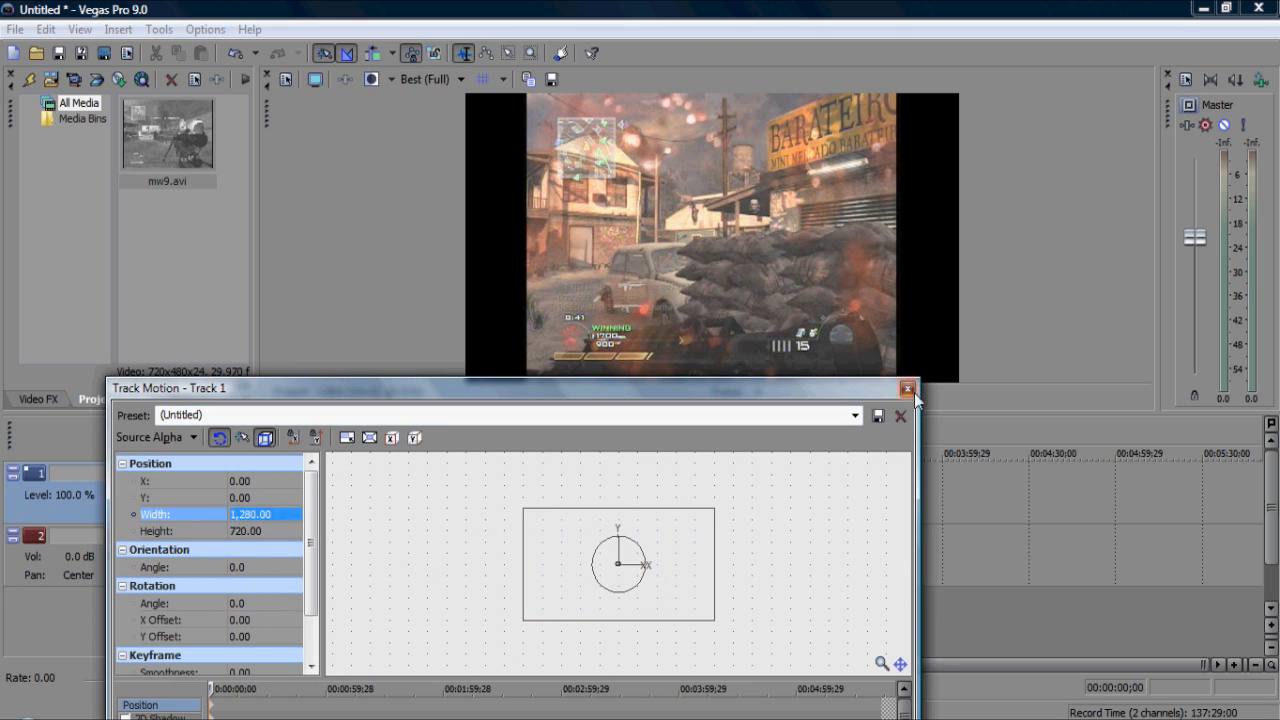
Step: Set track 1's Track Motion width to 1720 against a height of 720
left_click(905, 389)
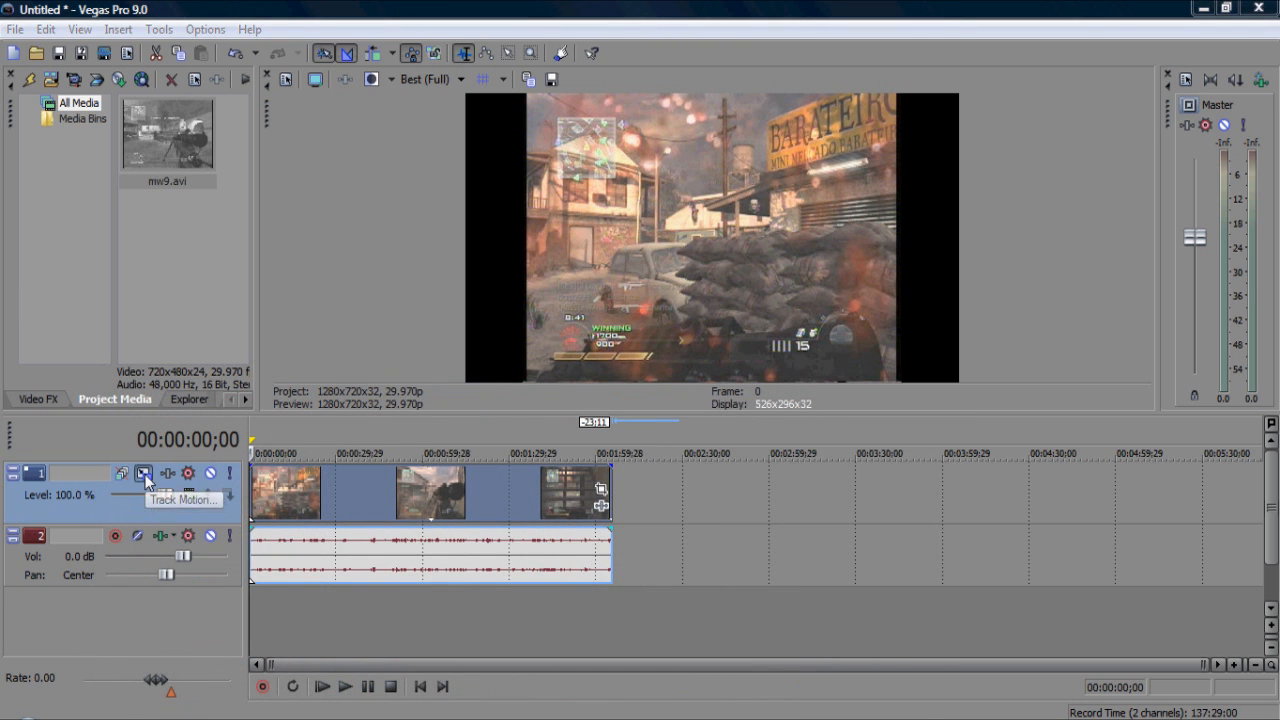
left_click(144, 473)
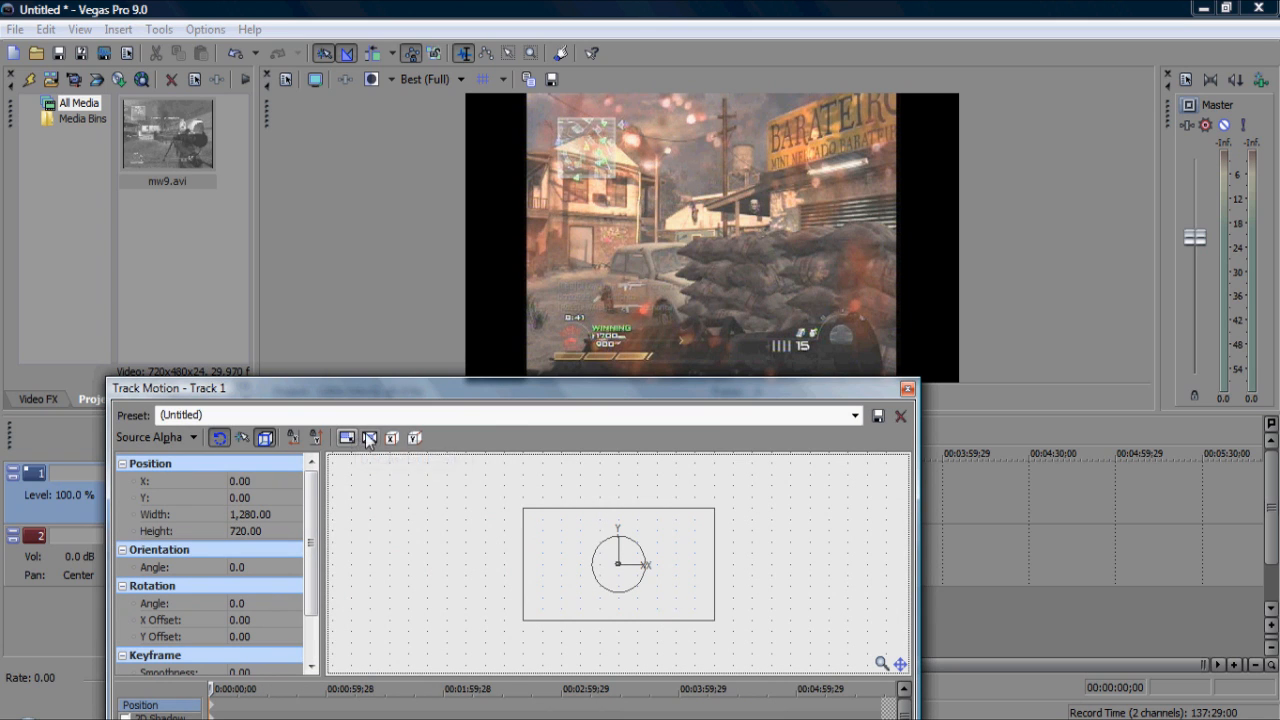
mouse_move(370, 437)
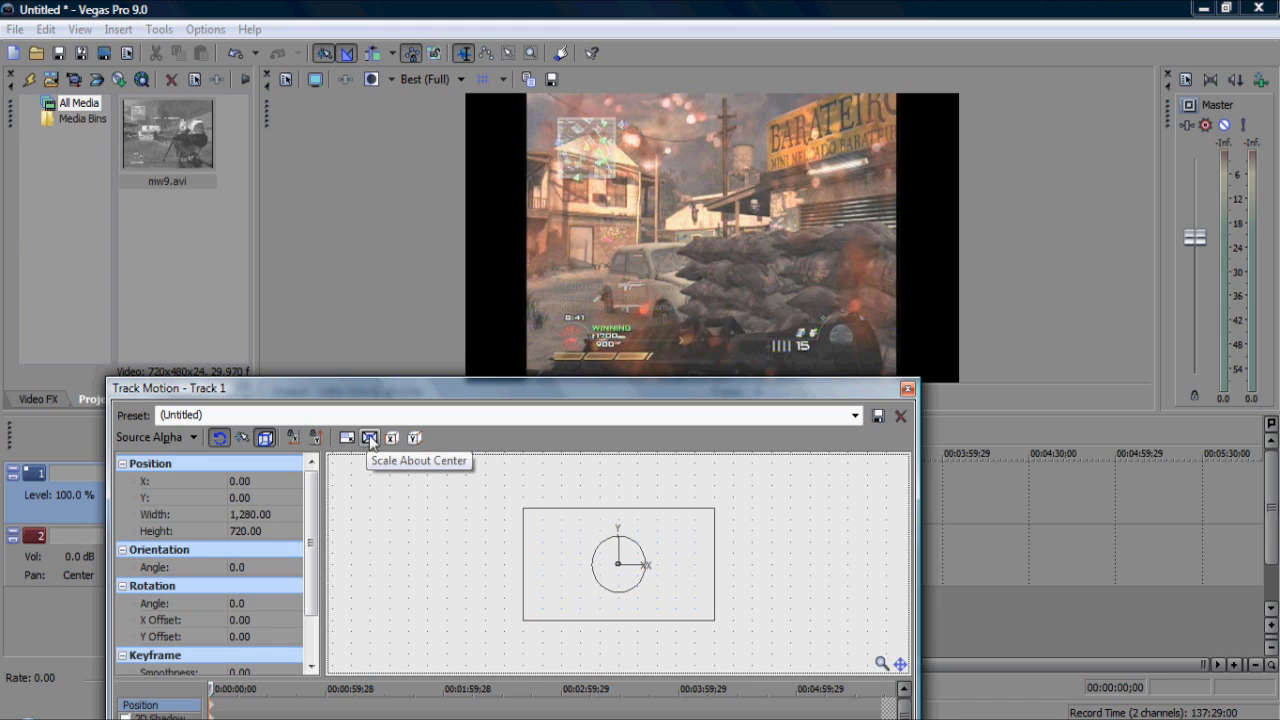
mouse_move(295, 512)
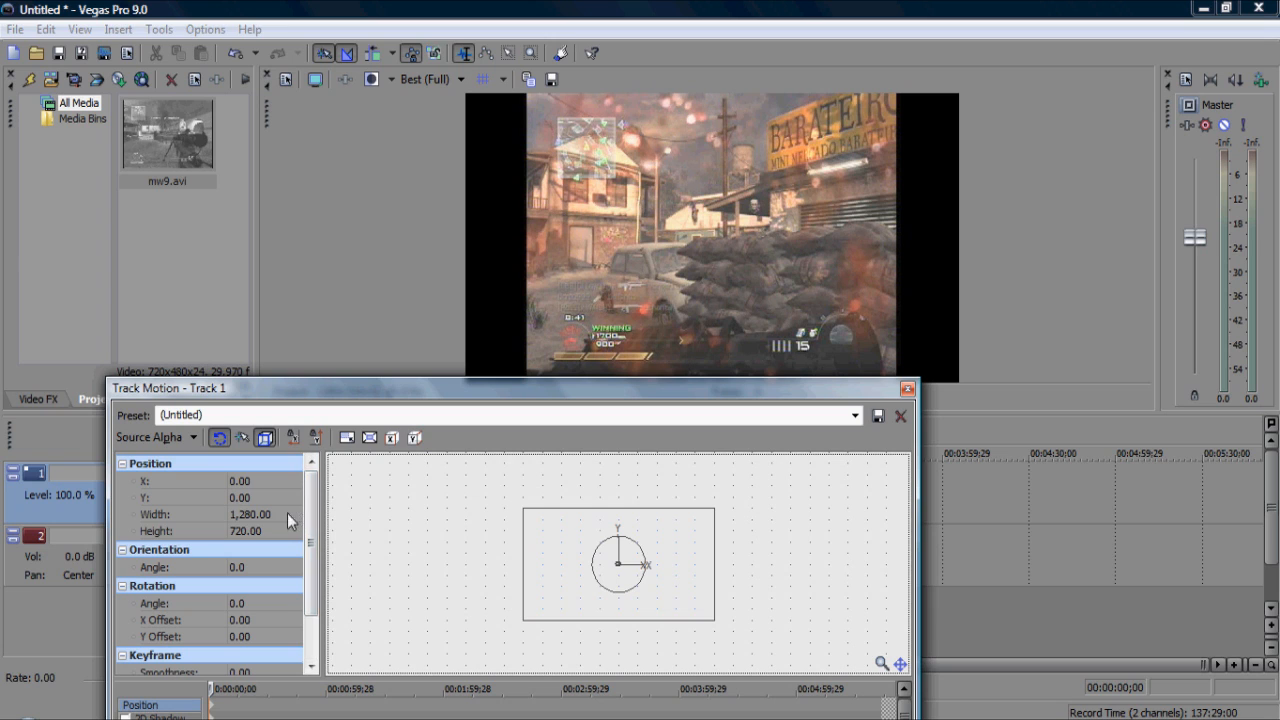
left_click(250, 514)
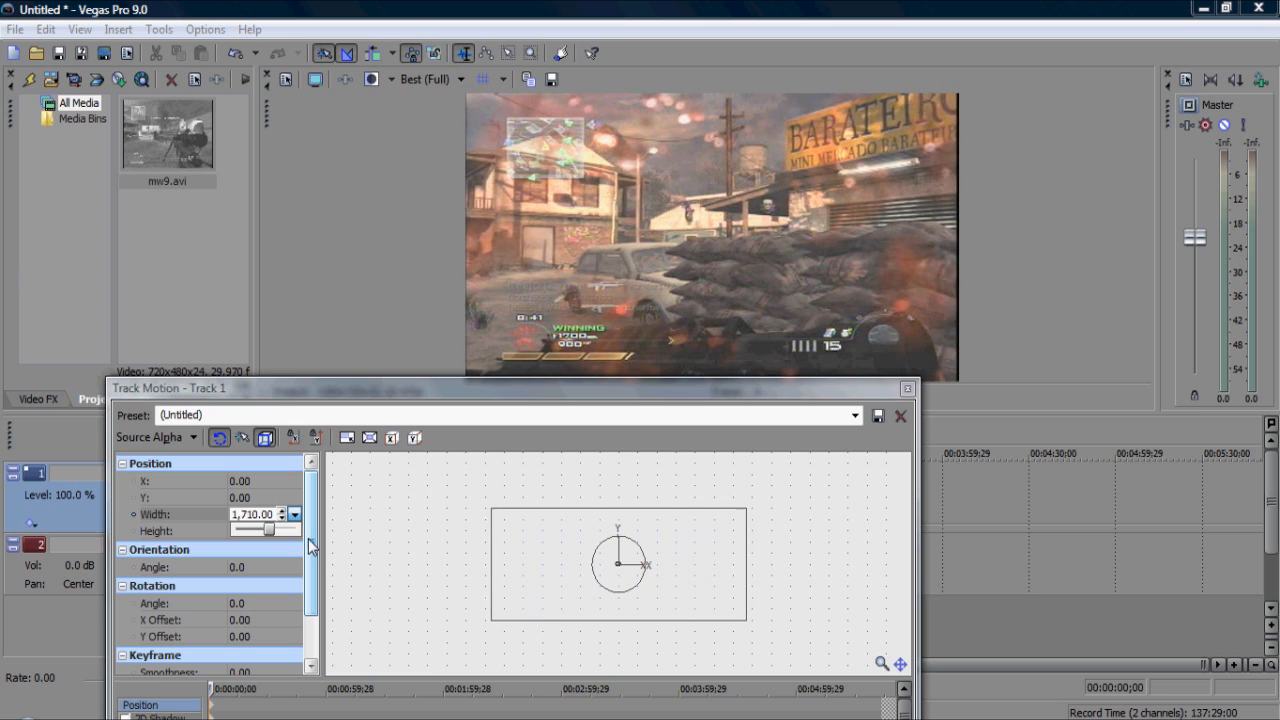
left_click(285, 511)
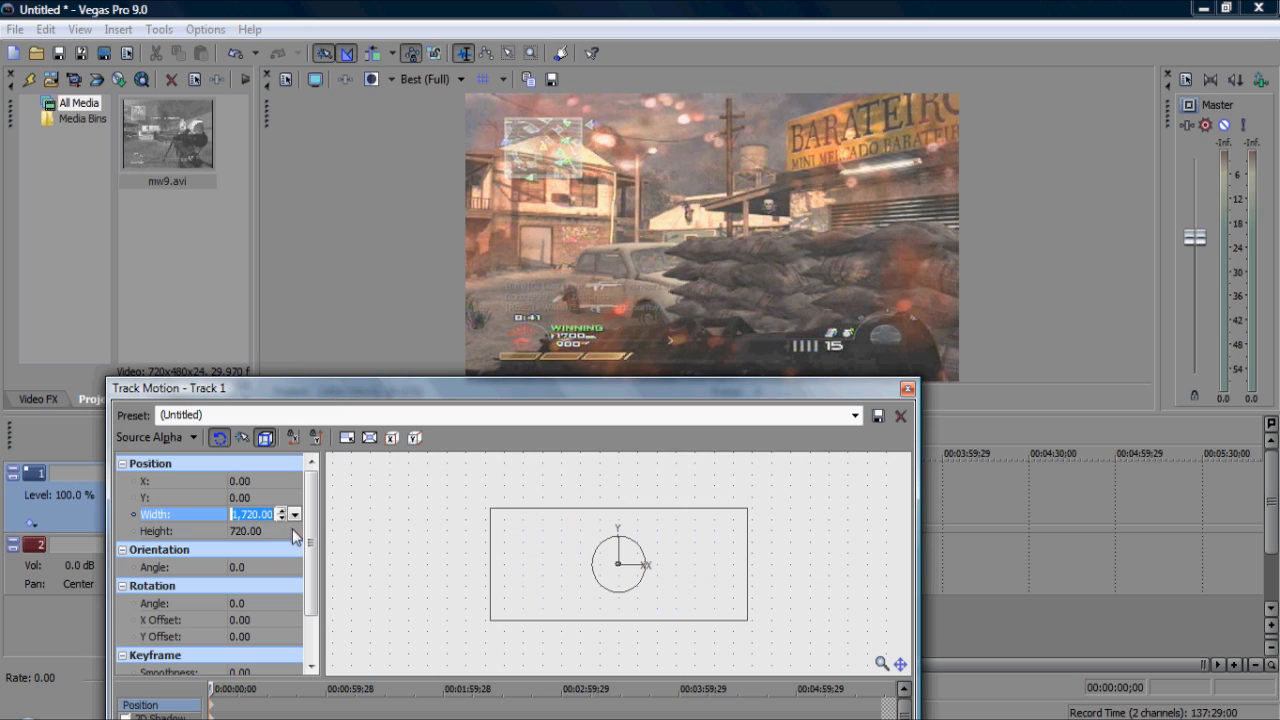
left_click(248, 531)
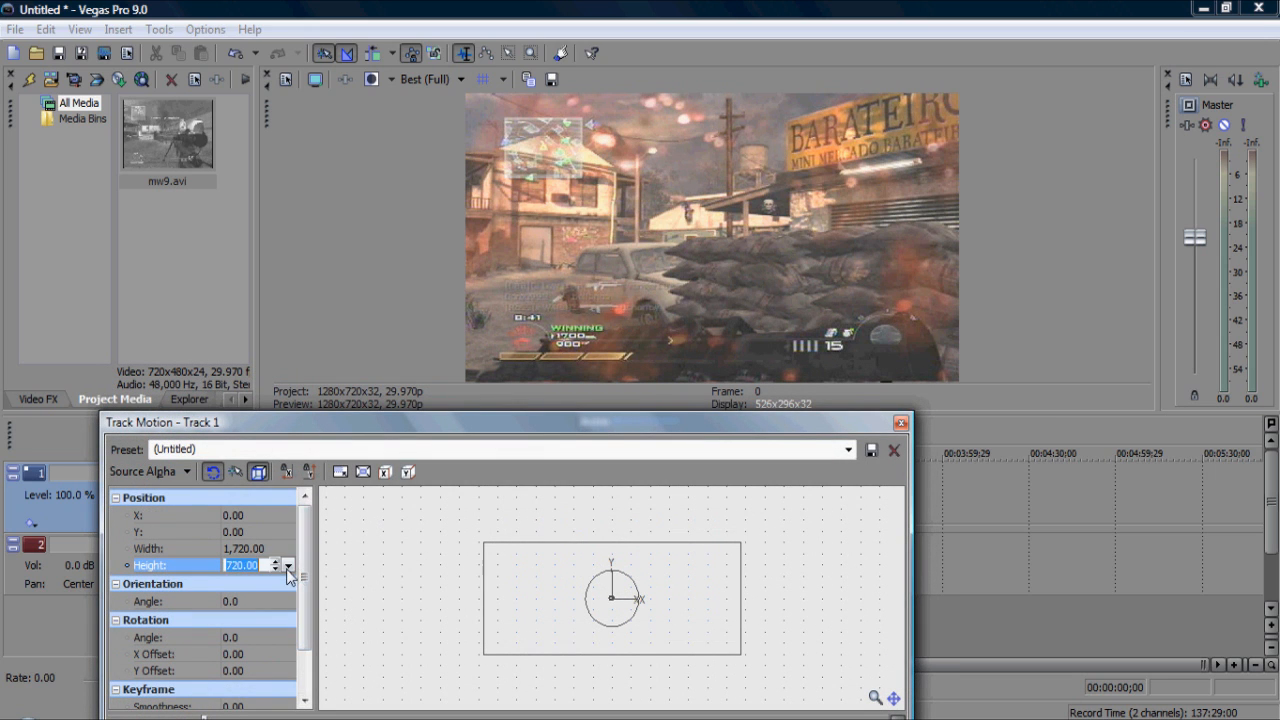
left_click(287, 561)
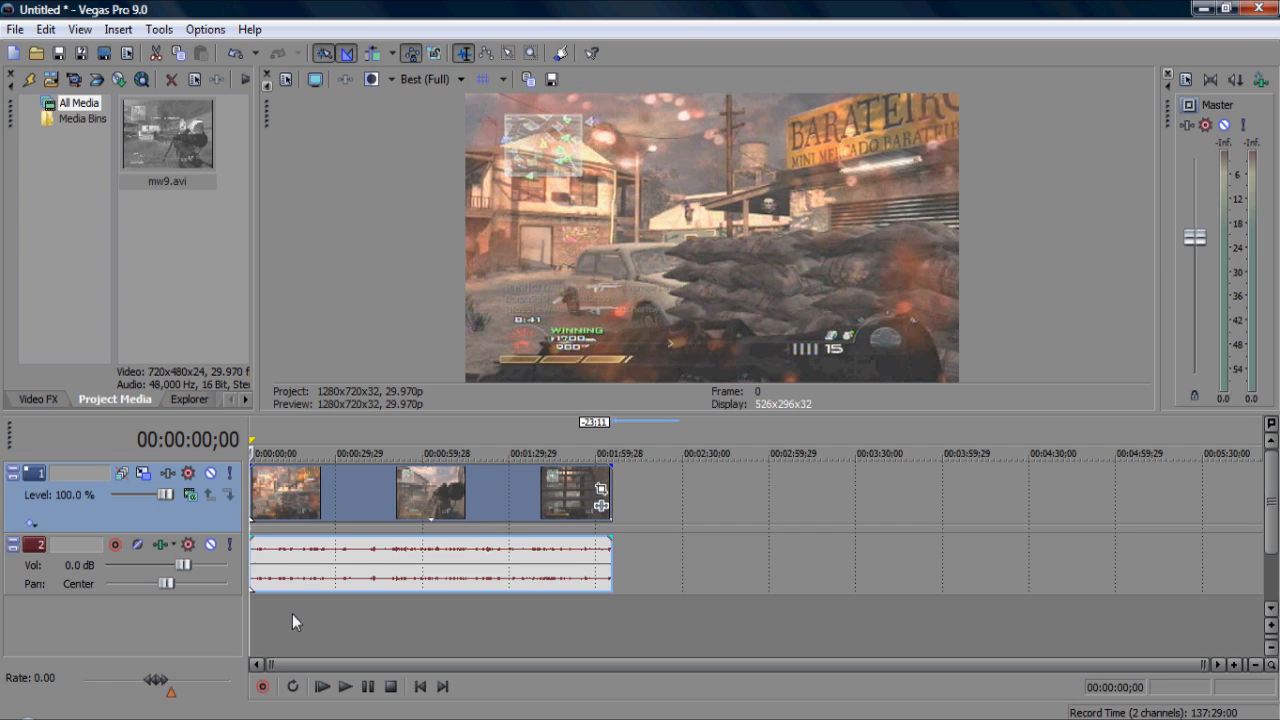
mouse_move(270, 610)
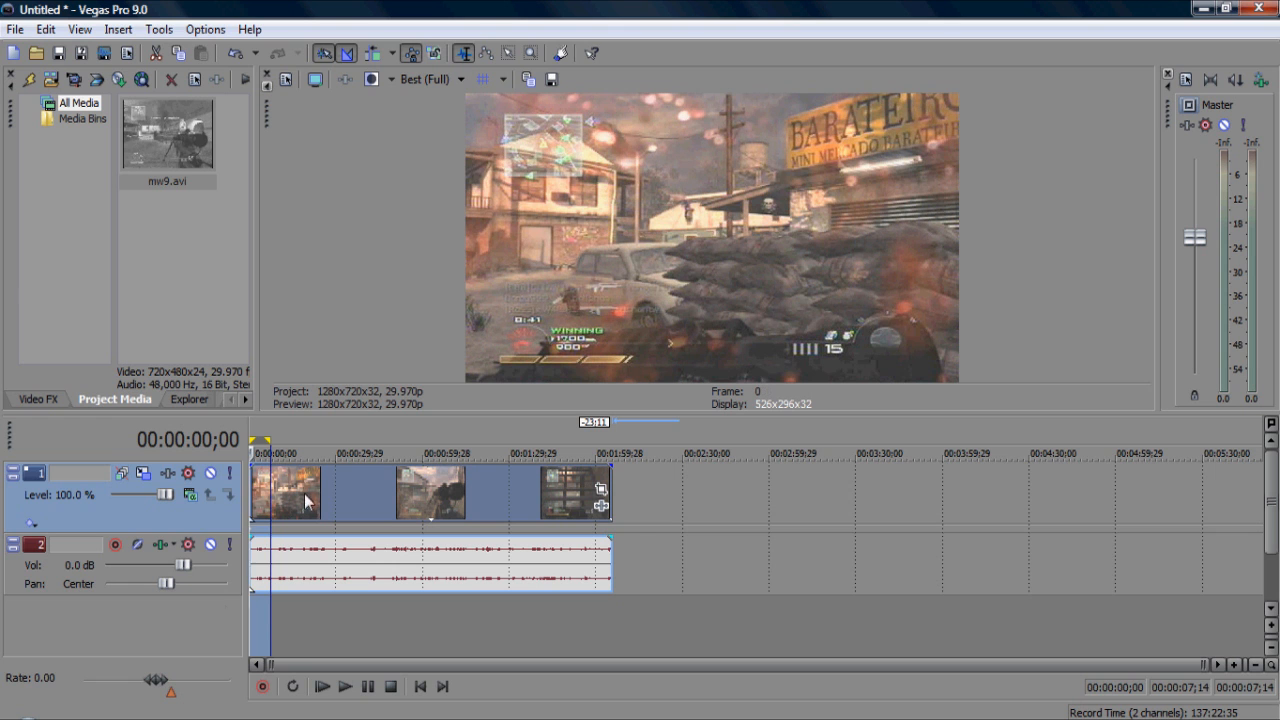
mouse_move(313, 490)
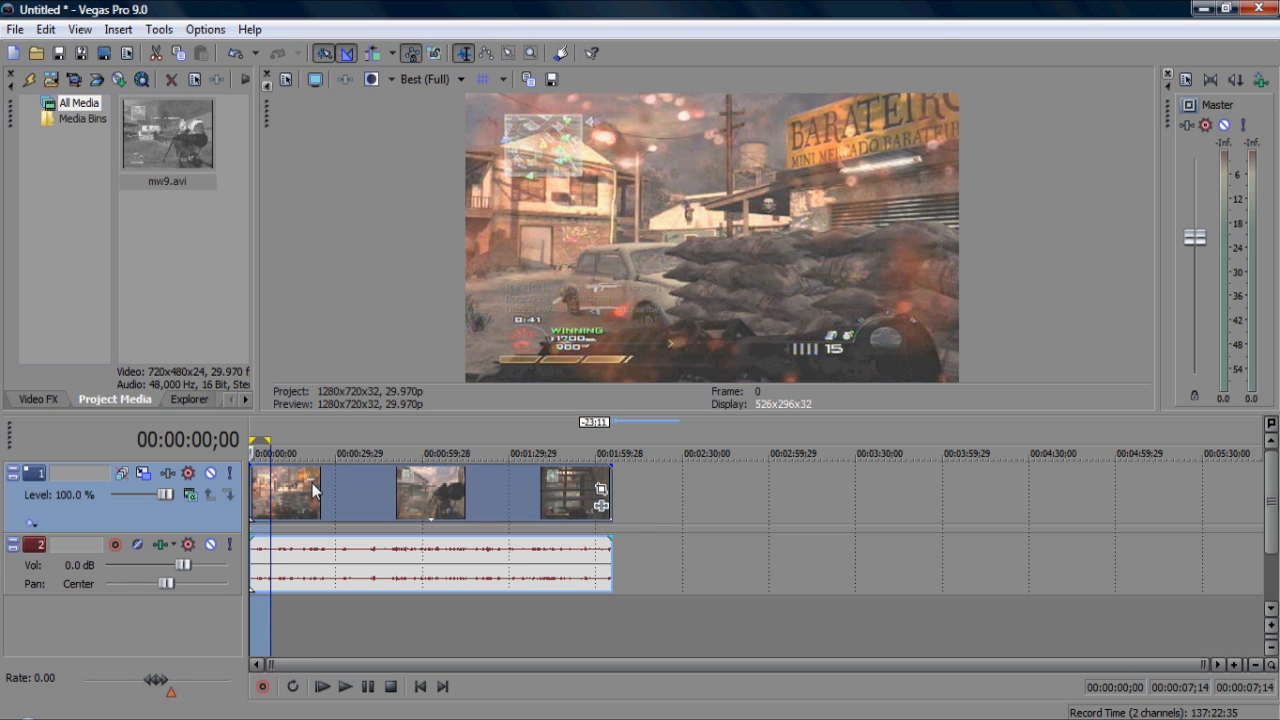
left_click(321, 686)
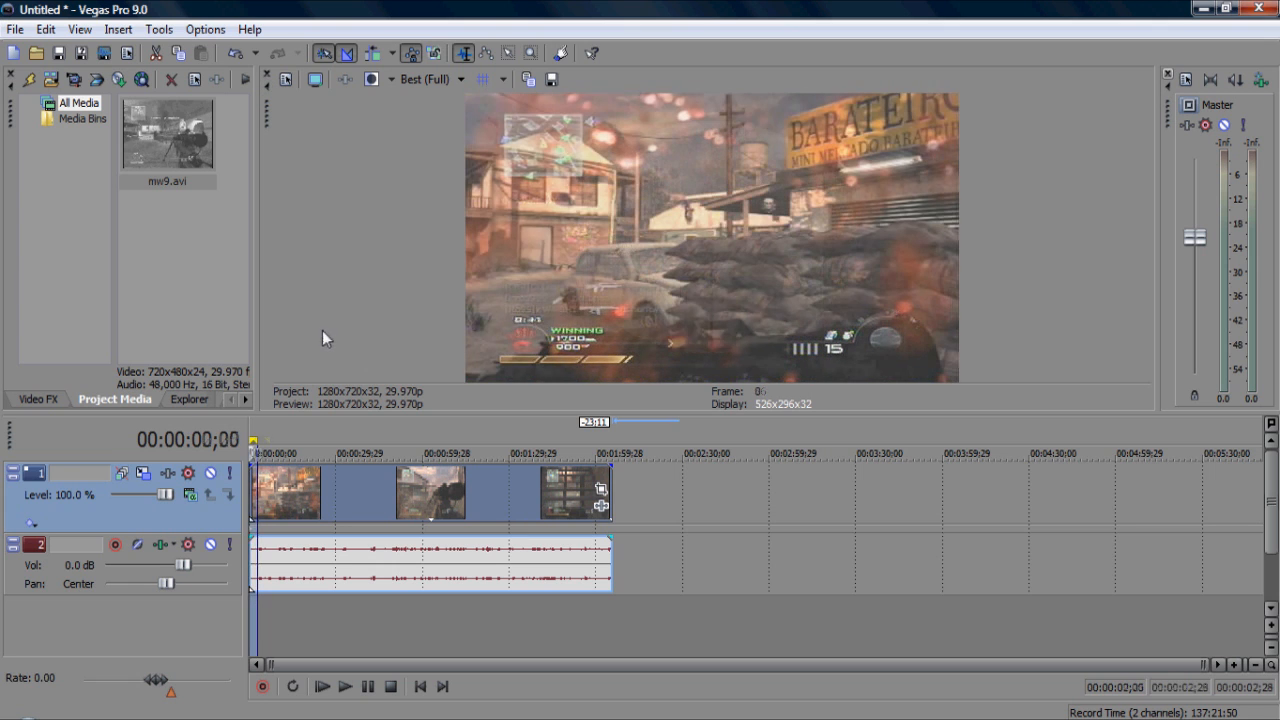
left_click(322, 686)
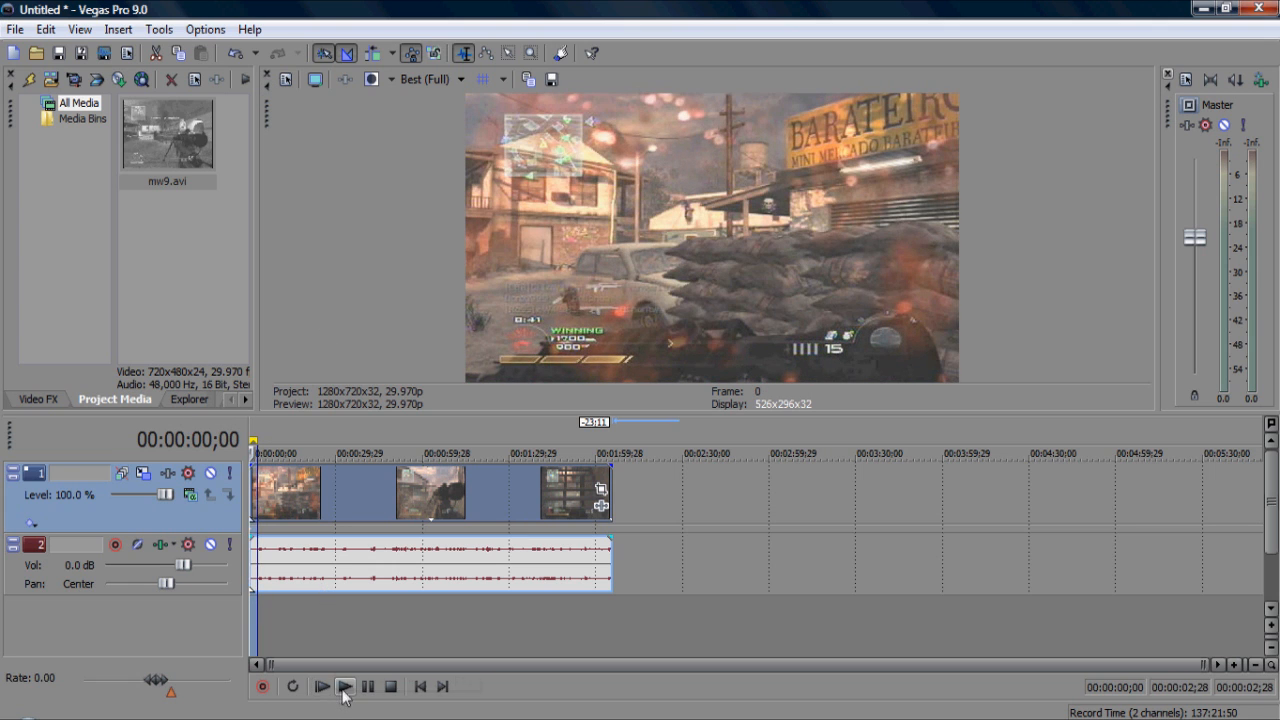
left_click(322, 686)
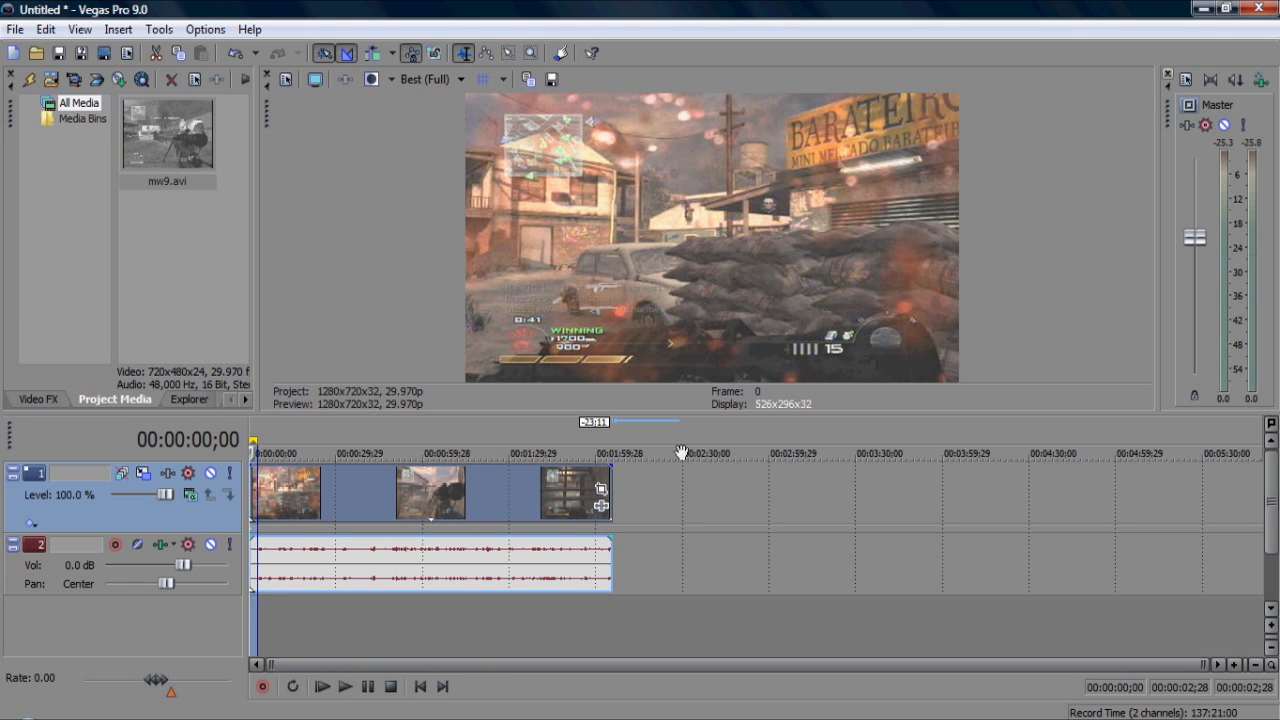
left_click(390, 686)
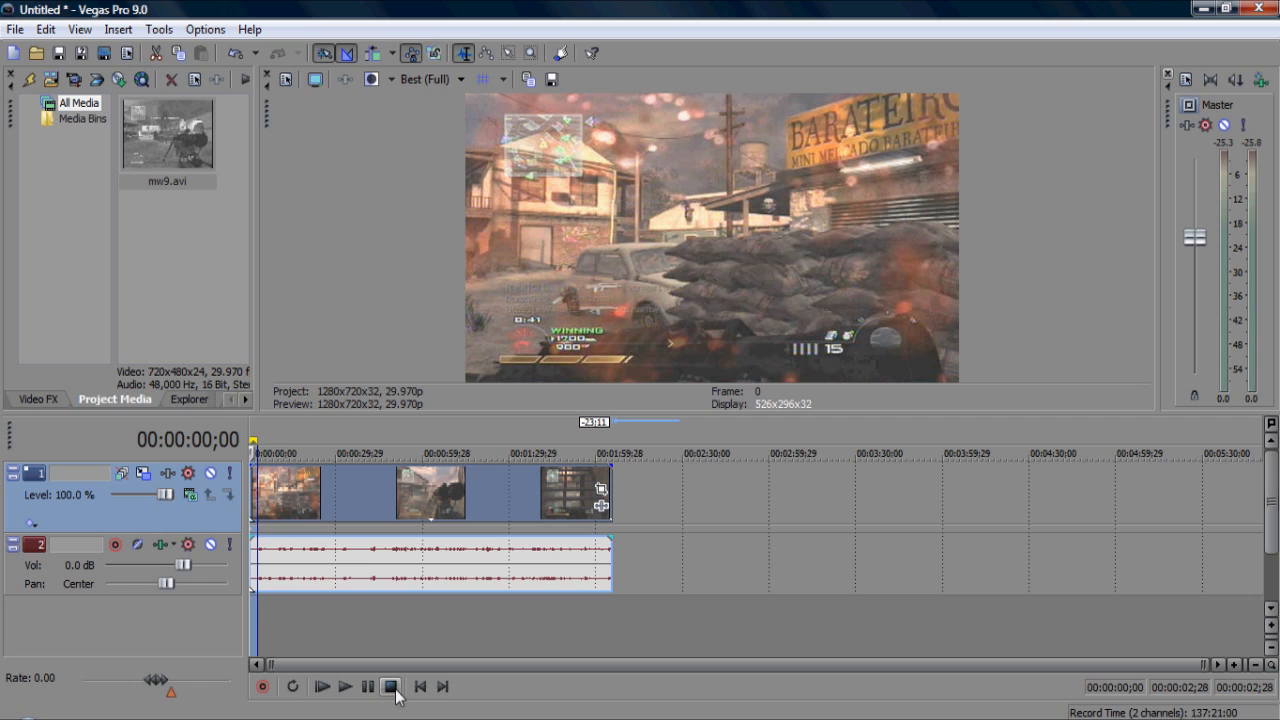
left_click(420, 686)
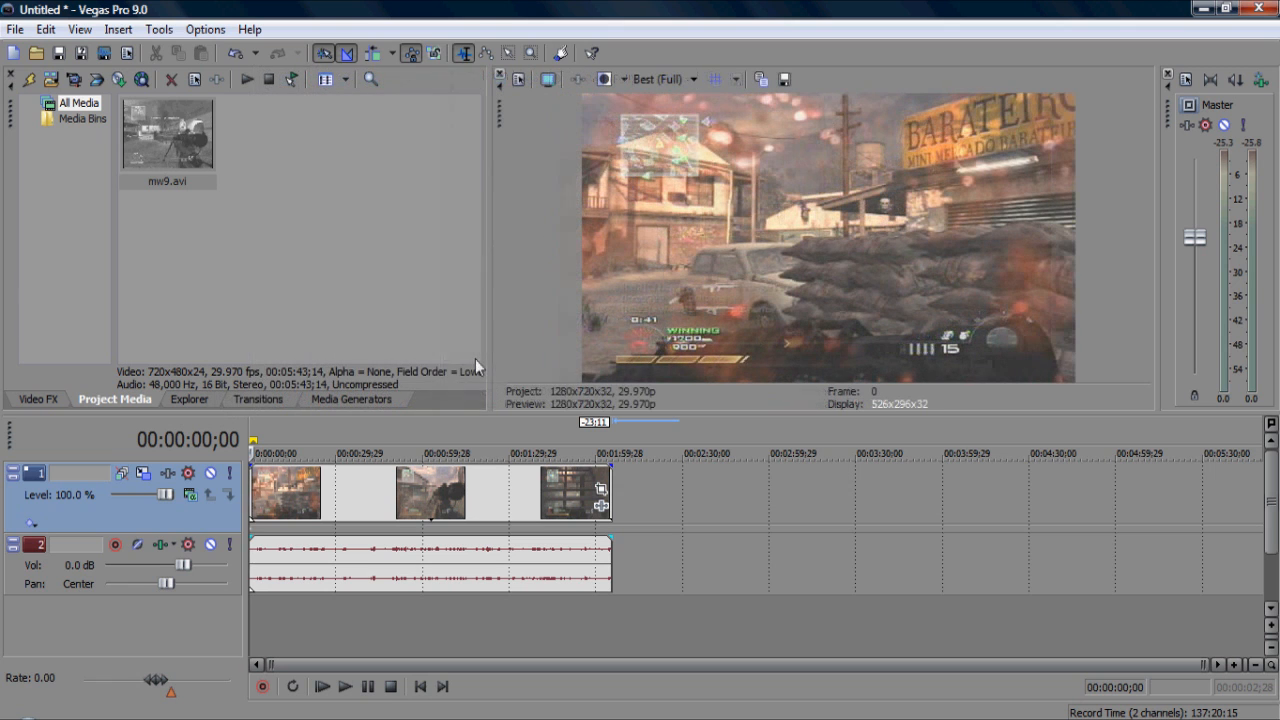
Step: Apply Color Curves to the clip and drag the RGB curve below the diagonal
left_click(38, 399)
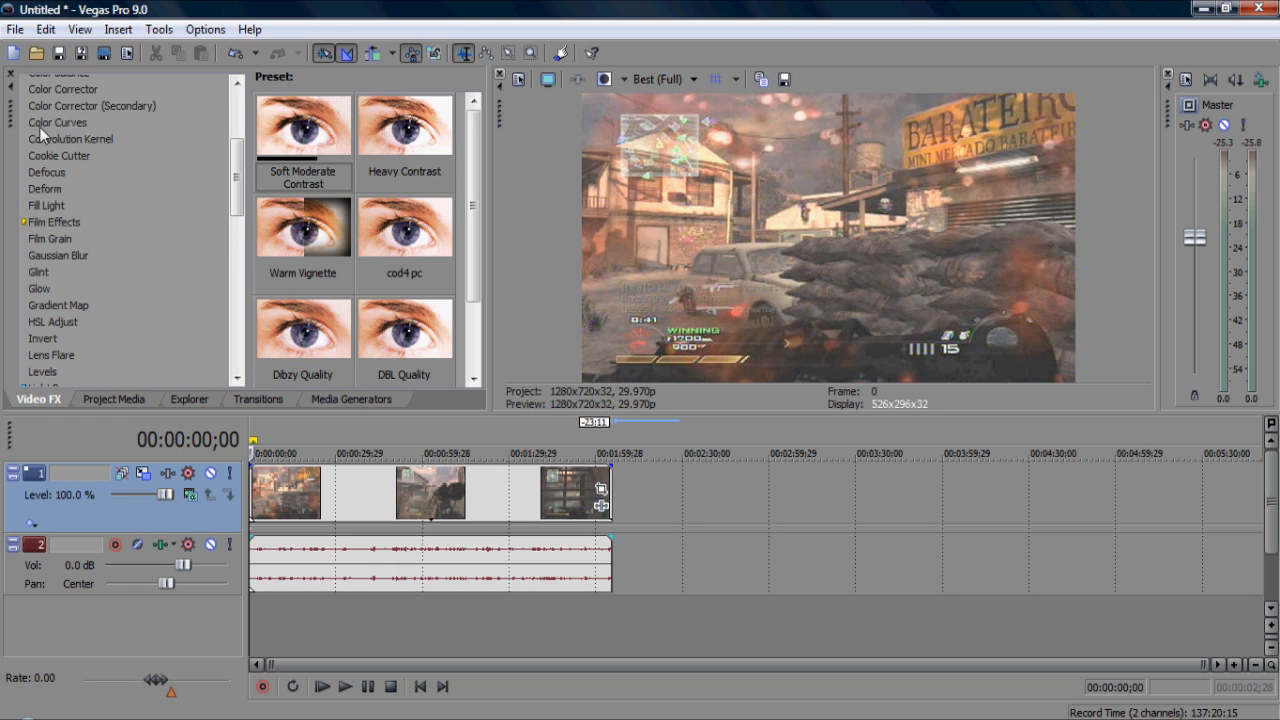
left_click(57, 122)
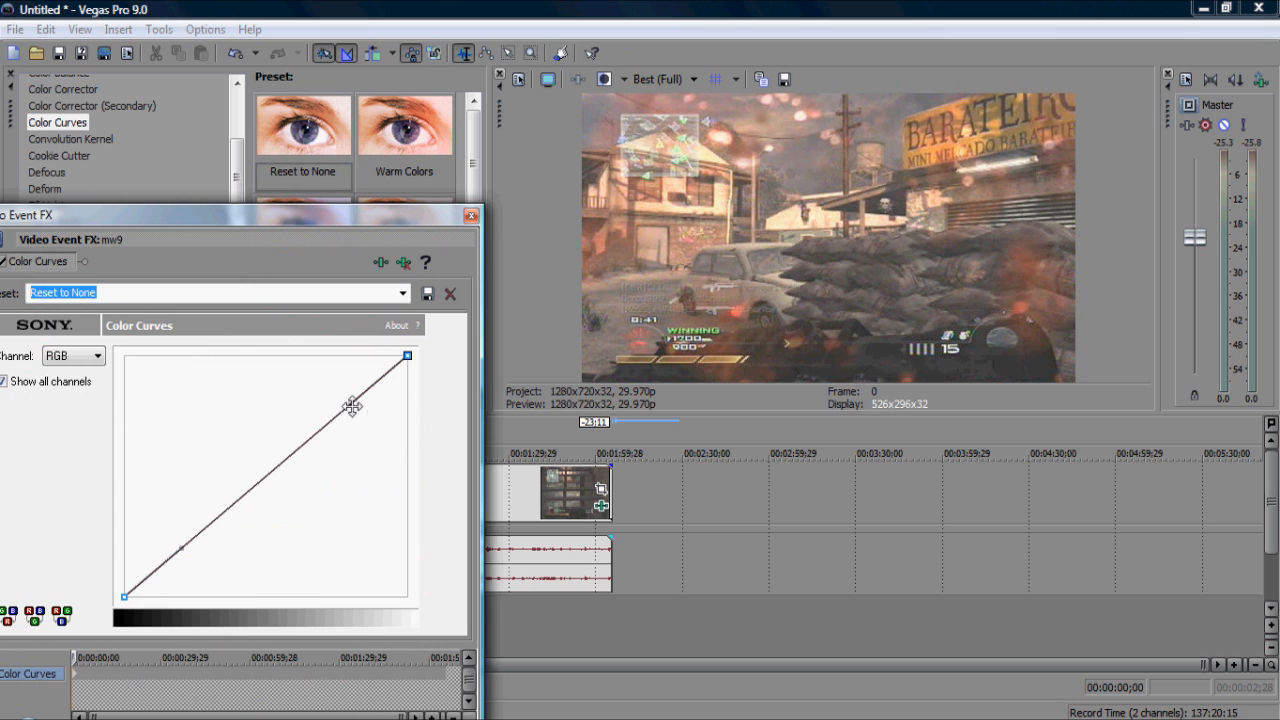
left_click_drag(352, 407, 375, 445)
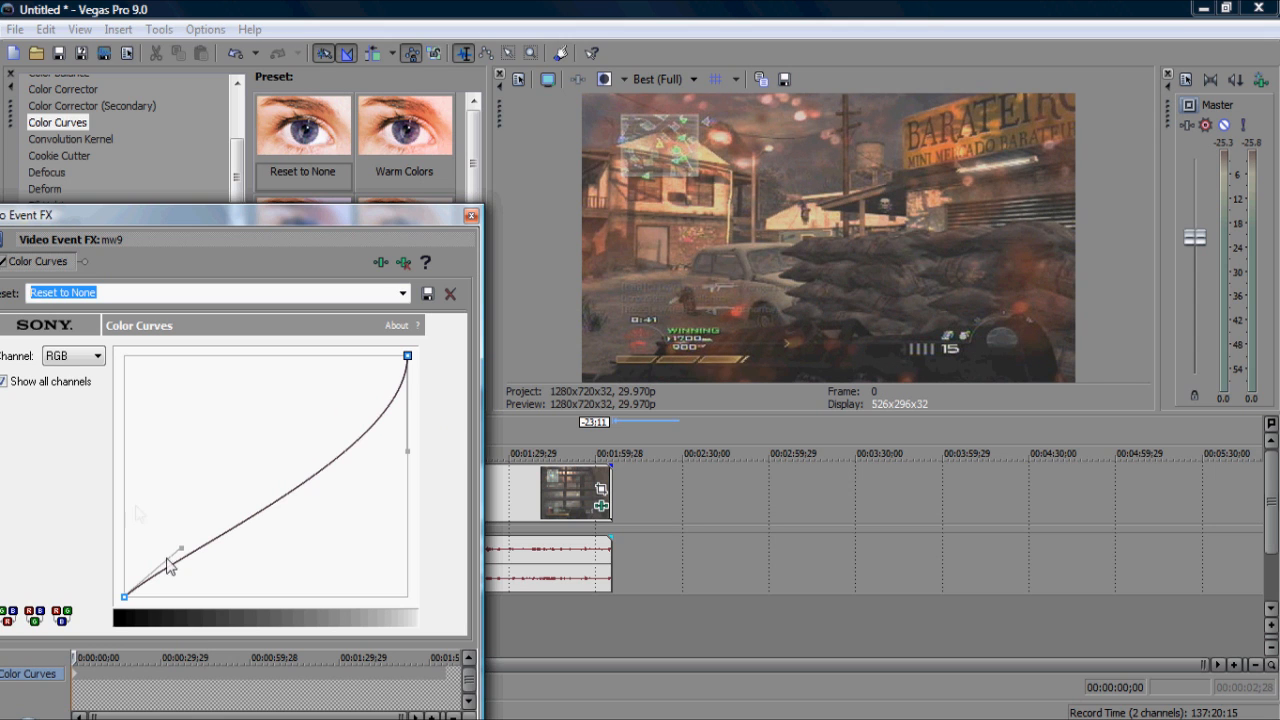
left_click_drag(170, 565, 195, 572)
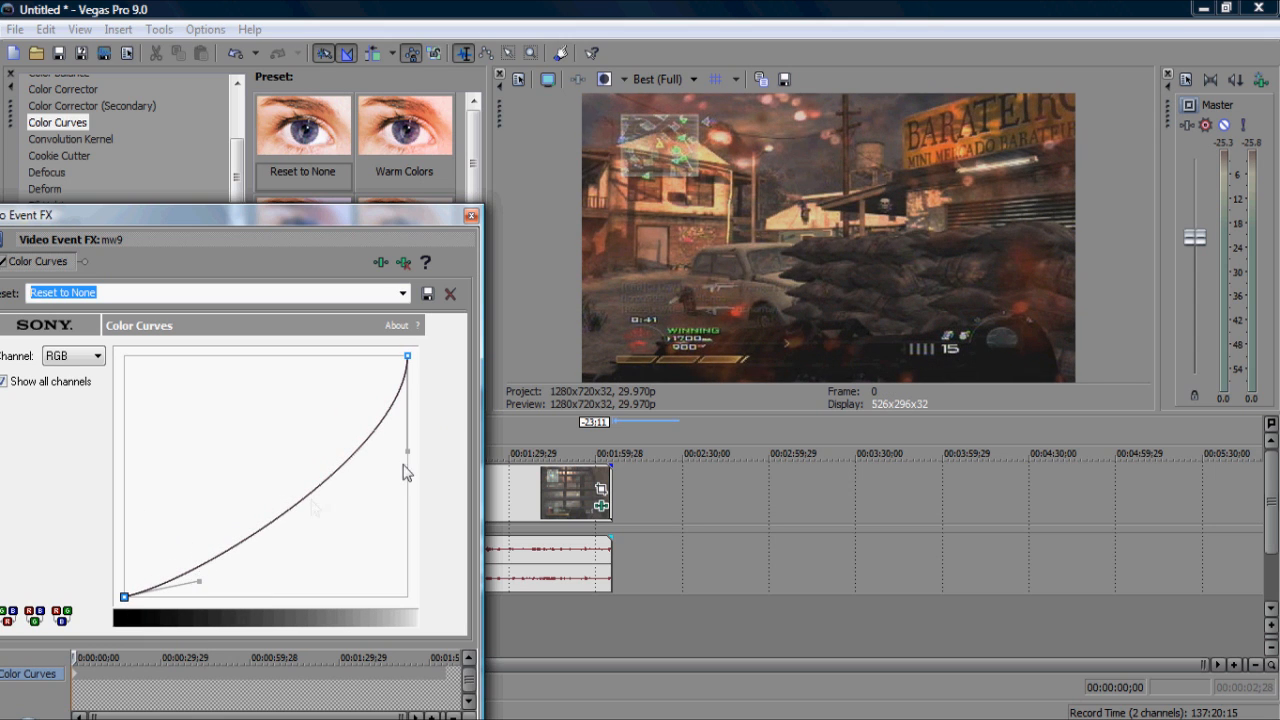
left_click_drag(407, 472, 387, 442)
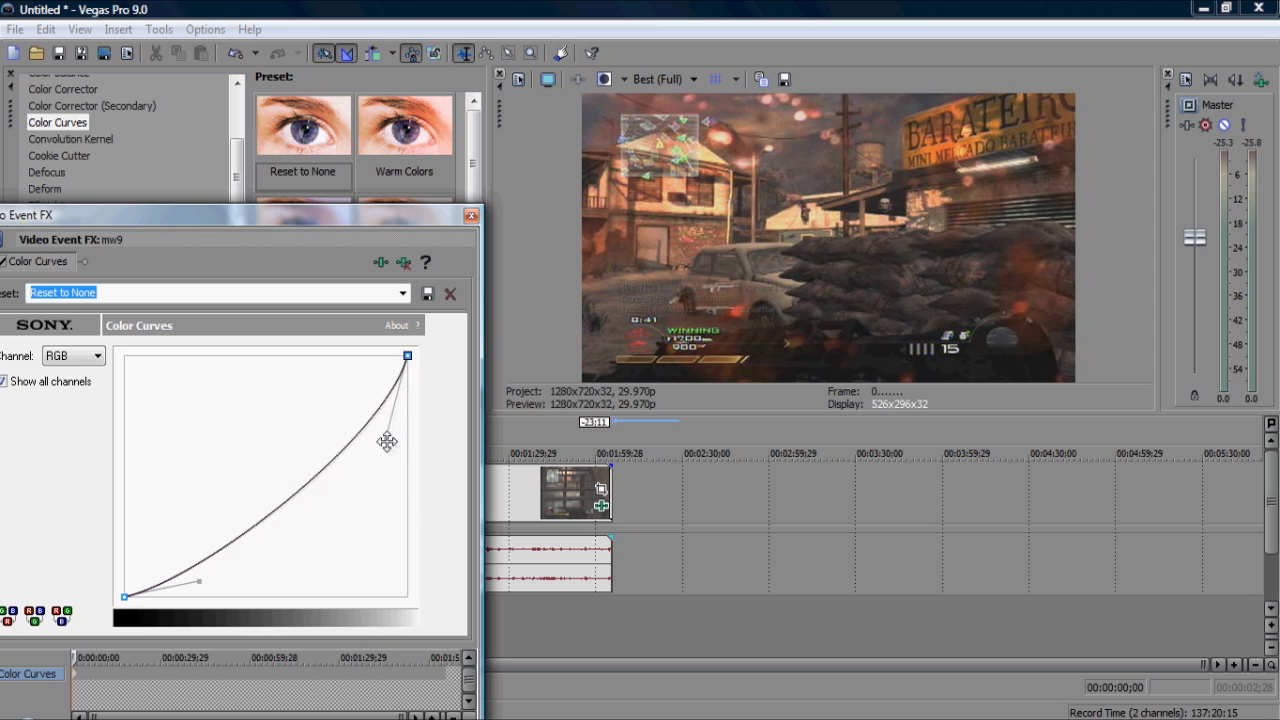
left_click_drag(387, 441, 374, 435)
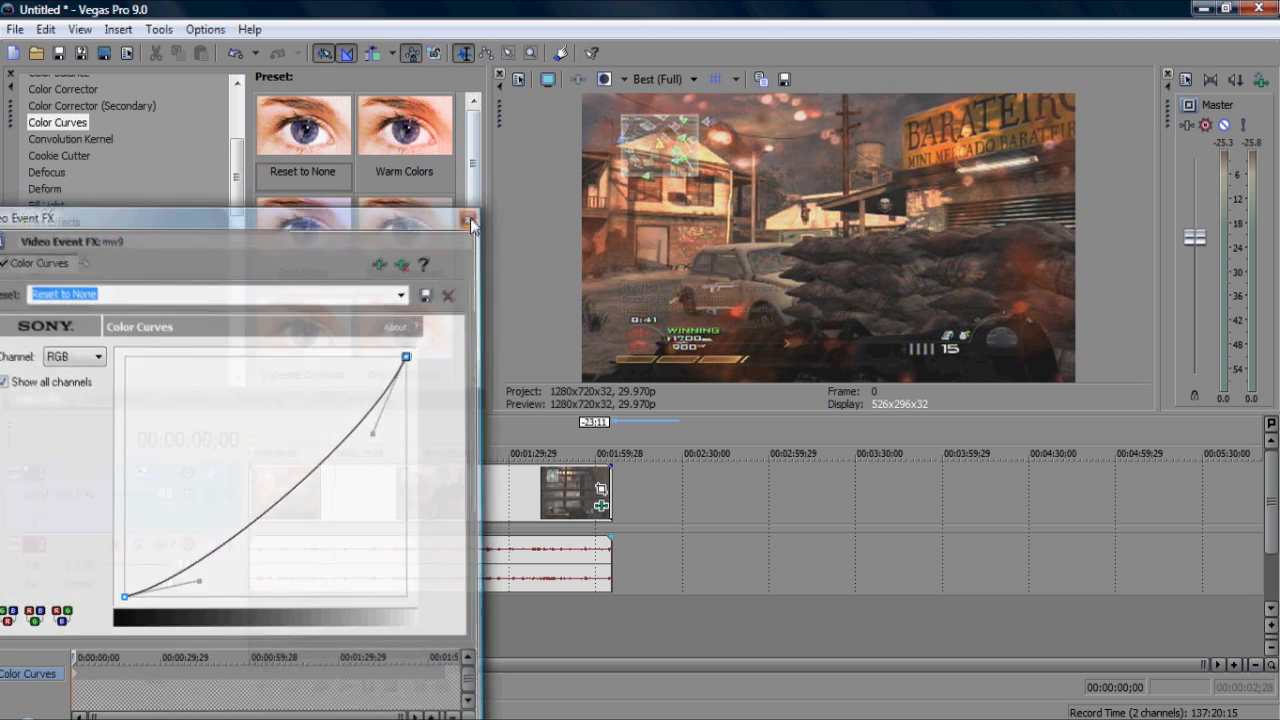
Step: Play and stop the darkened clip, then scroll the Video FX list down
left_click(470, 221)
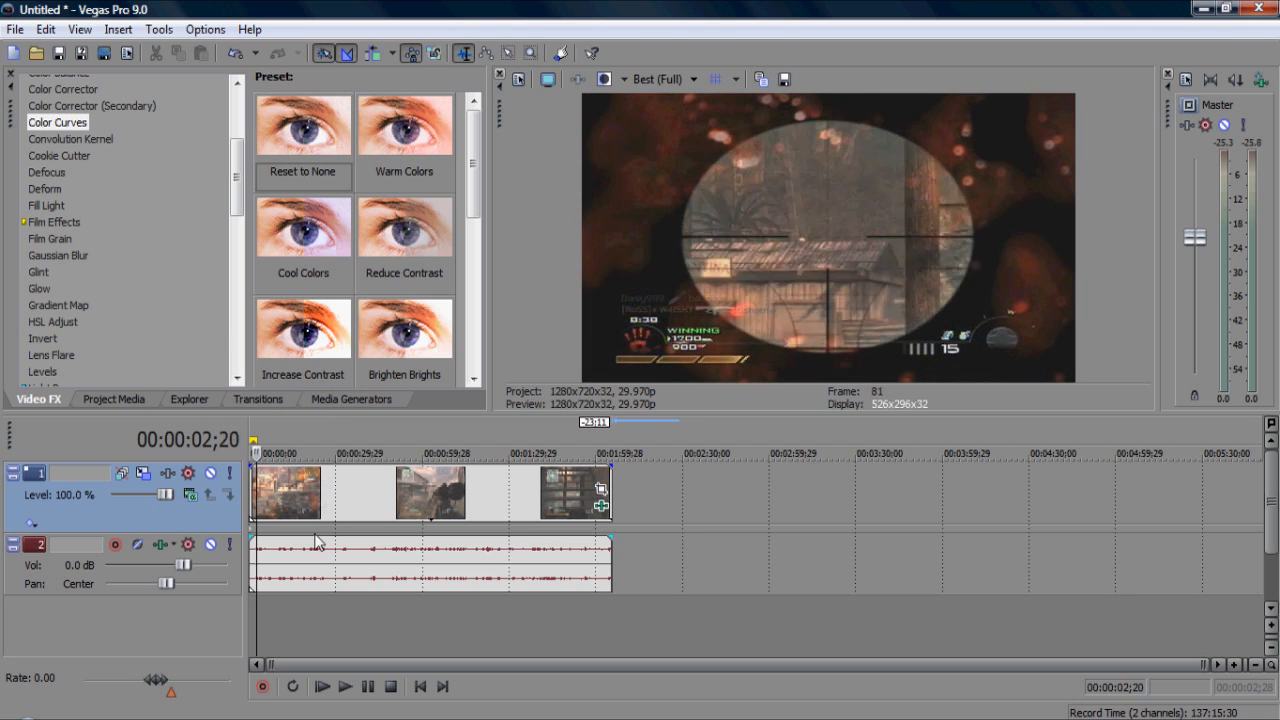
left_click(344, 686)
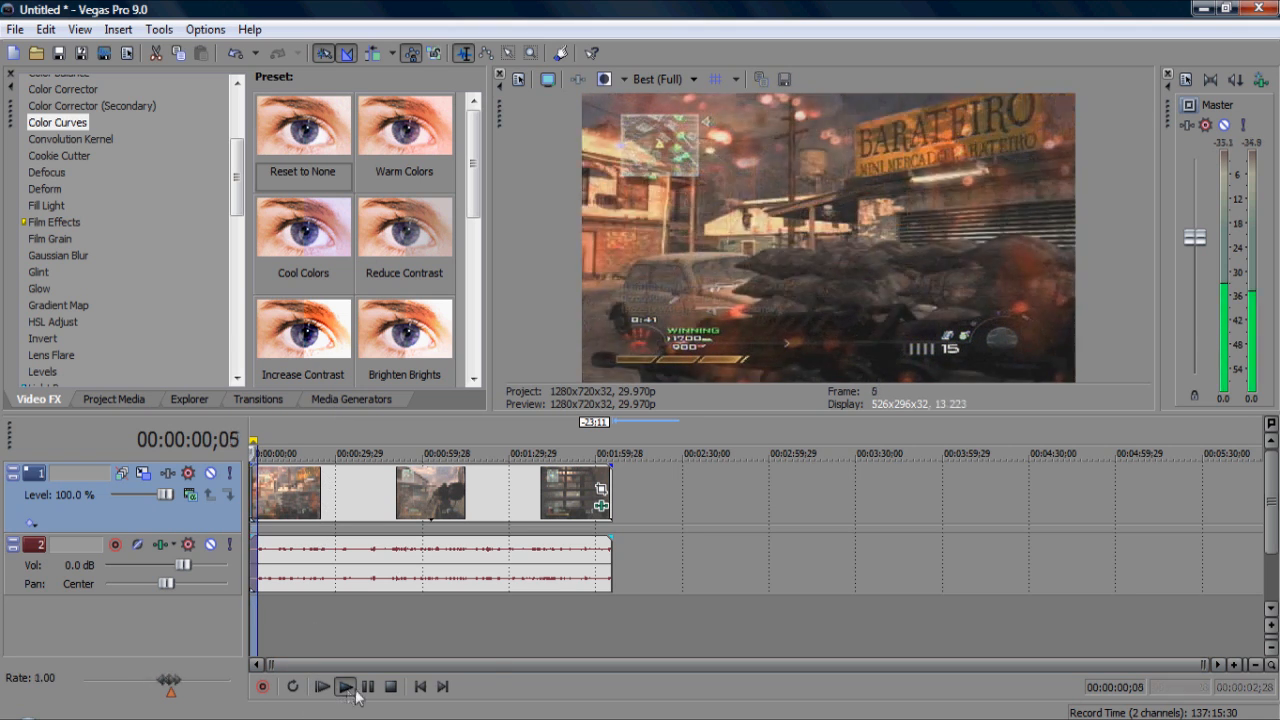
left_click(345, 686)
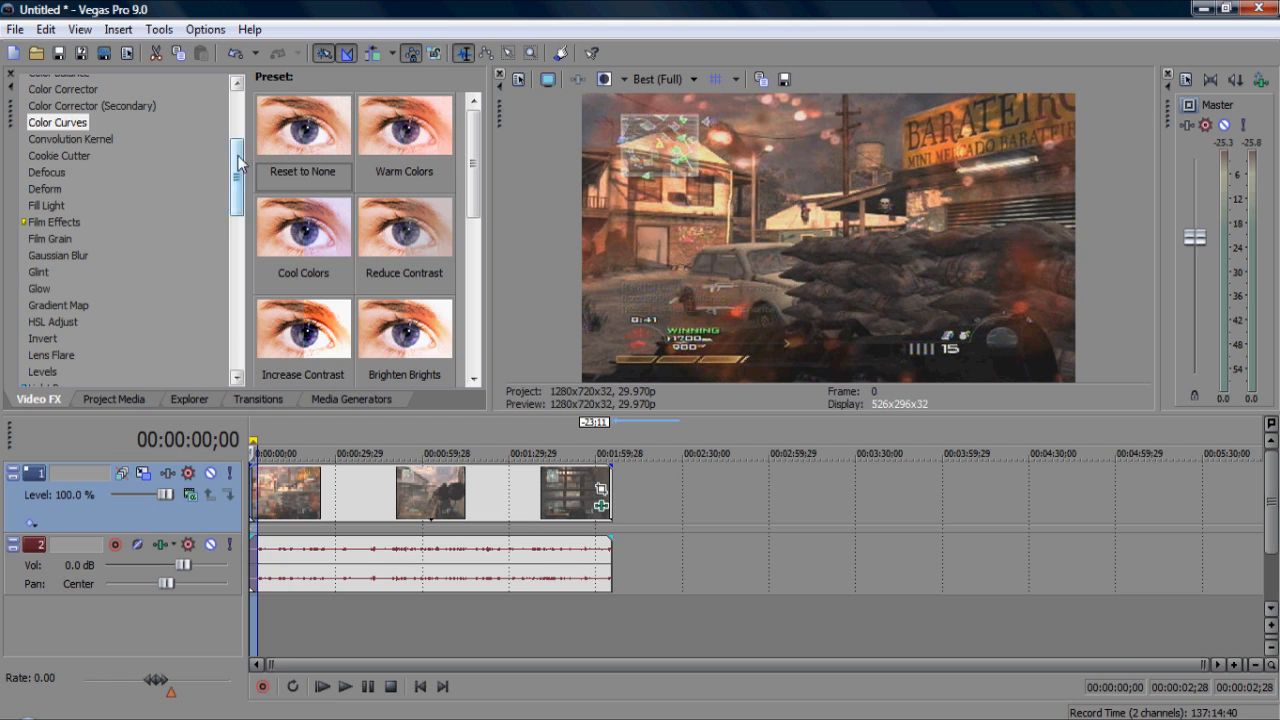
scroll("down", 3)
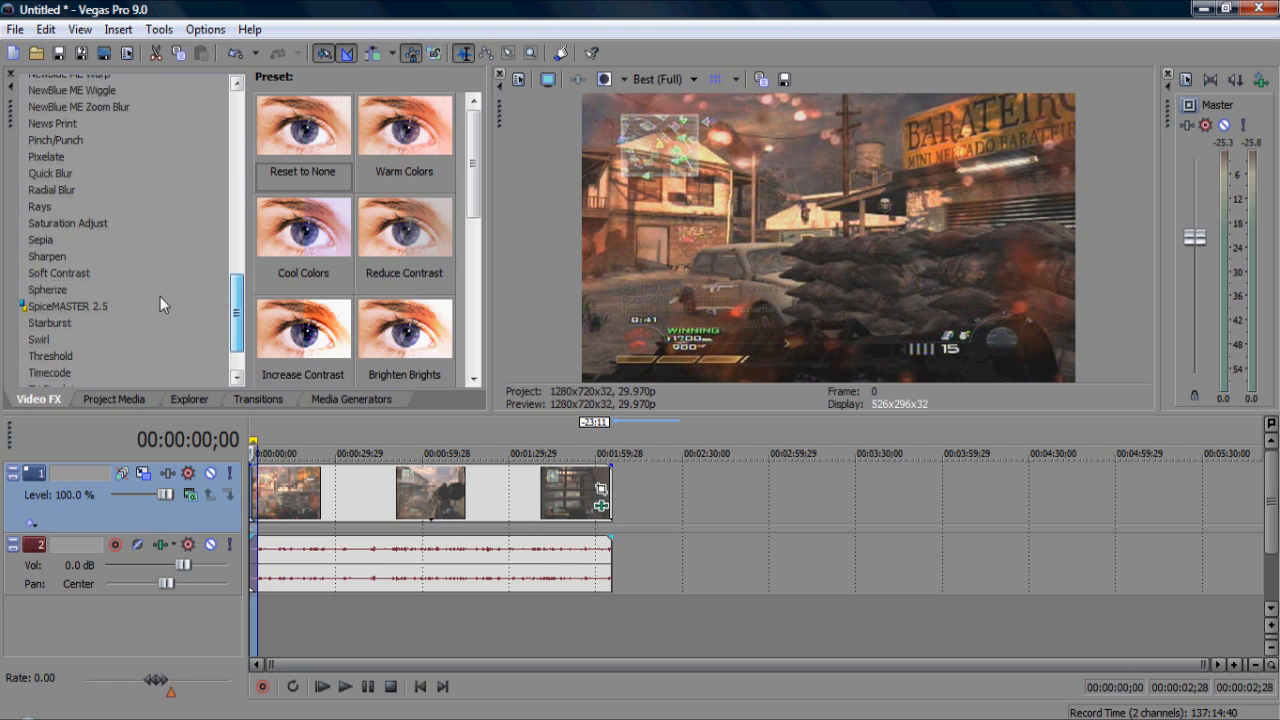
Step: Apply the Soft Moderate Contrast preset to the clip and zero its sliders
left_click(58, 272)
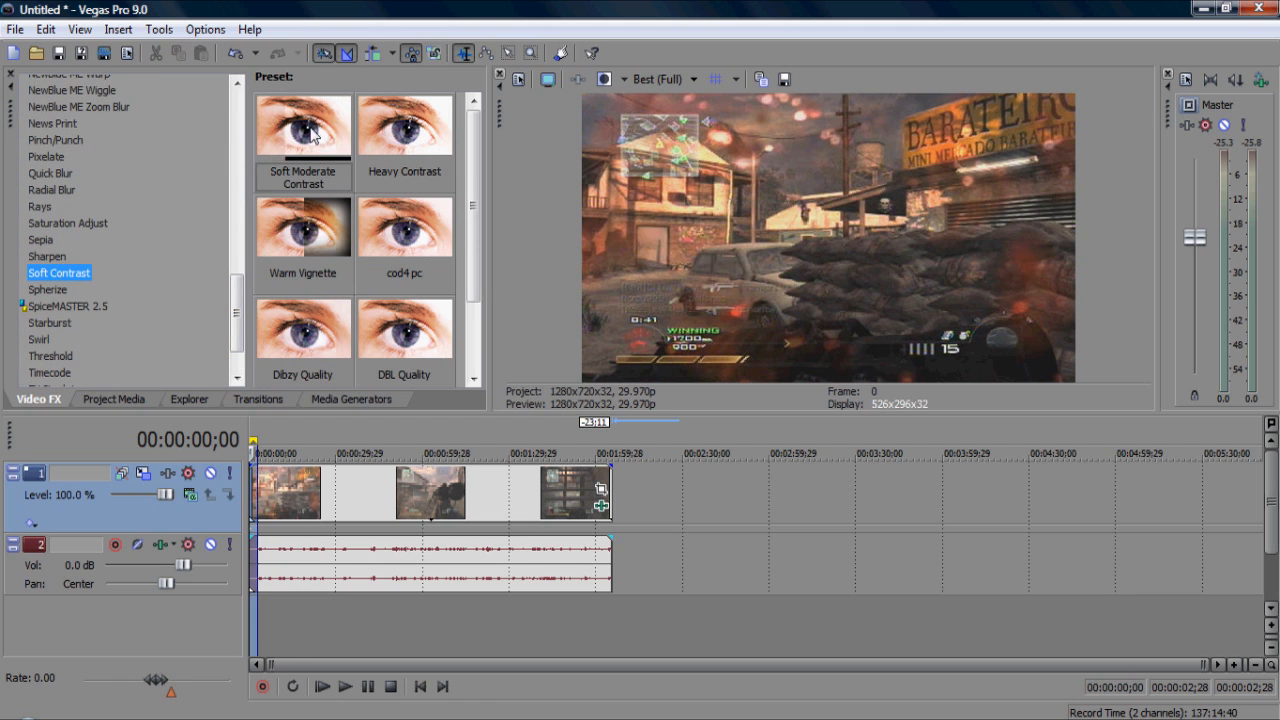
double_click(303, 124)
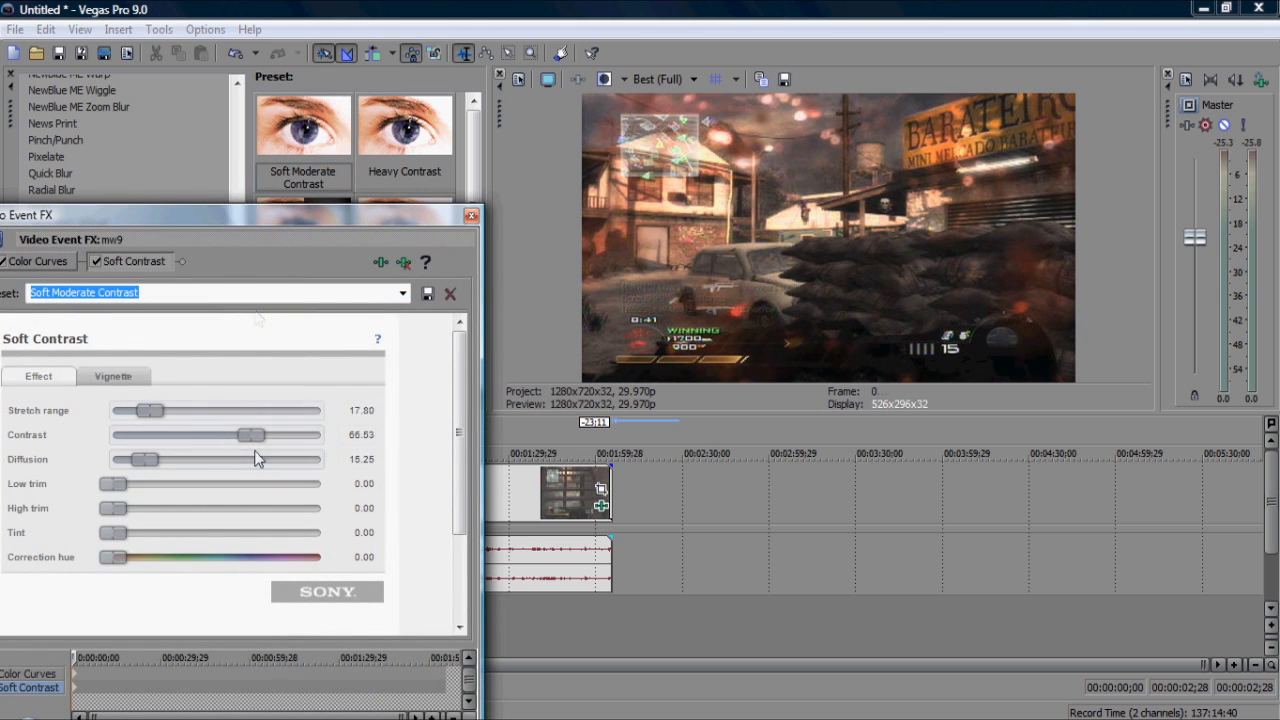
left_click_drag(247, 434, 113, 434)
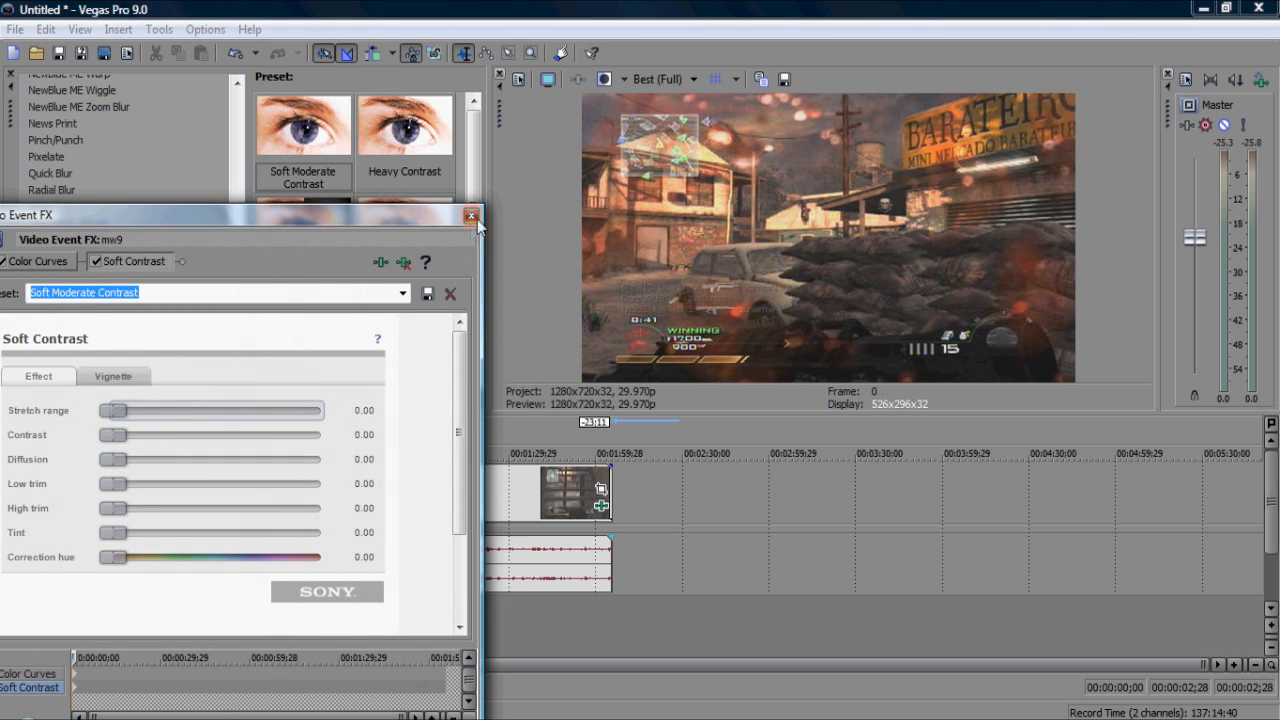
left_click(470, 216)
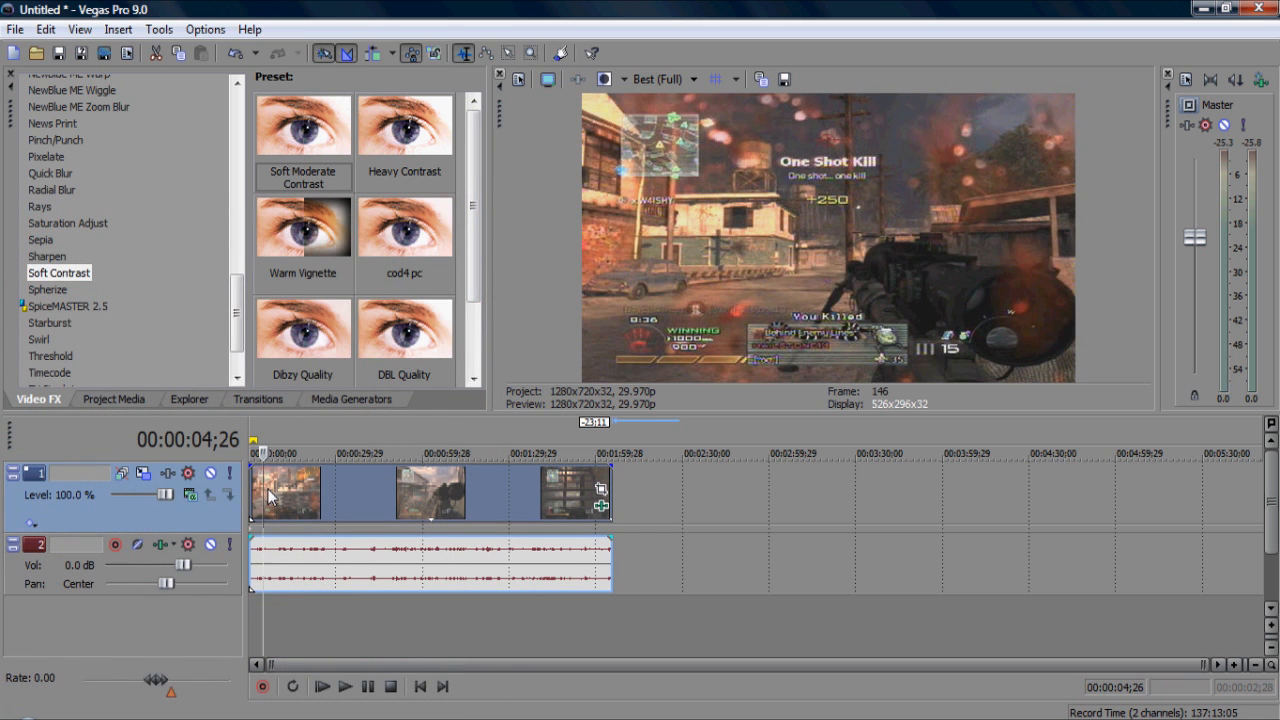
left_click(258, 453)
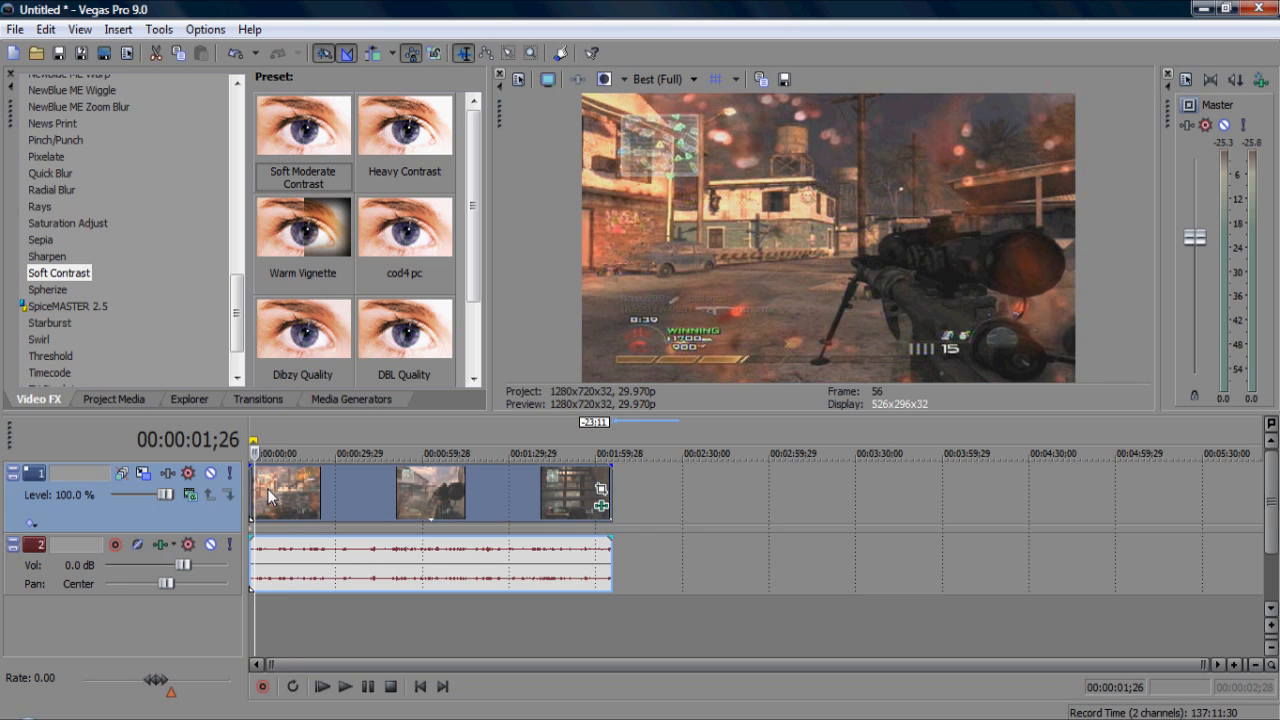
Step: Reopen the clip's Soft Contrast settings and raise Contrast to about 41
right_click(287, 492)
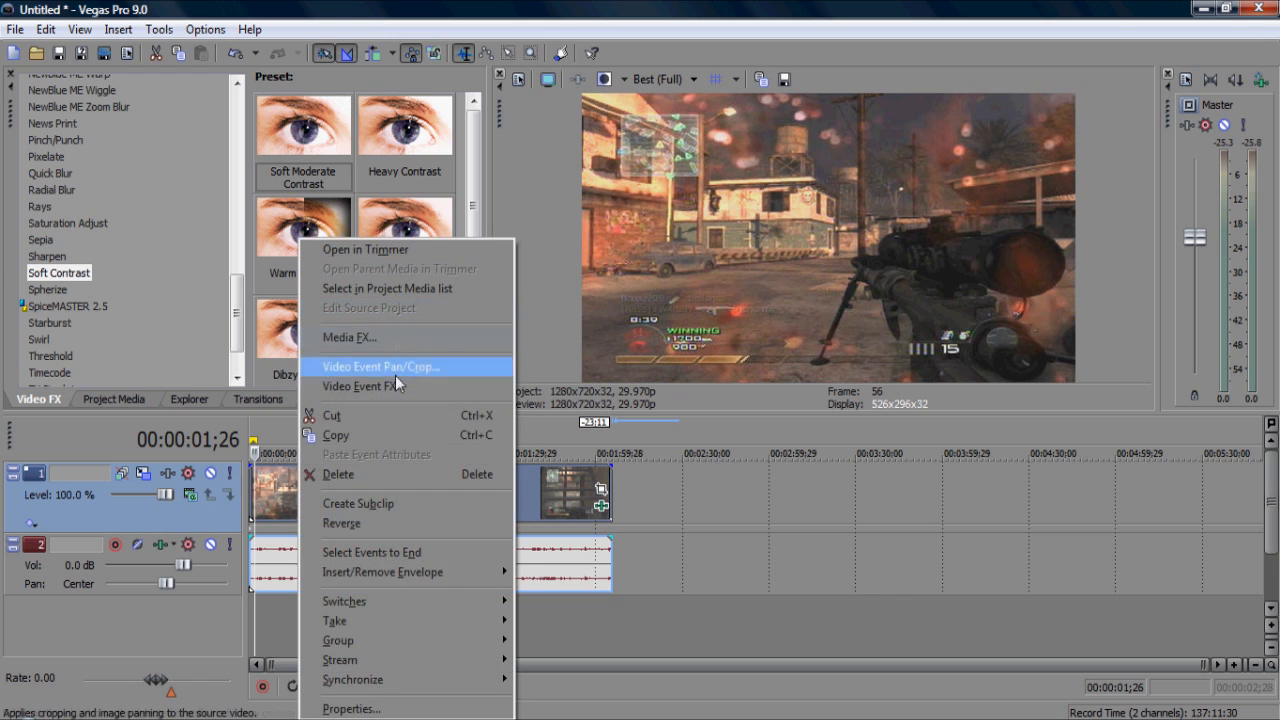
left_click(365, 387)
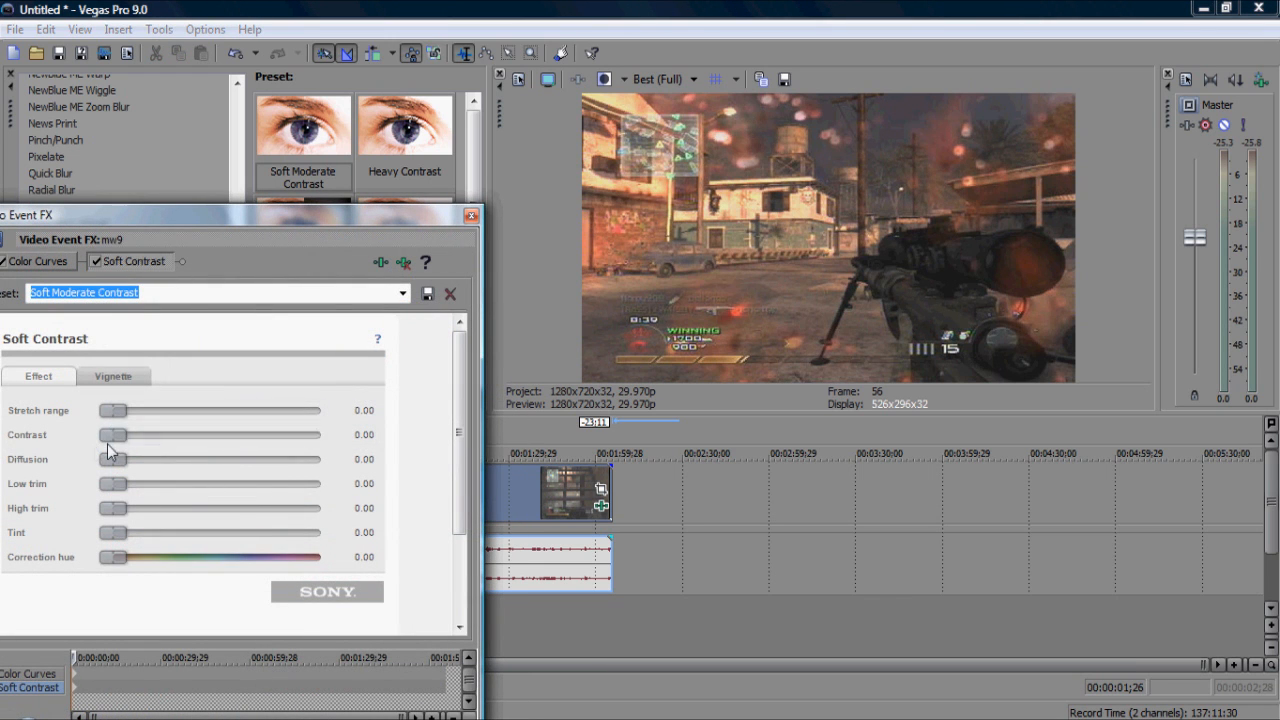
left_click_drag(113, 434, 165, 434)
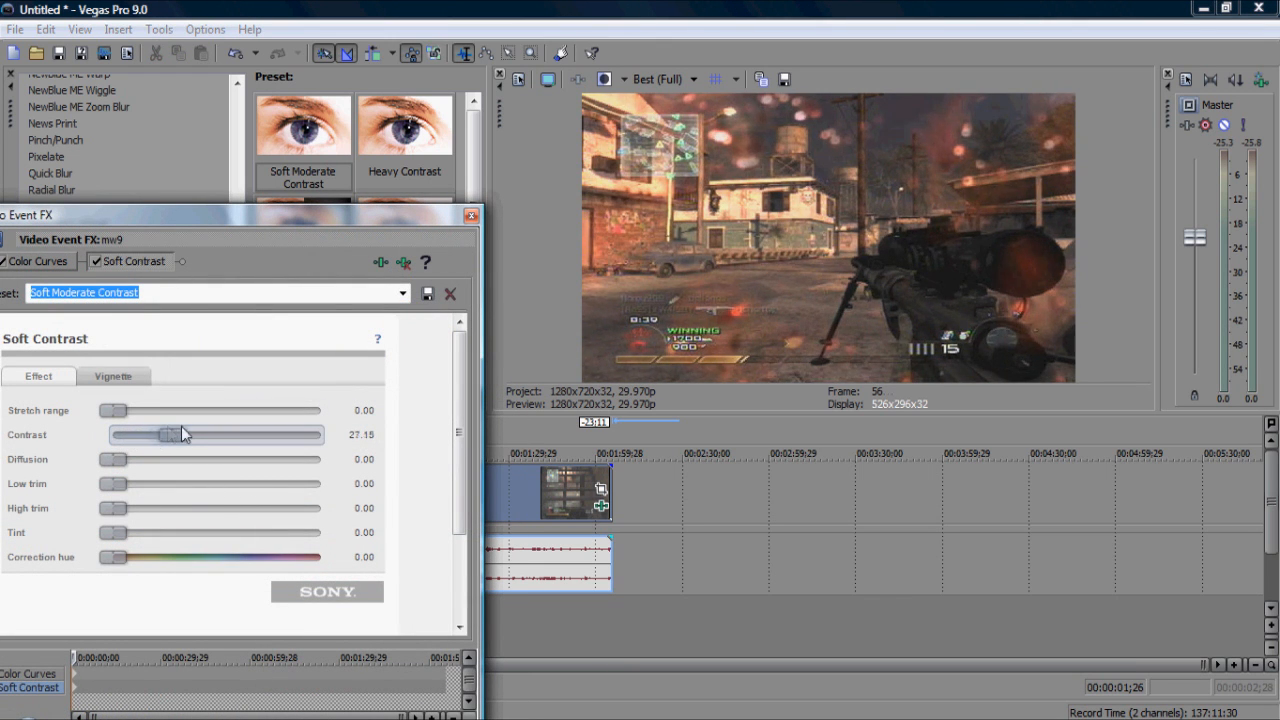
left_click_drag(170, 434, 250, 434)
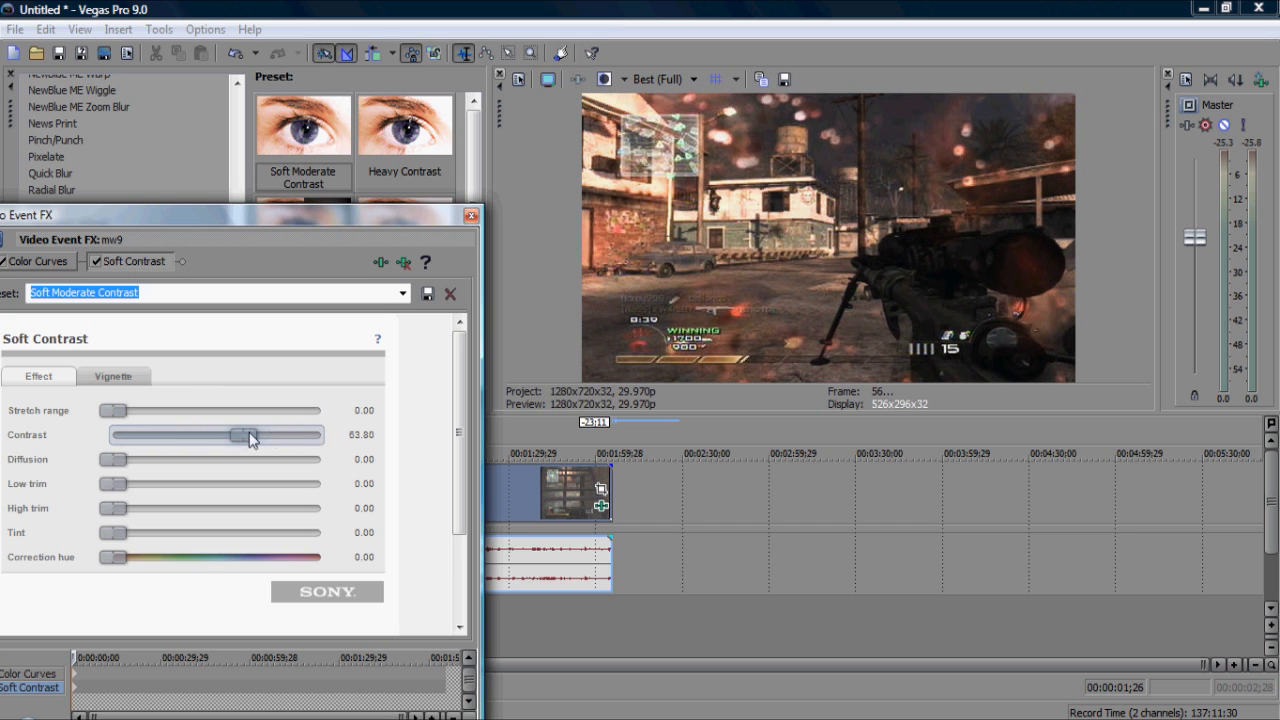
left_click_drag(250, 434, 198, 434)
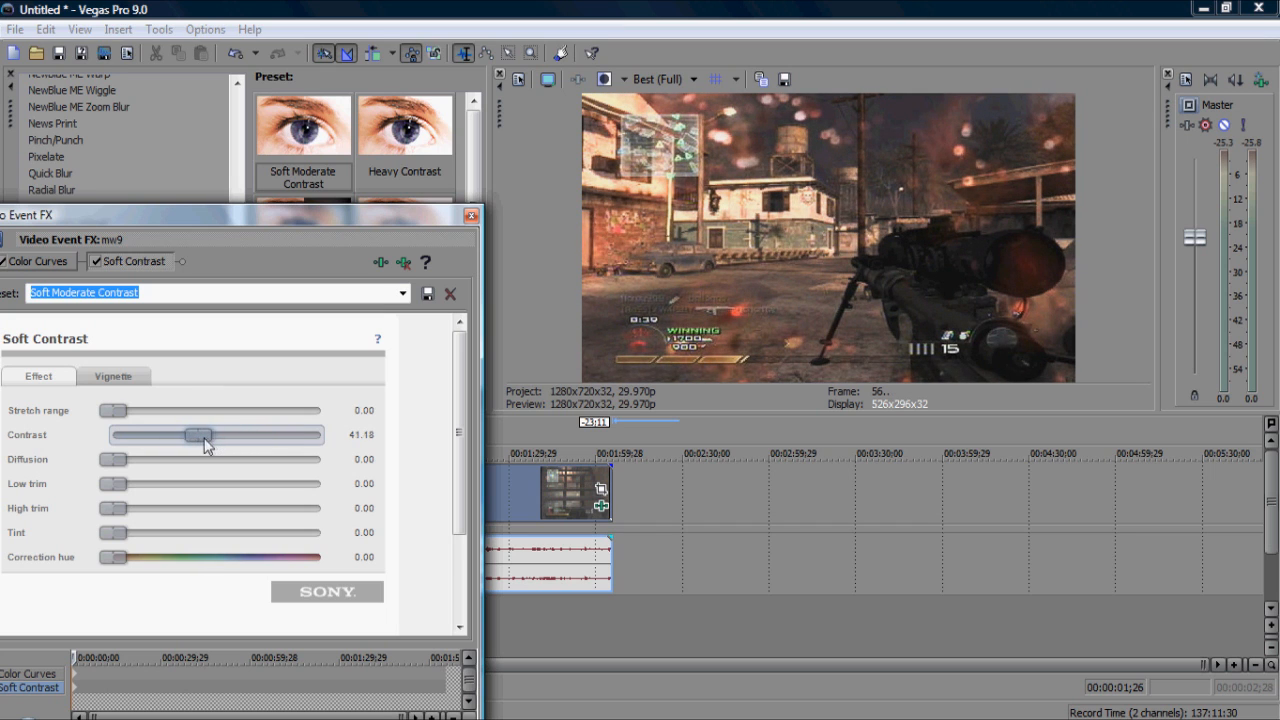
left_click_drag(198, 434, 165, 434)
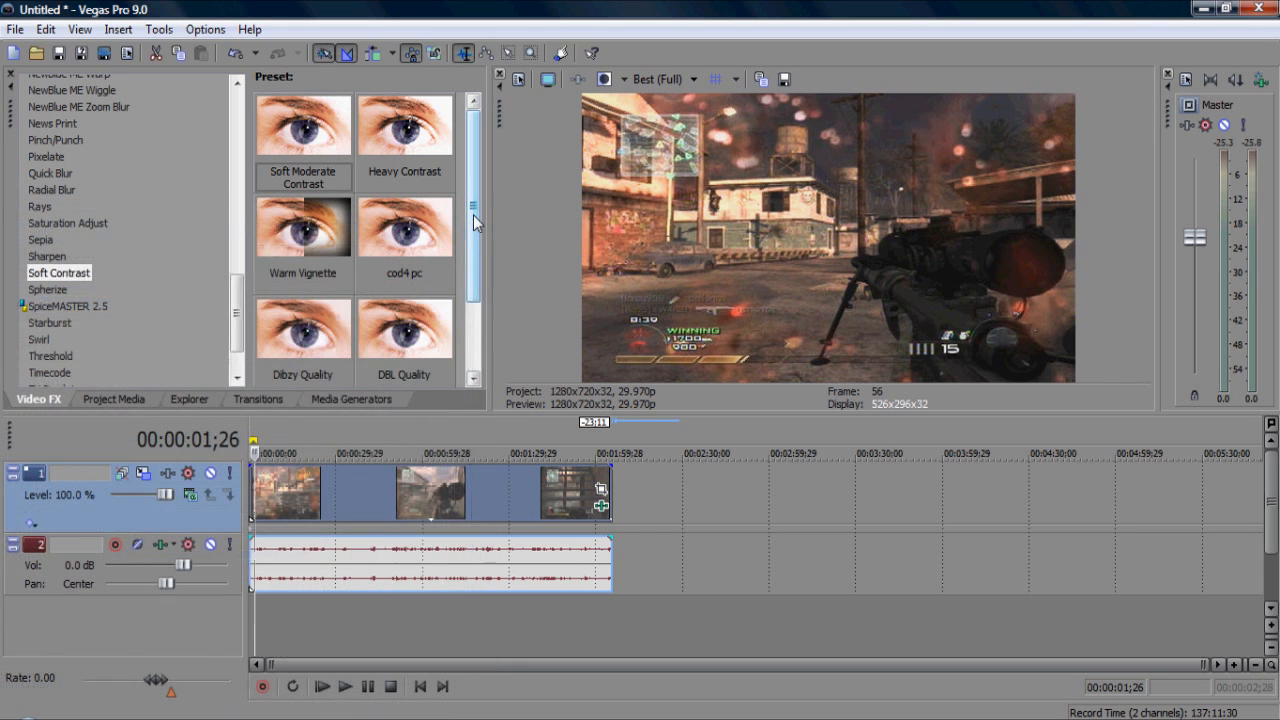
Step: Add Gaussian Blur to the clip with a horizontal range of 0.002
scroll("down", 3)
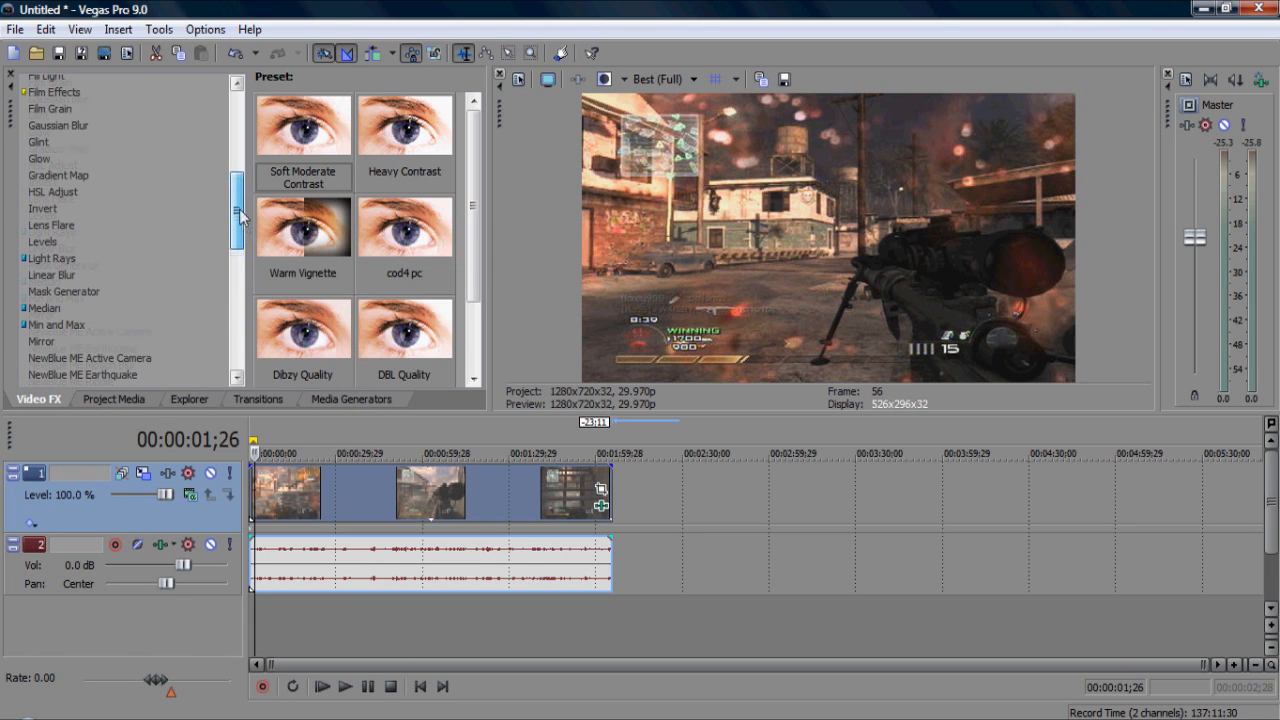
left_click(58, 125)
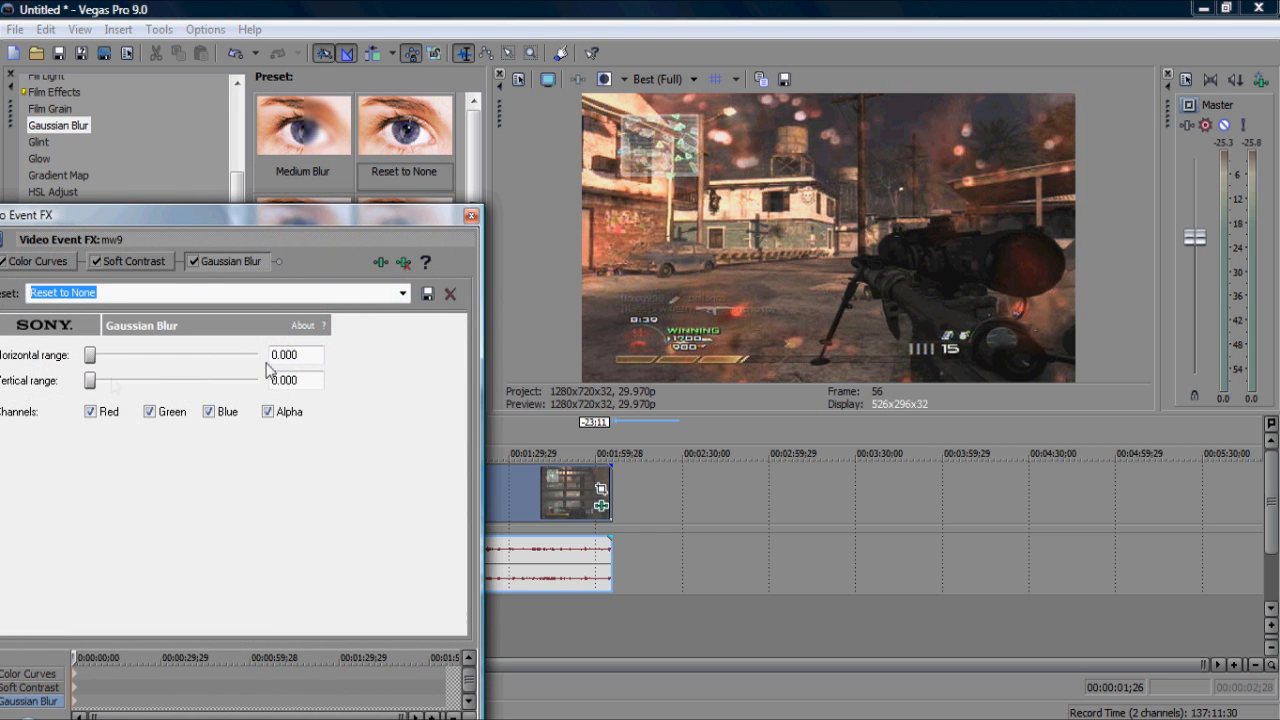
left_click(290, 355)
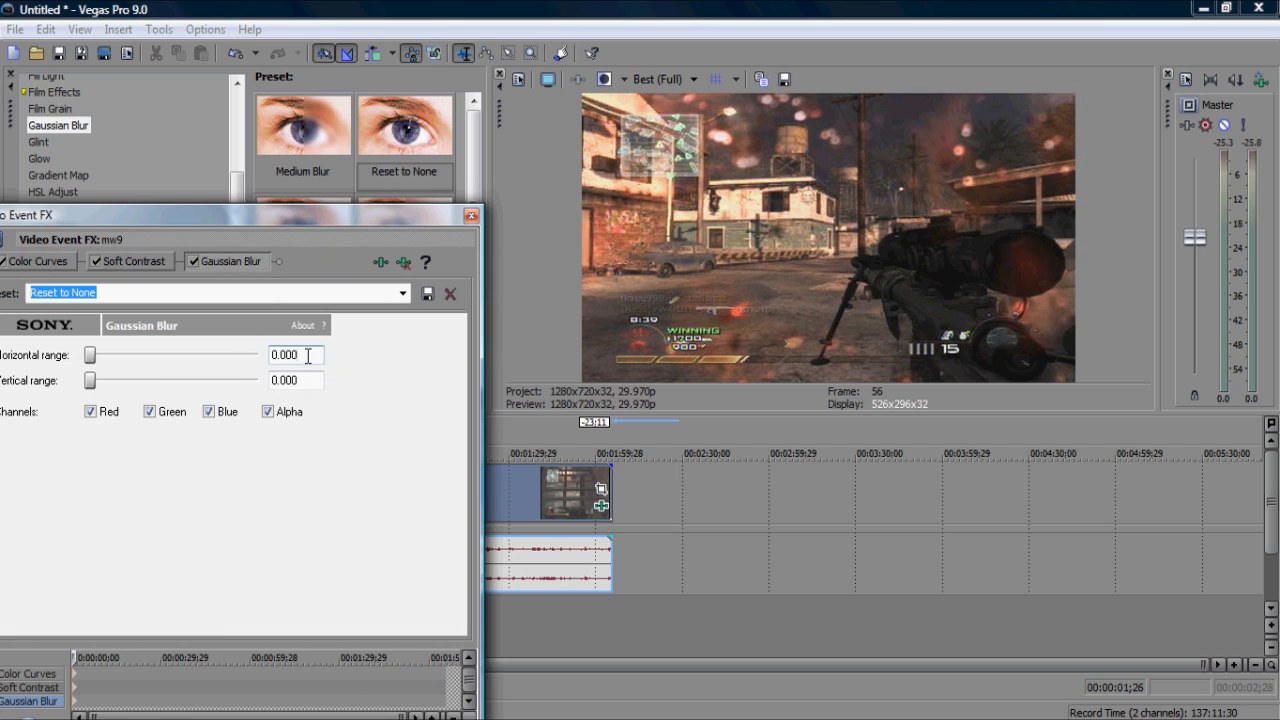
type("0.002")
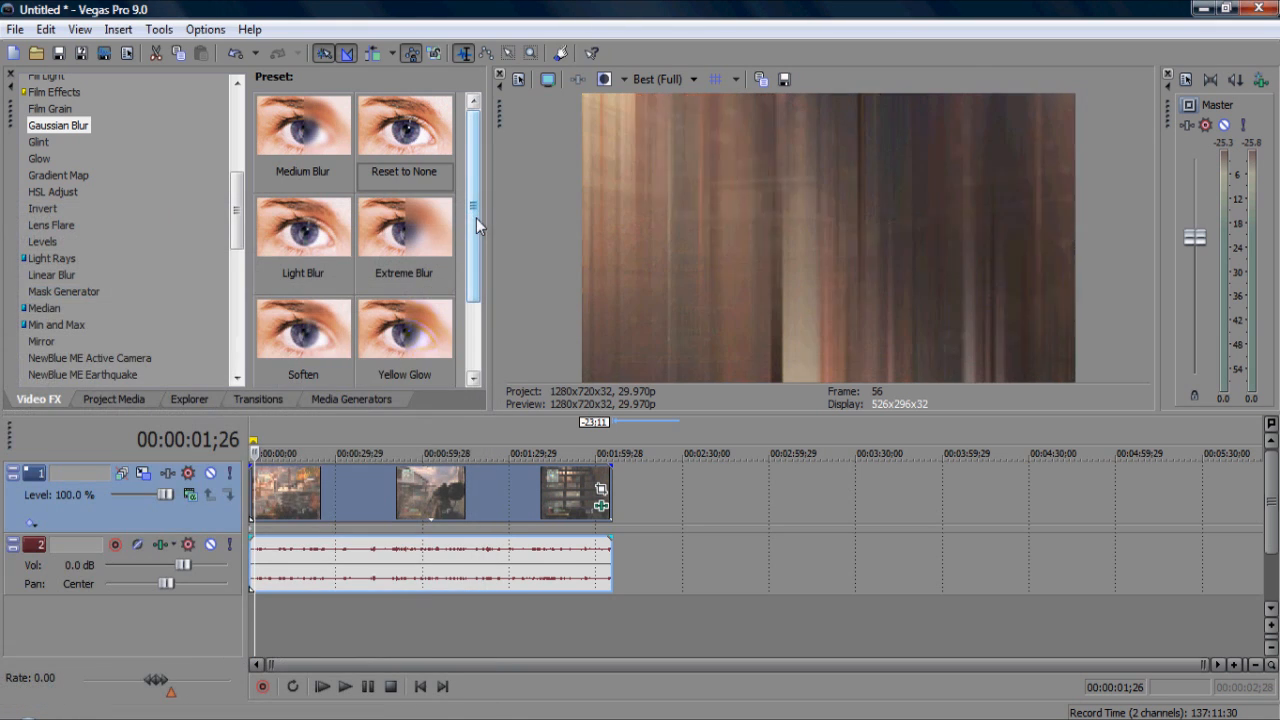
Step: Set the Gaussian Blur vertical range to 0.002 and close the FX window
right_click(430, 490)
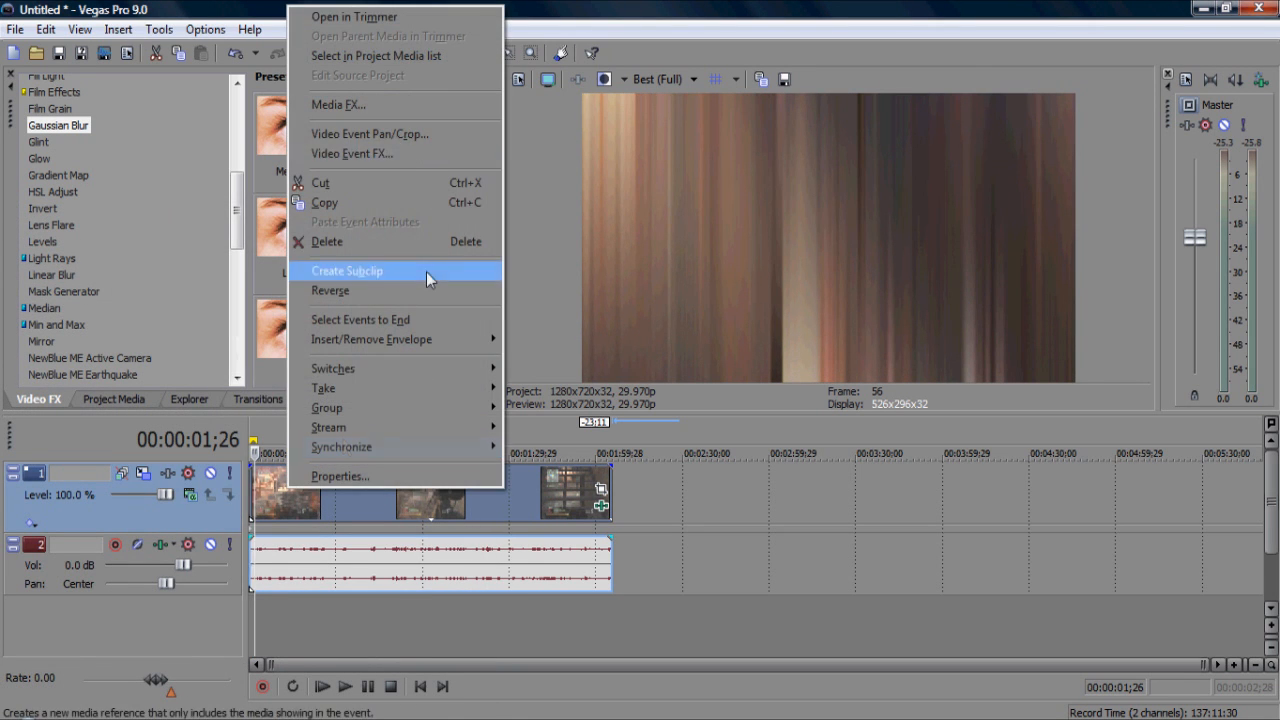
left_click(352, 153)
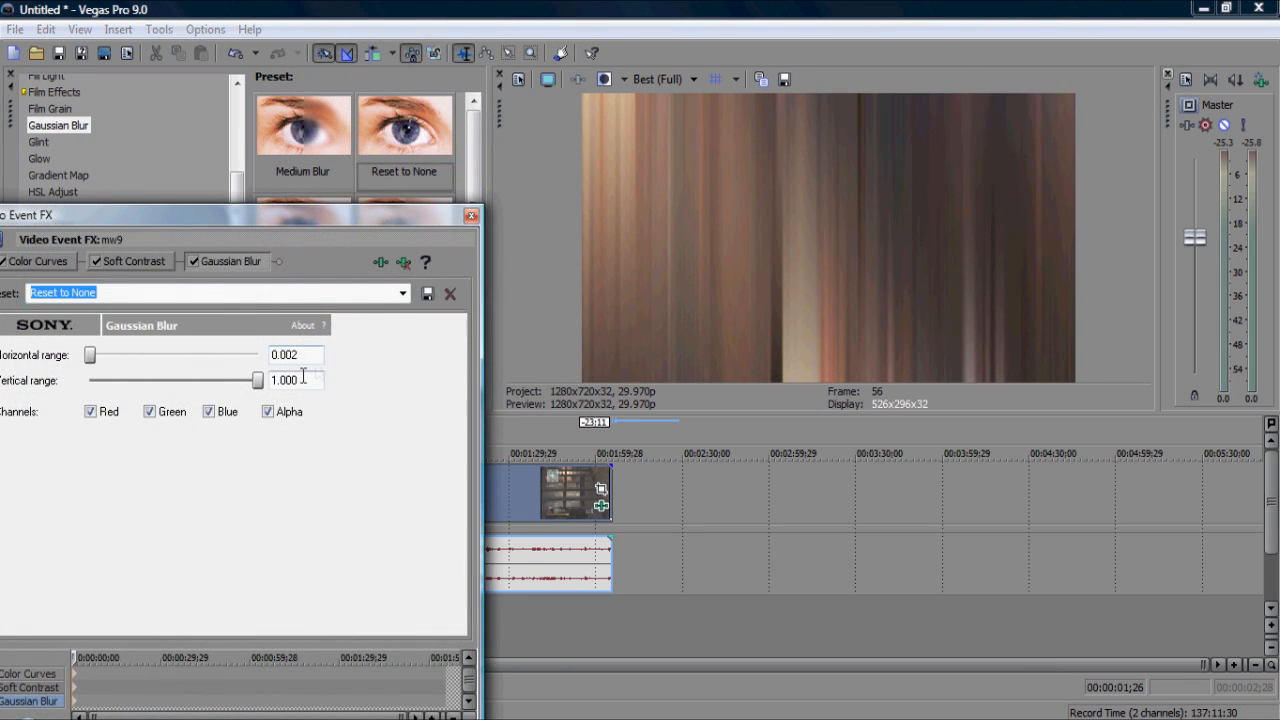
left_click_drag(257, 380, 89, 380)
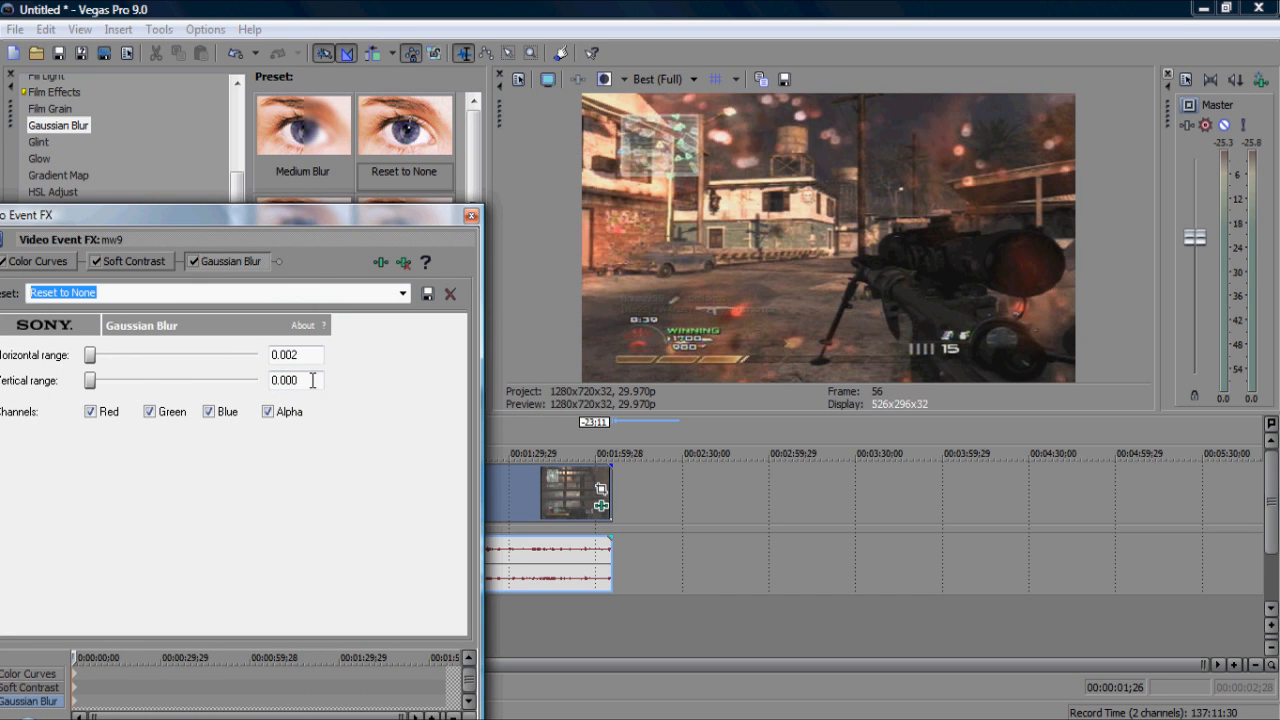
type("0.002")
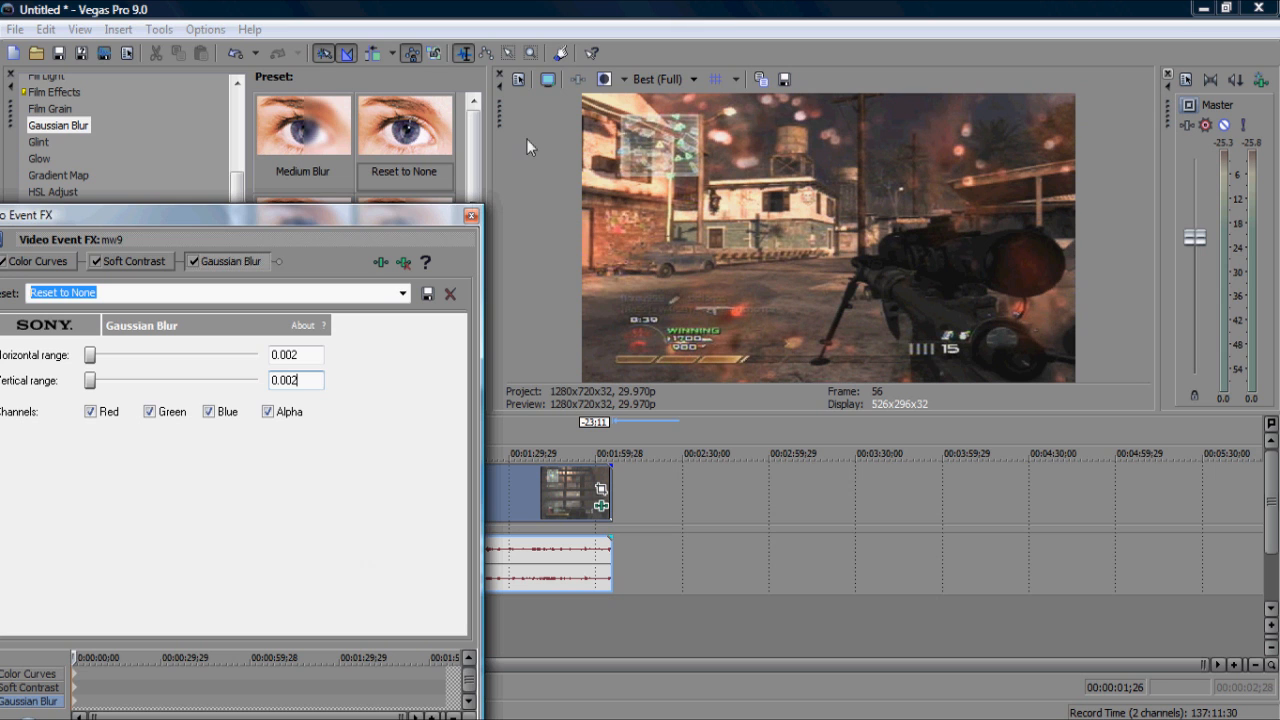
left_click(470, 215)
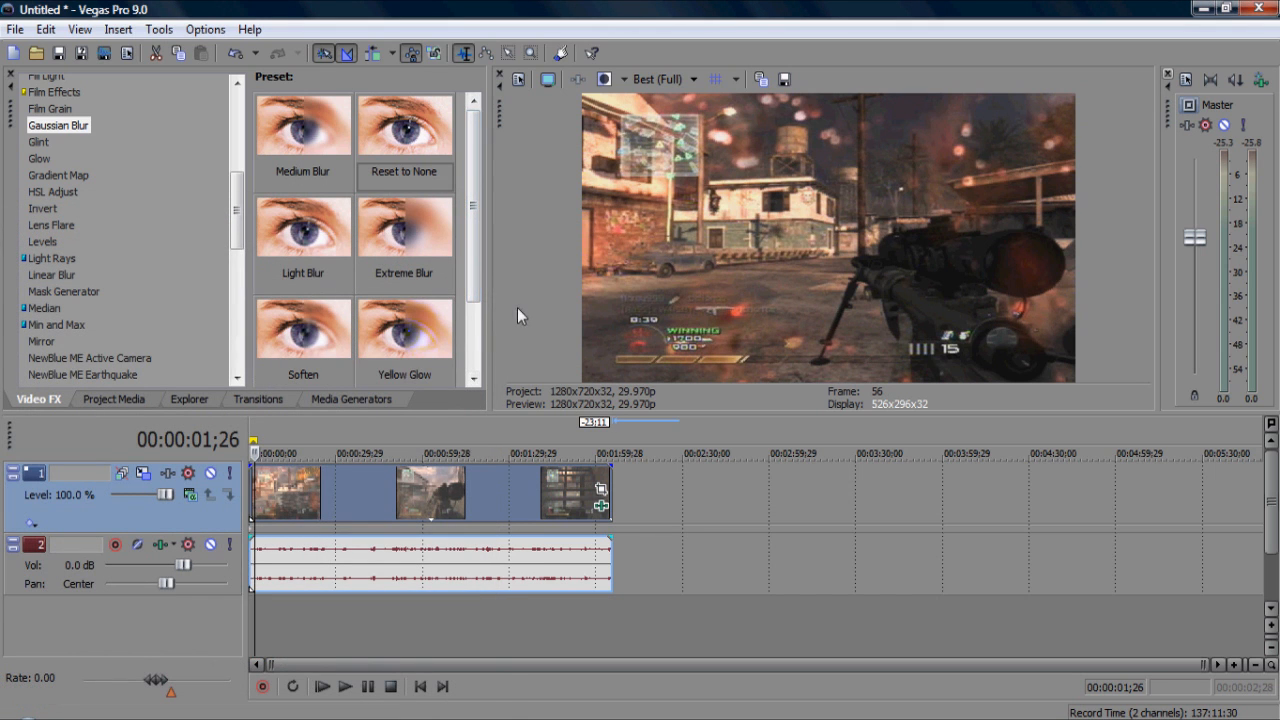
mouse_move(725, 347)
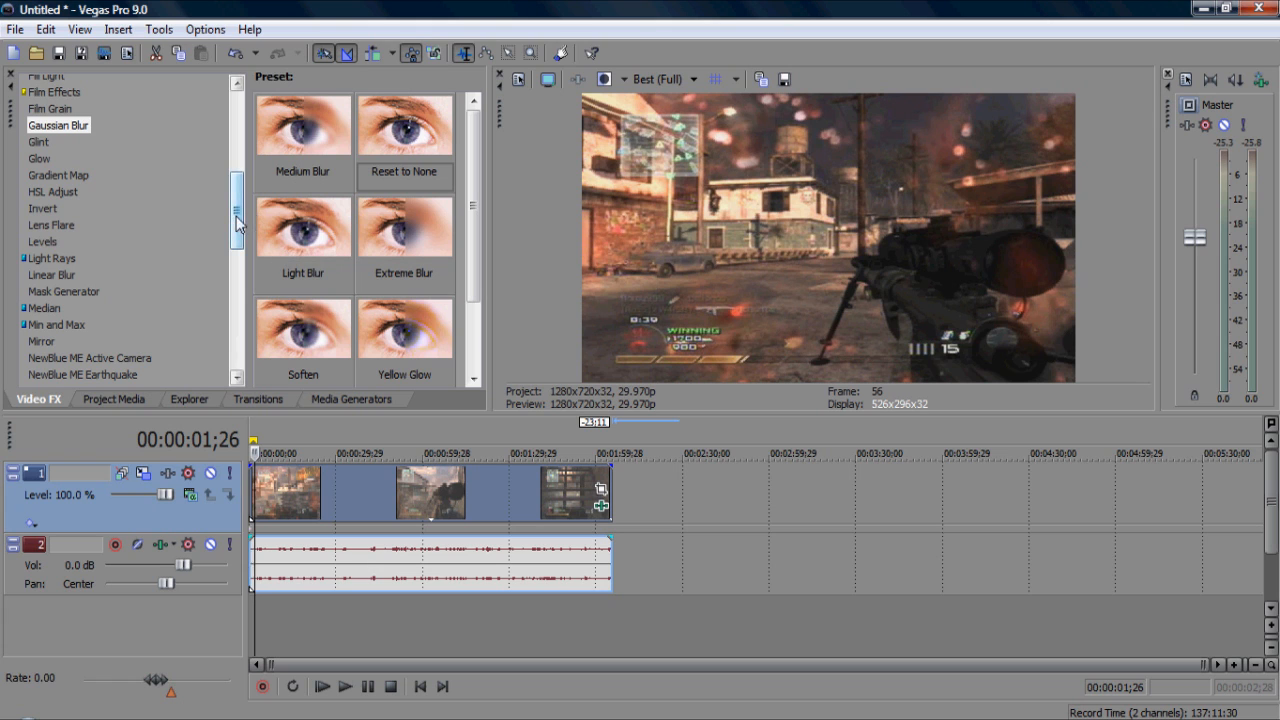
Step: Add Saturation Adjust with center at 0 and spread widened to 1.0
left_click(52, 191)
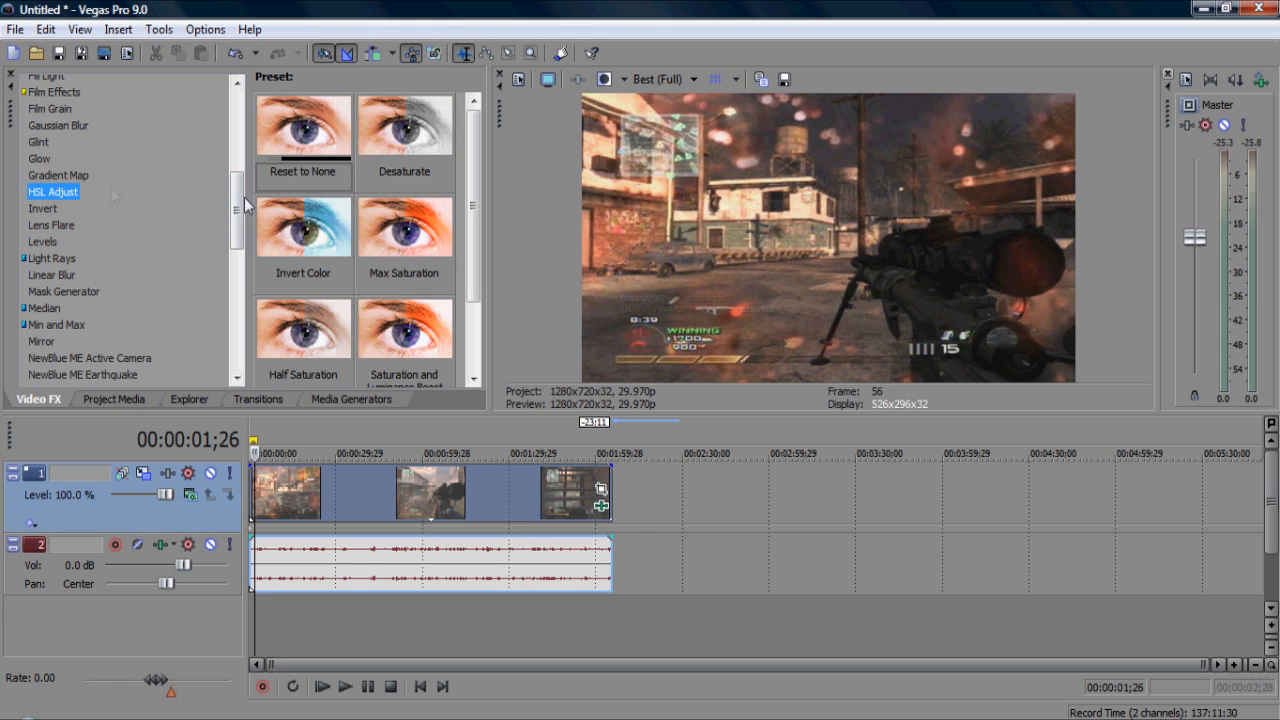
scroll("down", 3)
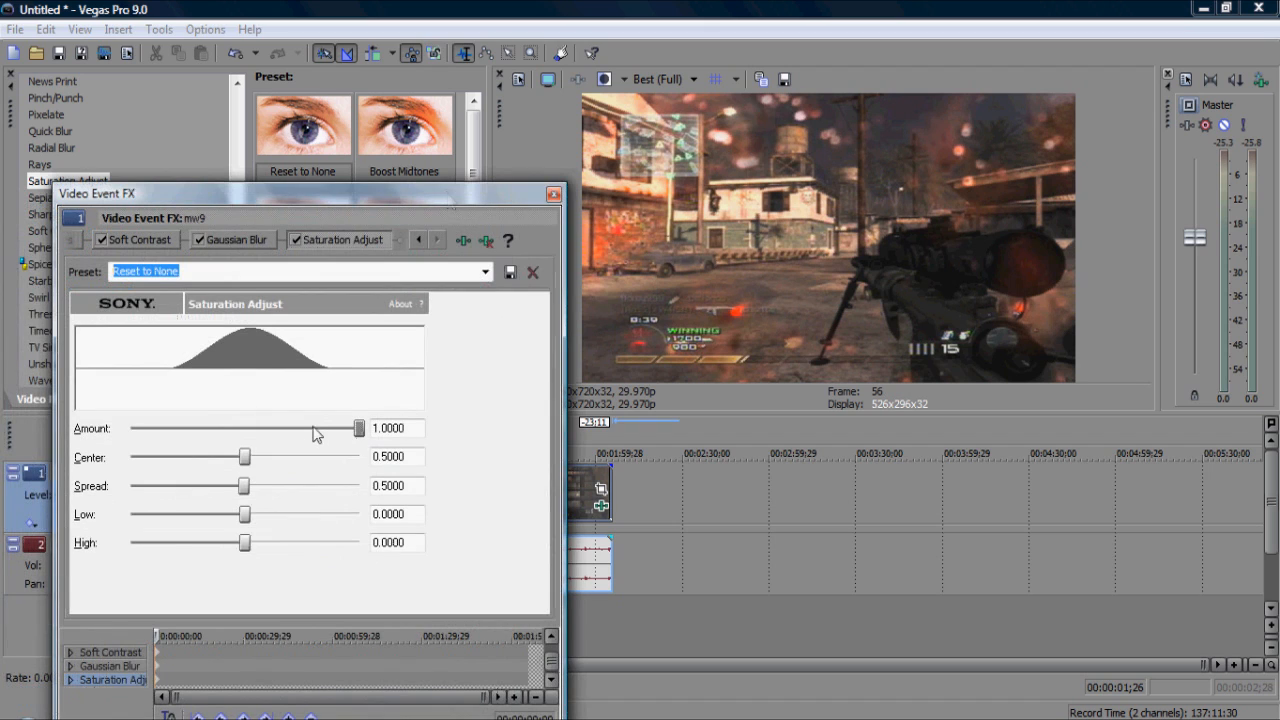
left_click_drag(245, 457, 130, 457)
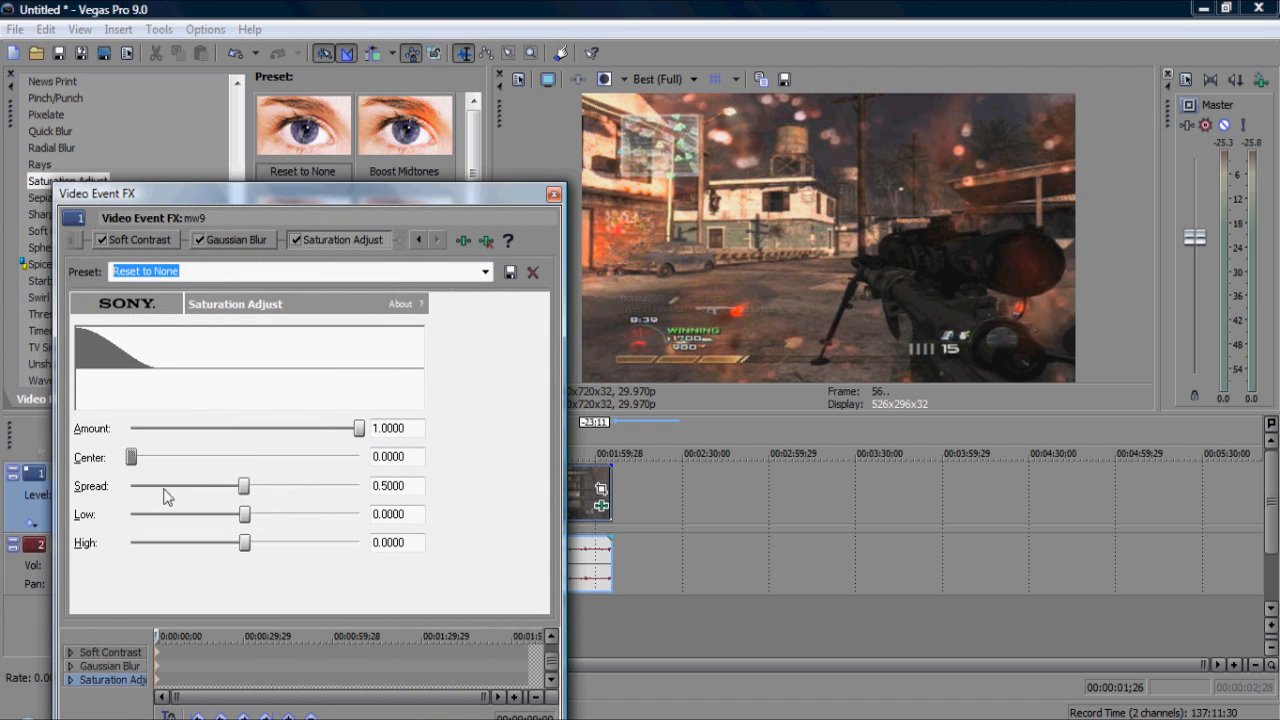
left_click_drag(244, 485, 358, 485)
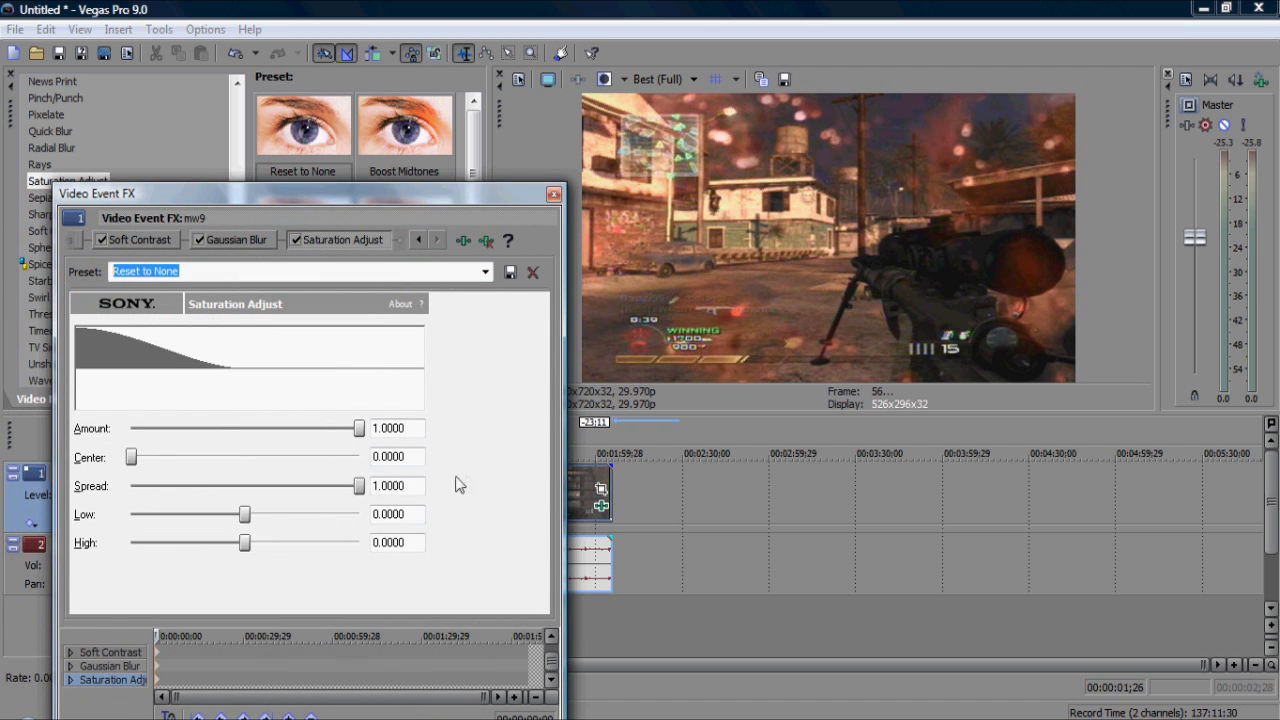
Step: Tune the saturation amount to 0.078 and shift the center to about 0.59
left_click_drag(360, 428, 213, 428)
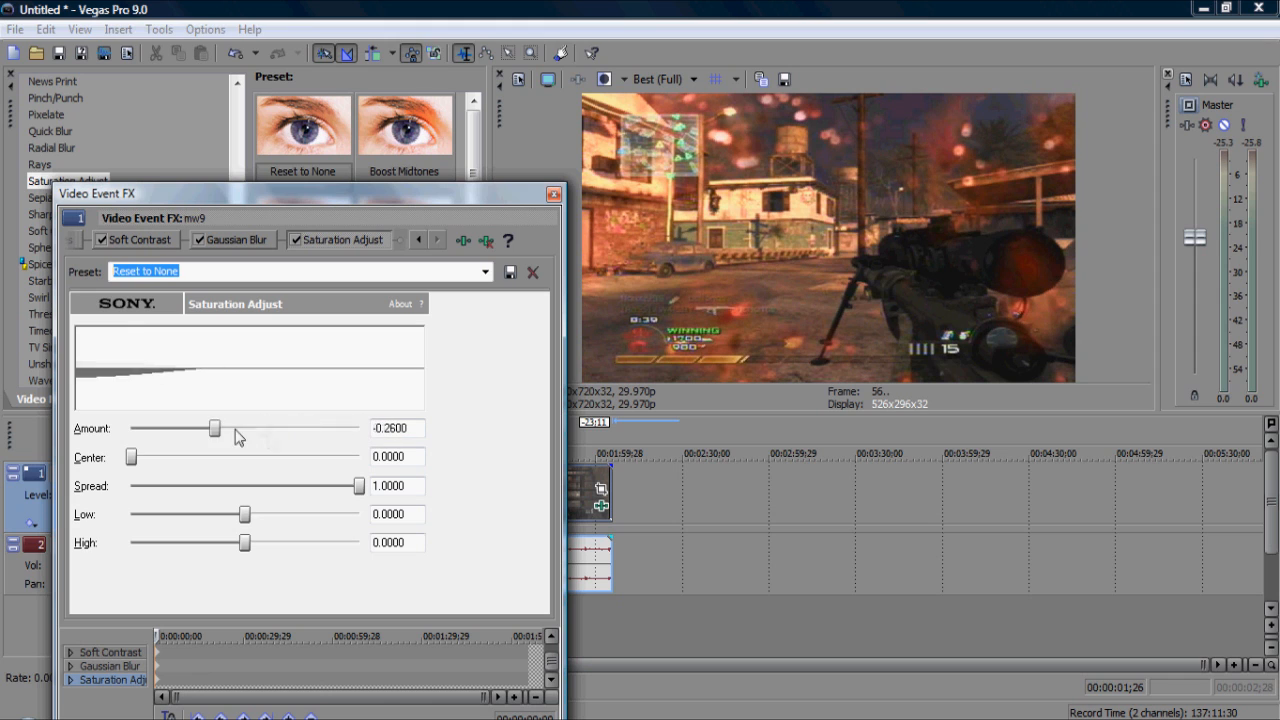
left_click_drag(210, 428, 130, 428)
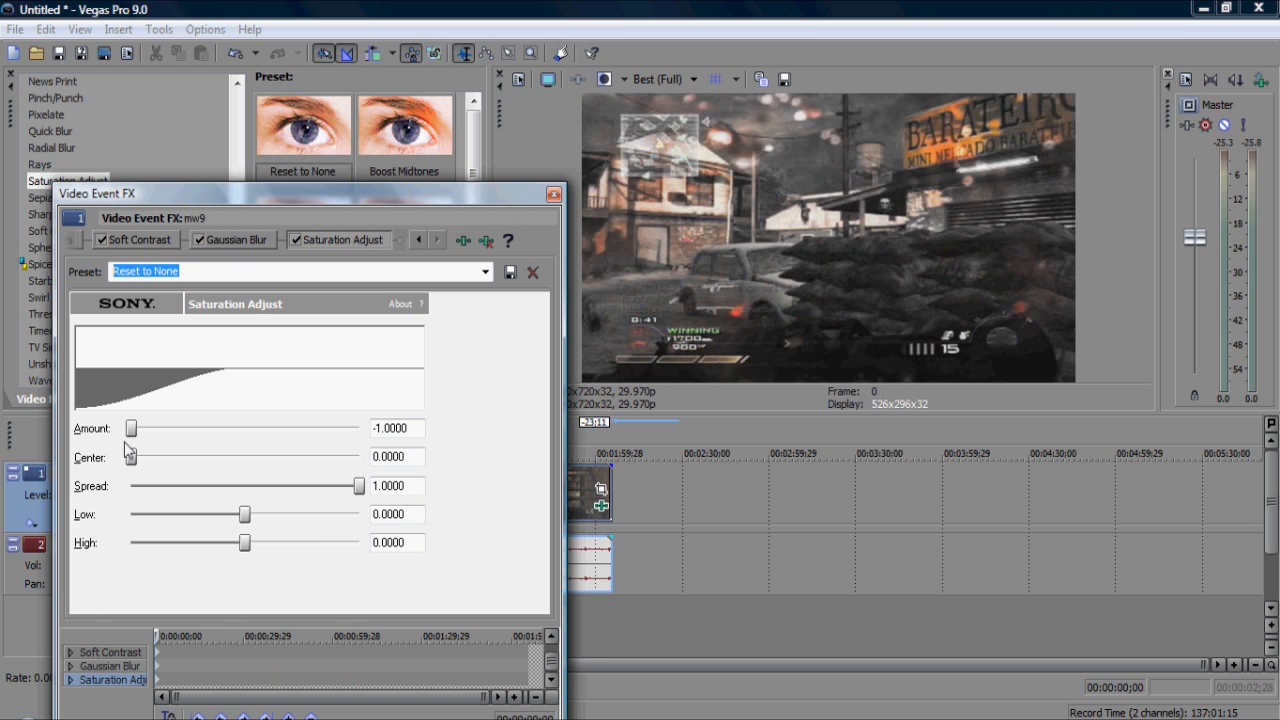
left_click_drag(130, 428, 359, 428)
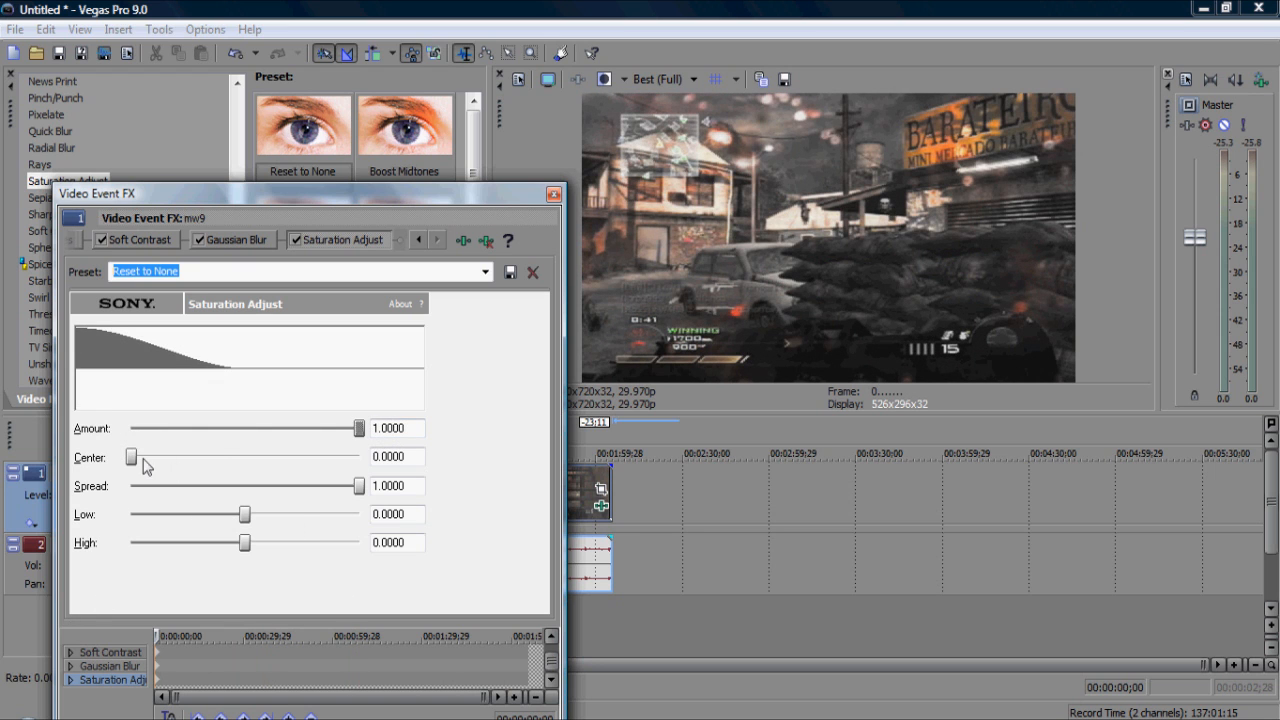
left_click_drag(358, 428, 238, 428)
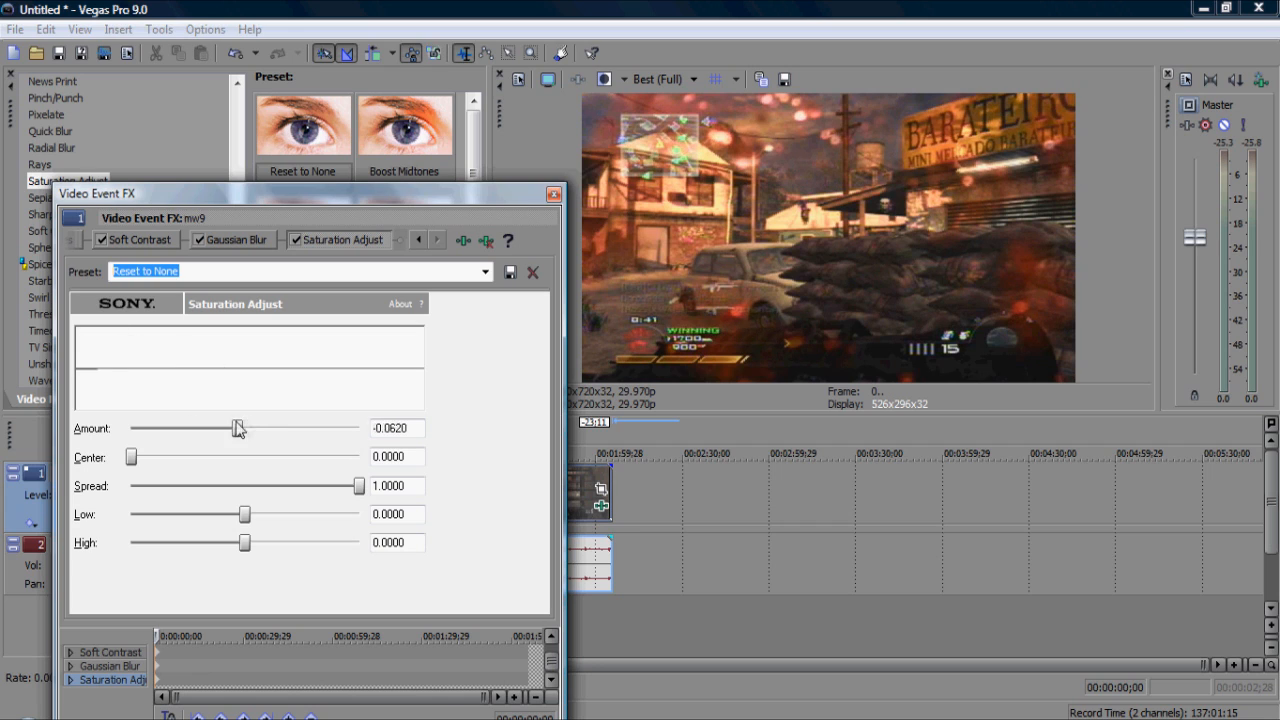
left_click_drag(238, 428, 253, 428)
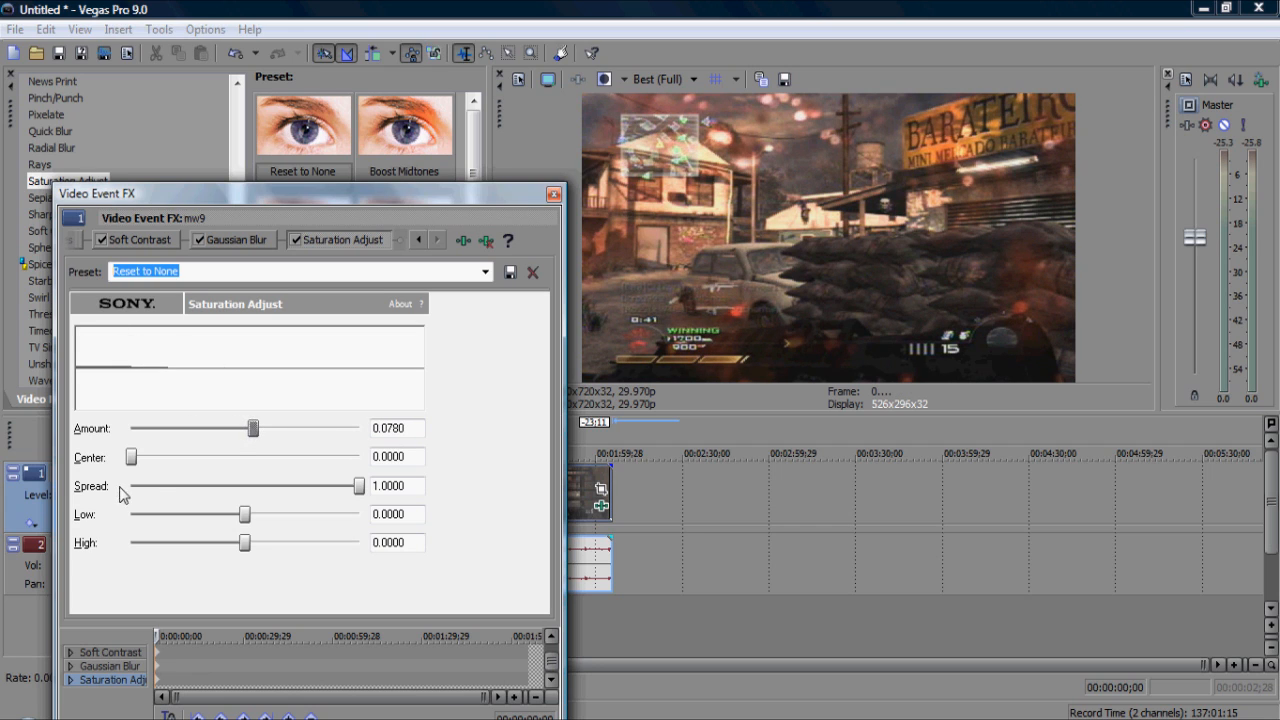
left_click_drag(130, 457, 265, 457)
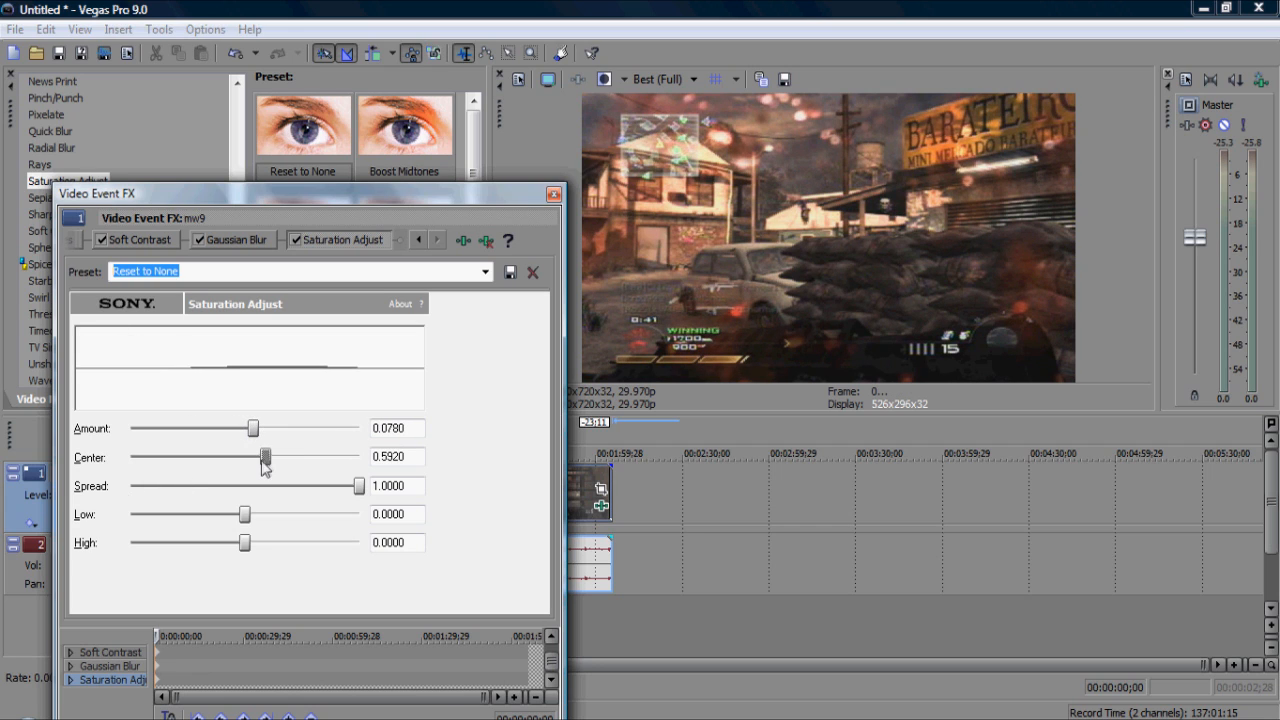
mouse_move(500, 297)
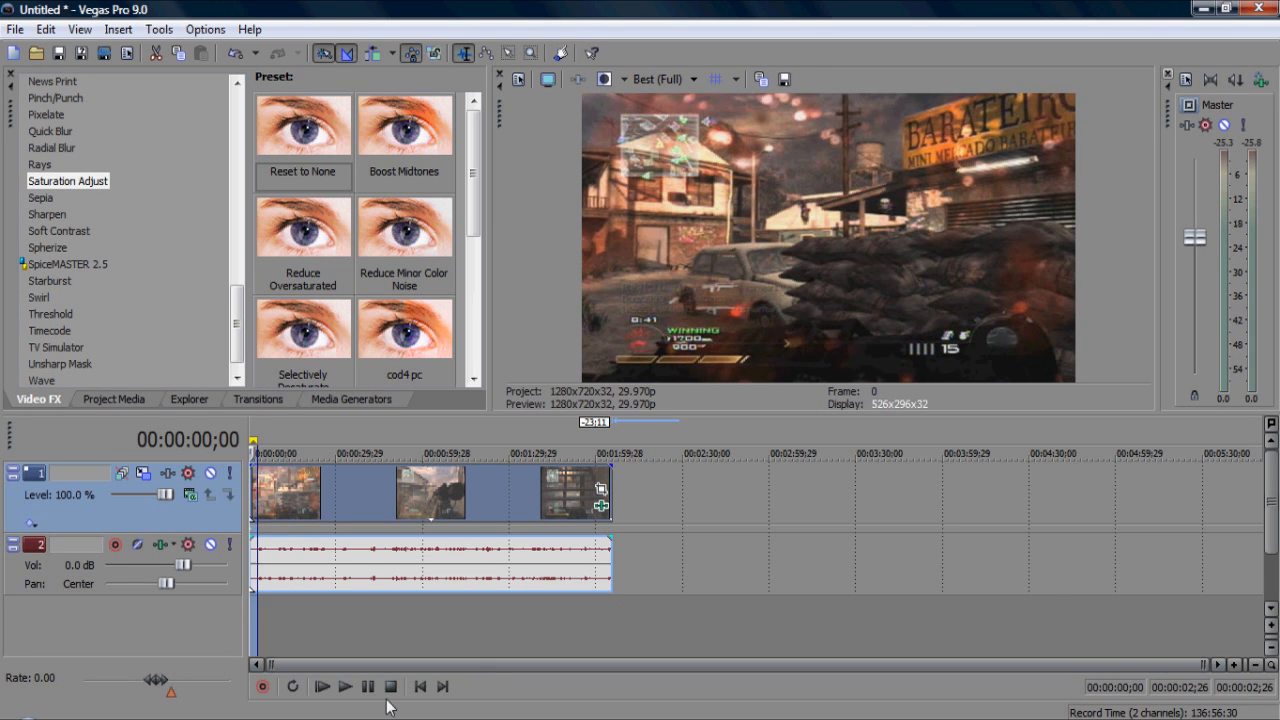
left_click(322, 686)
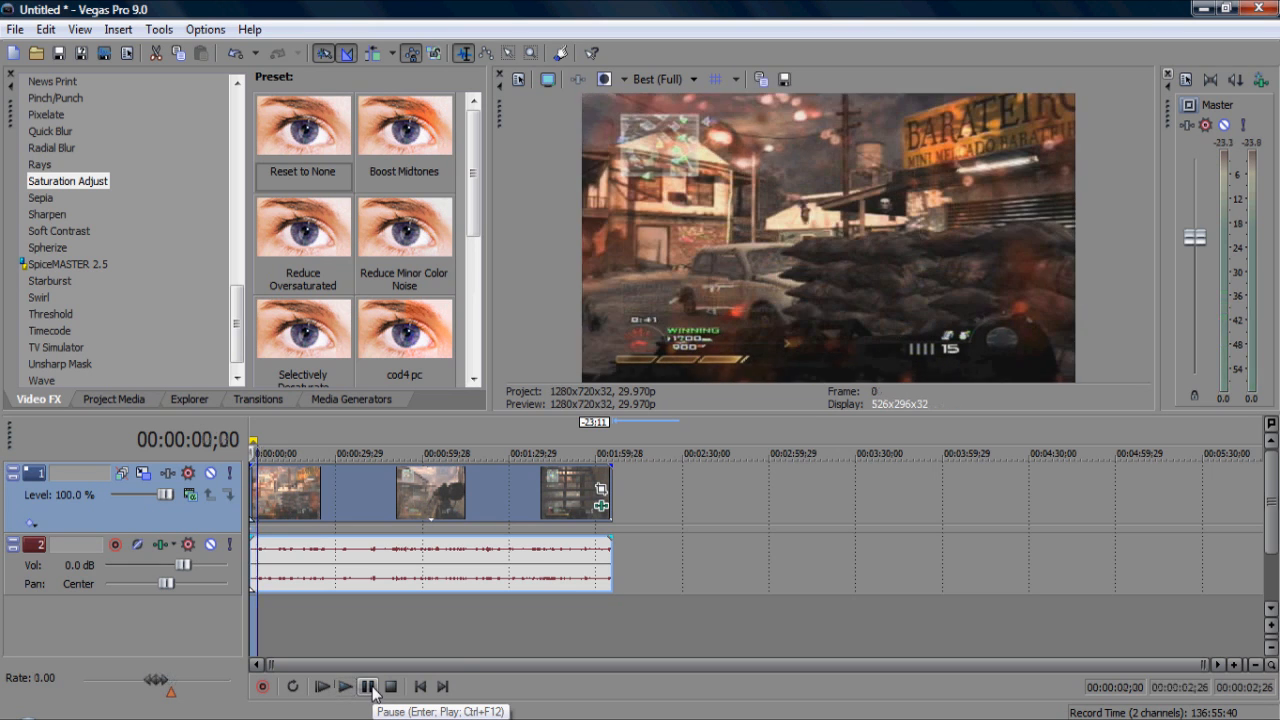
left_click(367, 686)
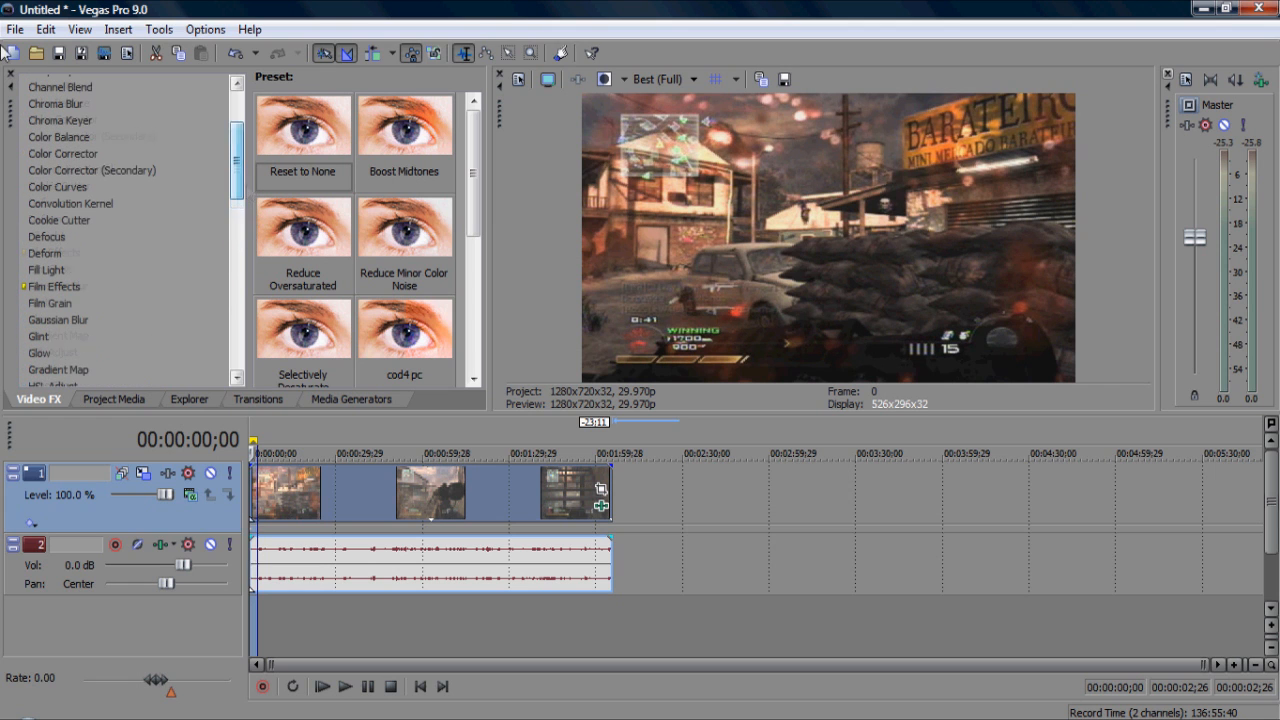
Step: Customize the Best HD For Youtube WMV render: 5-second keyframes, 4M bit rate, Best quality
left_click(15, 29)
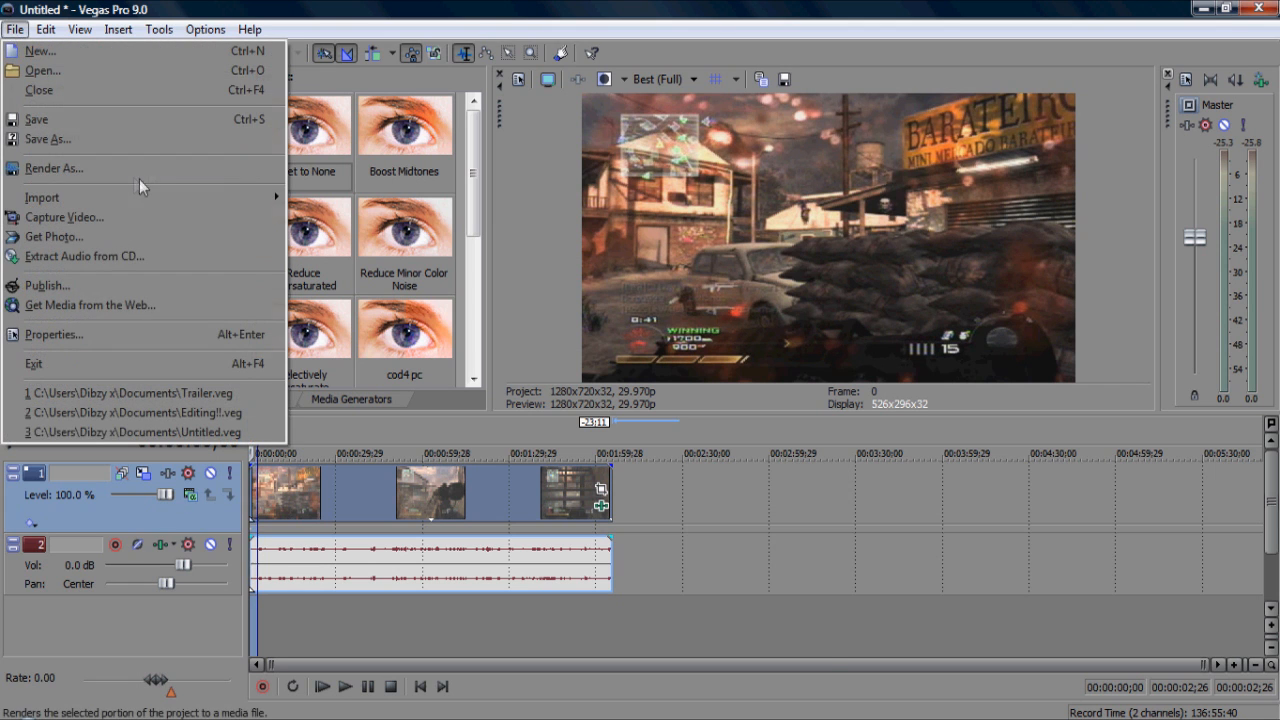
left_click(54, 168)
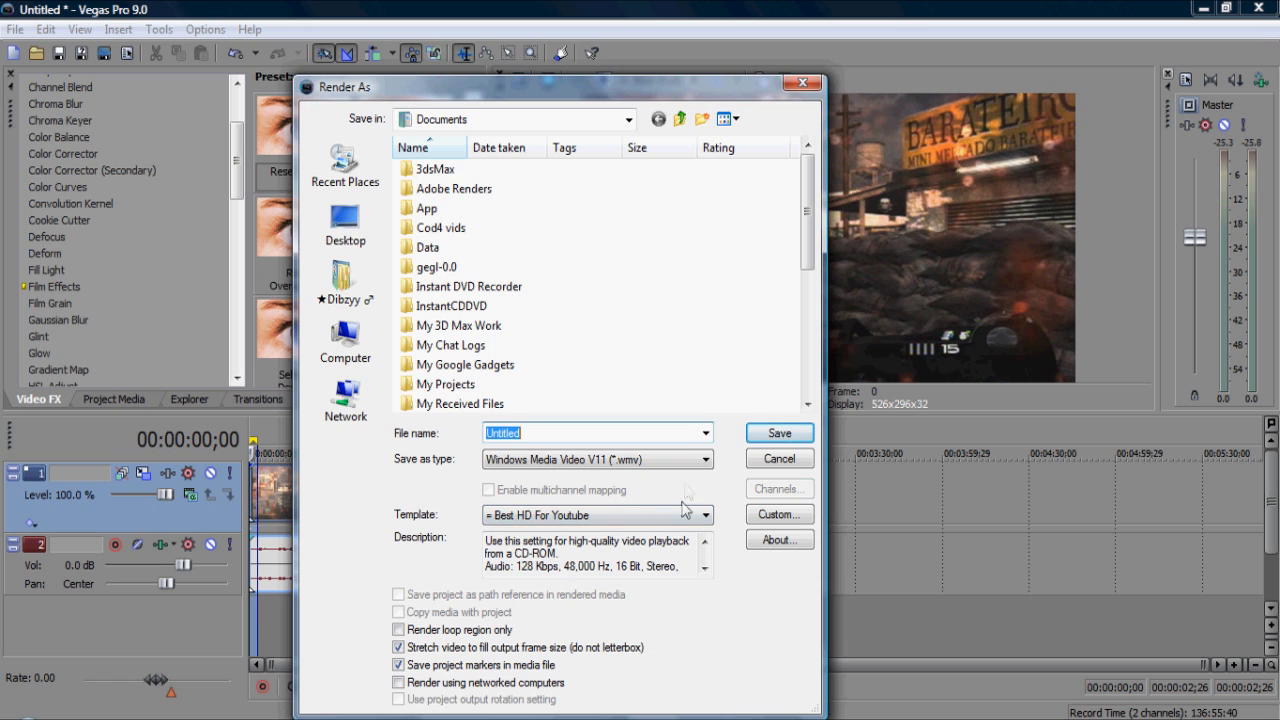
left_click(778, 514)
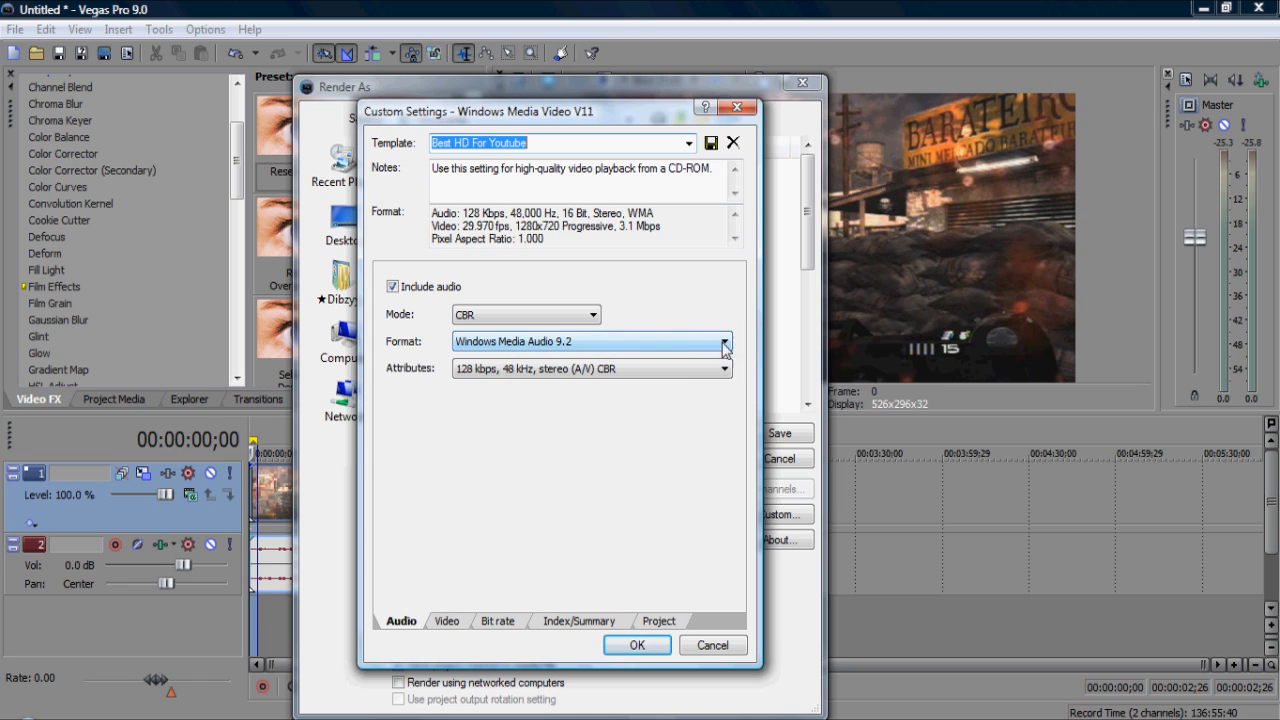
mouse_move(698, 349)
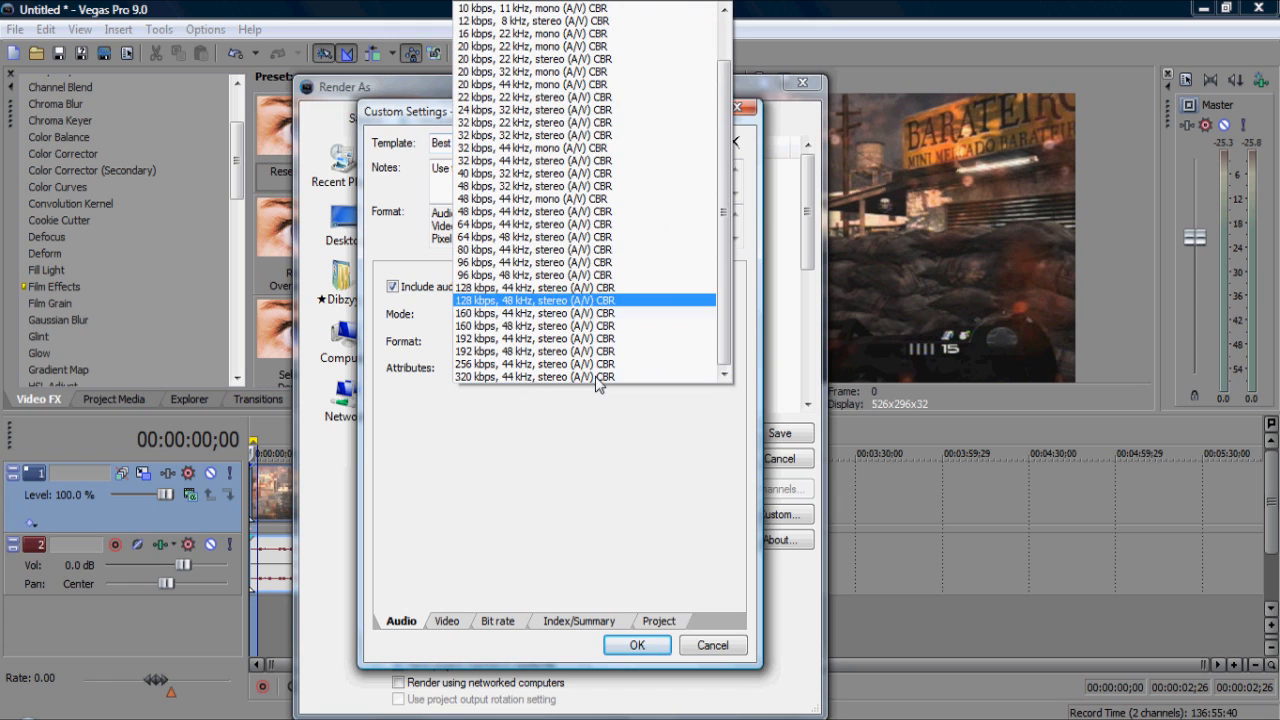
mouse_move(600, 313)
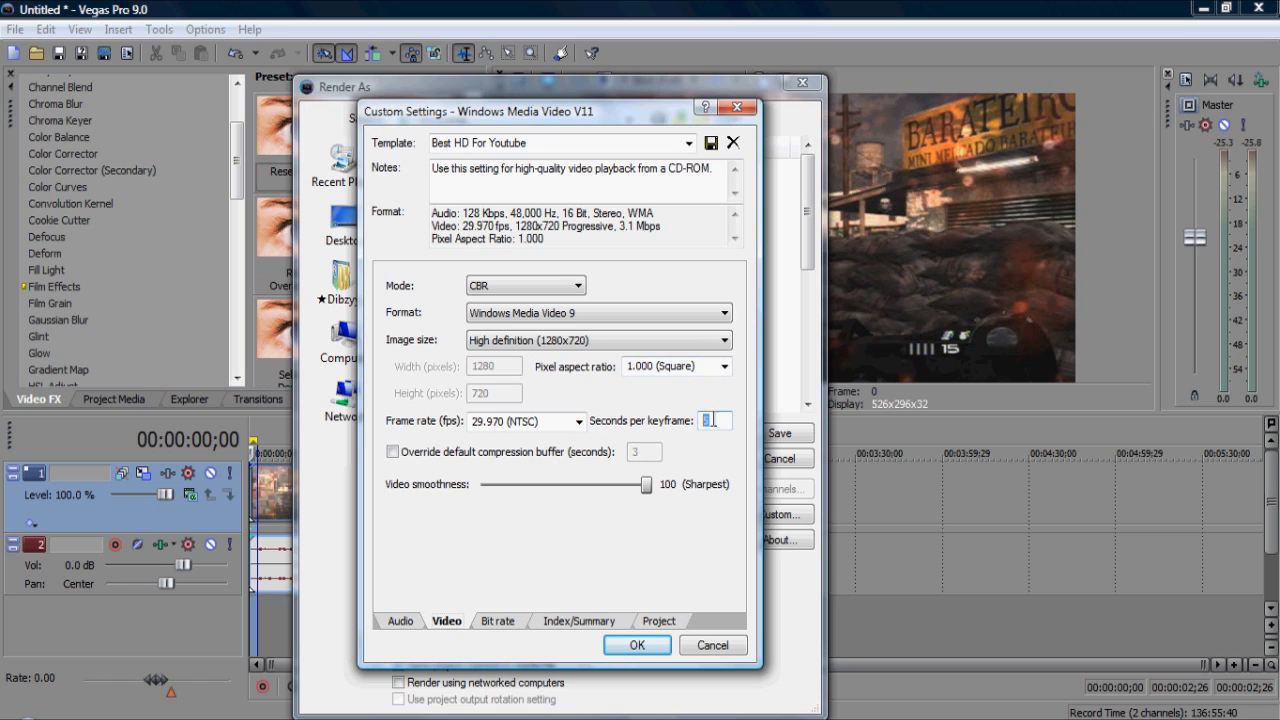
type("5")
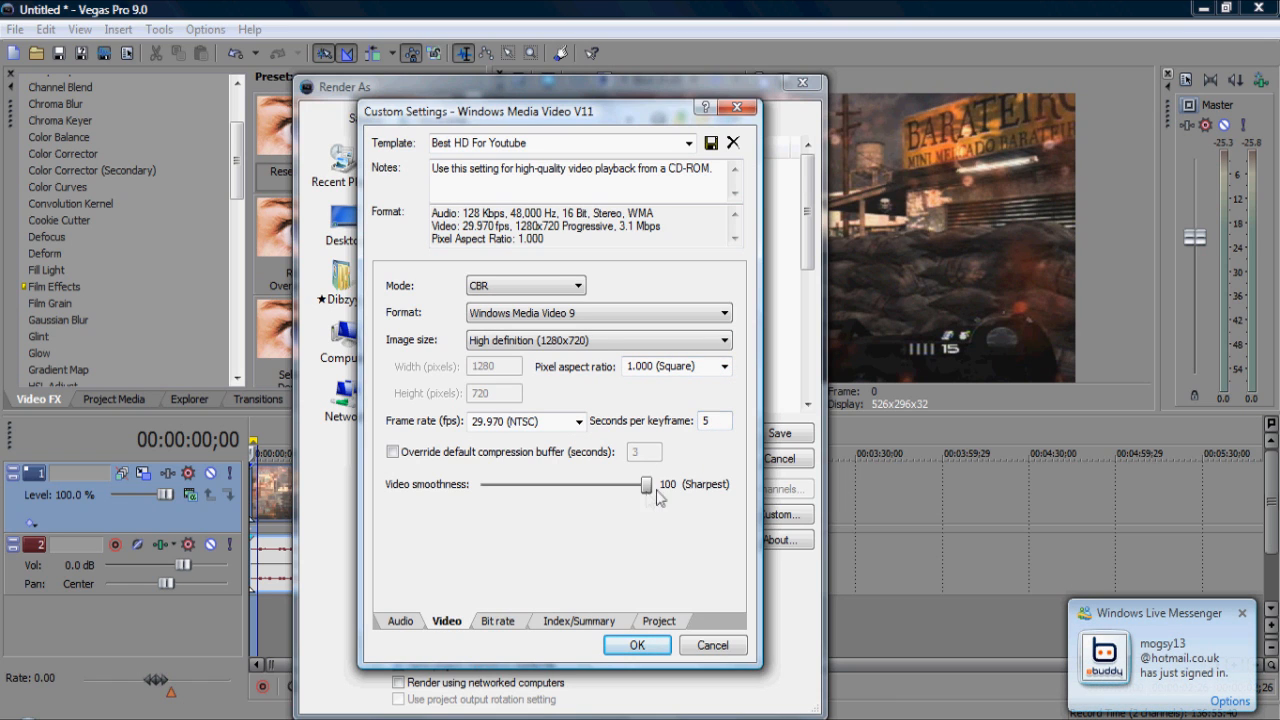
left_click(498, 621)
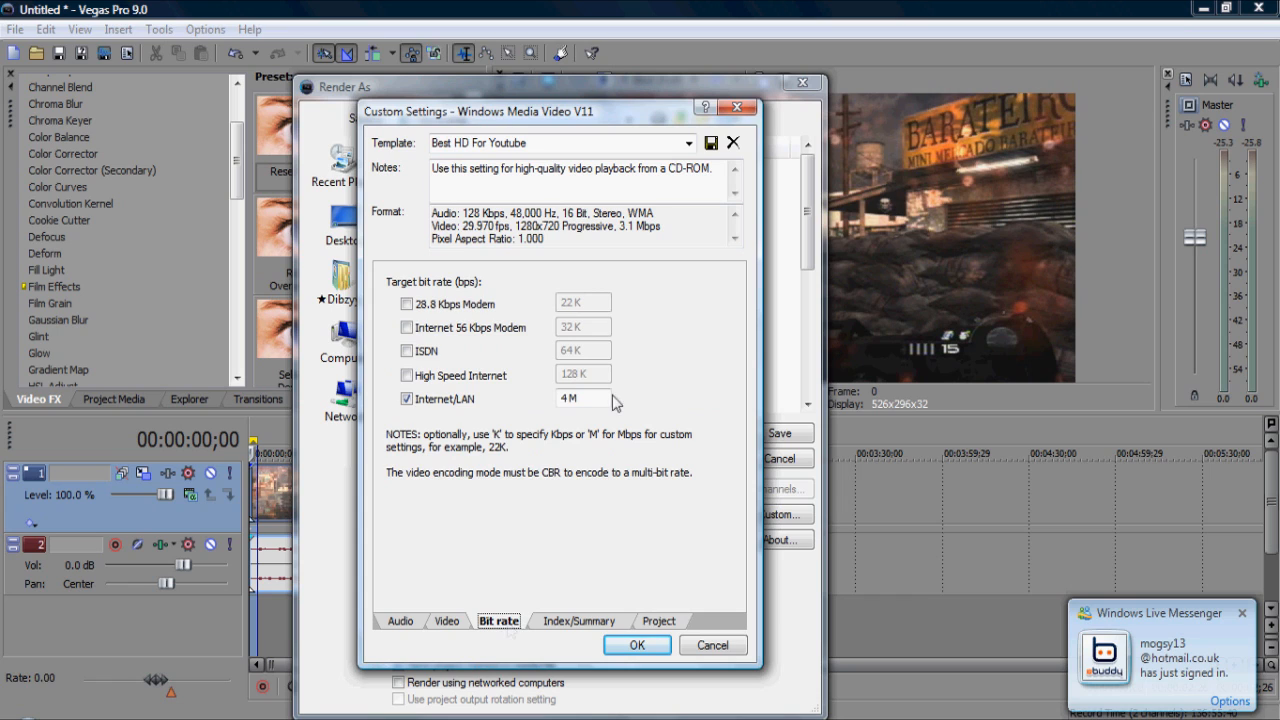
left_click(658, 621)
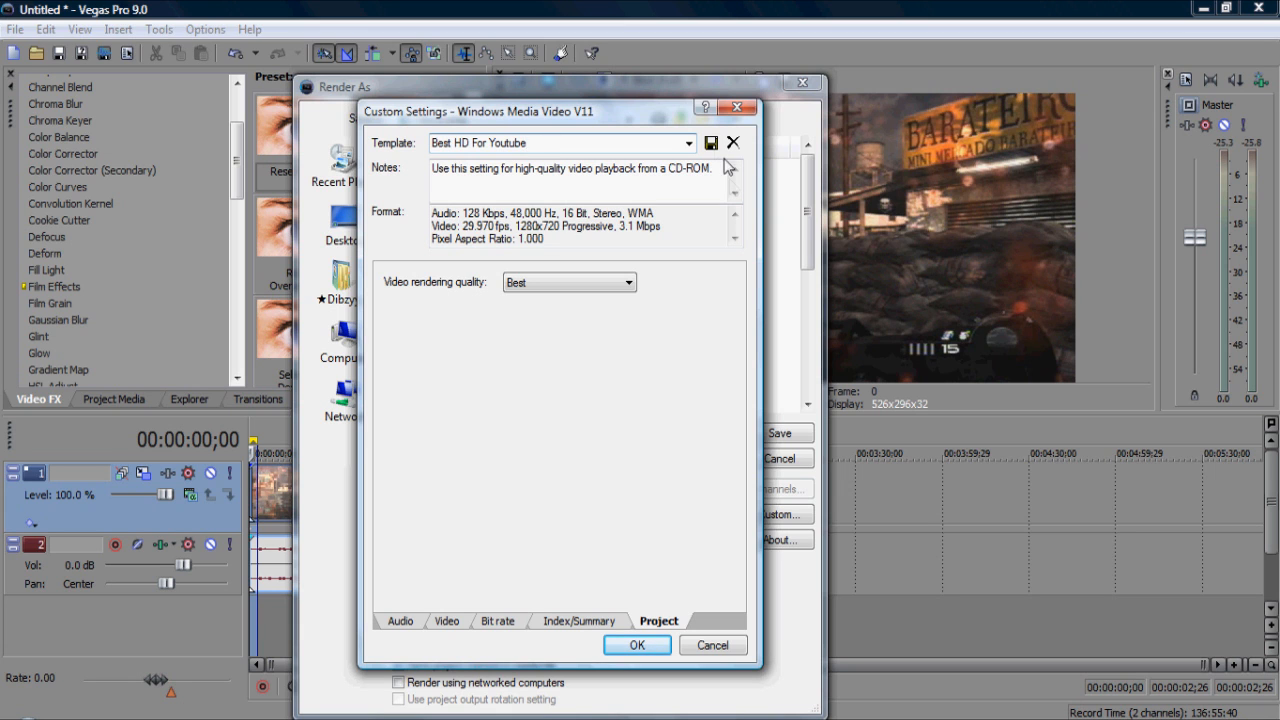
mouse_move(711, 142)
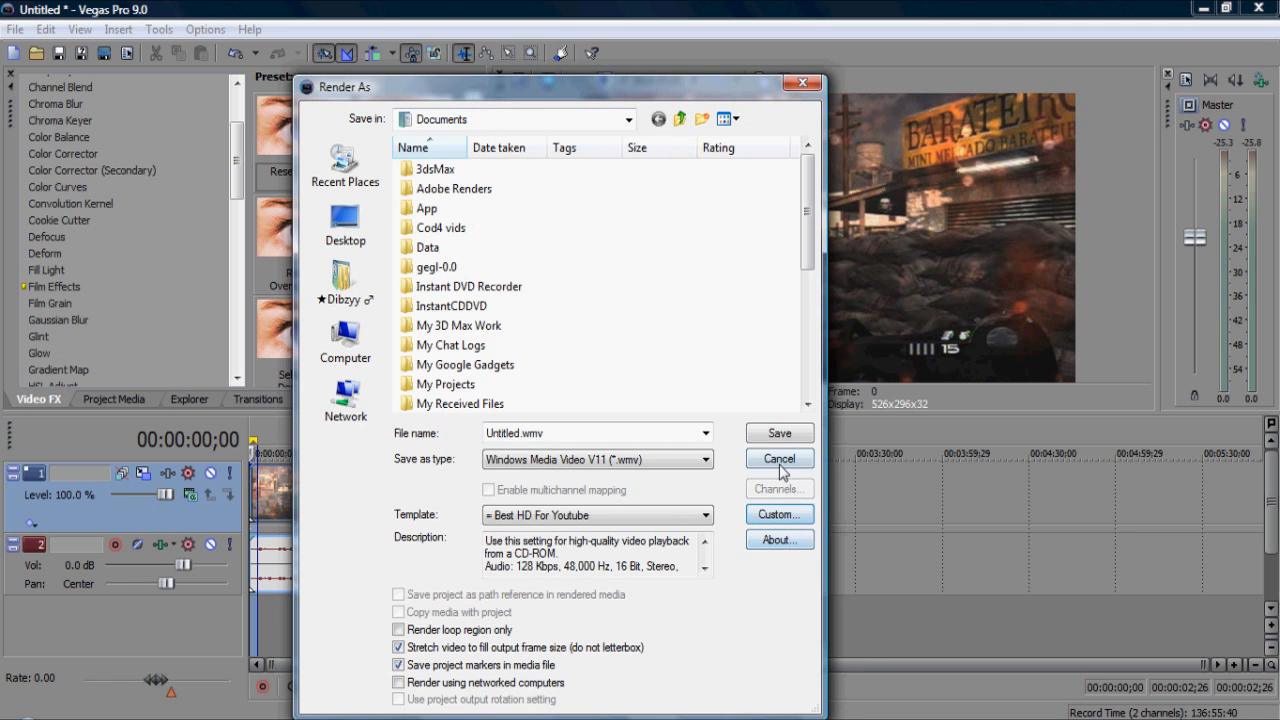
Step: Cancel the Render As dialog without rendering
left_click(779, 458)
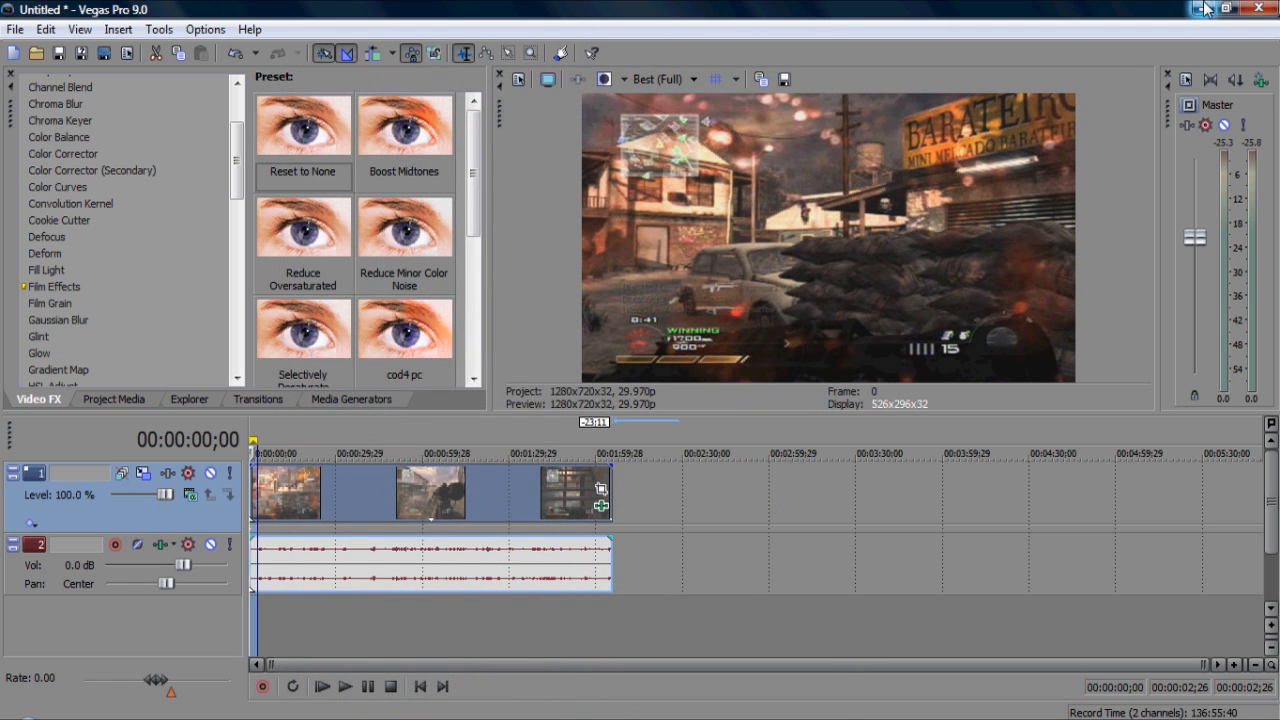
mouse_move(1201, 9)
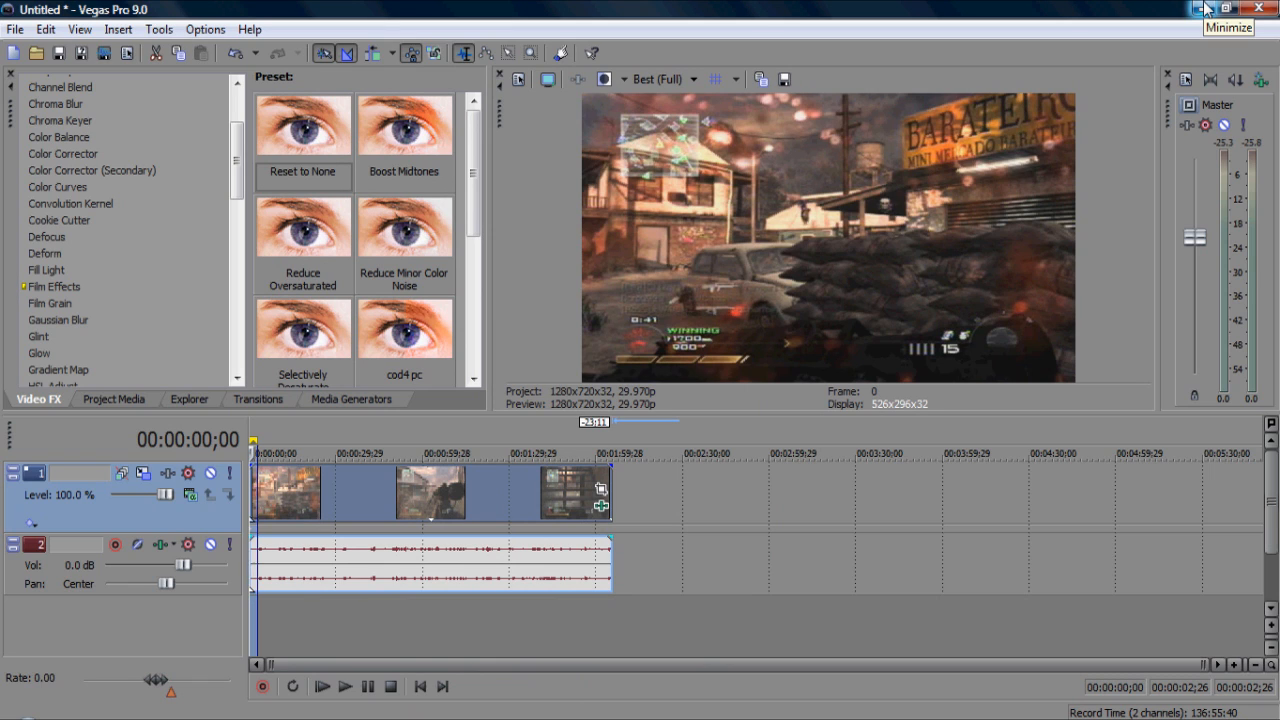
mouse_move(1205, 8)
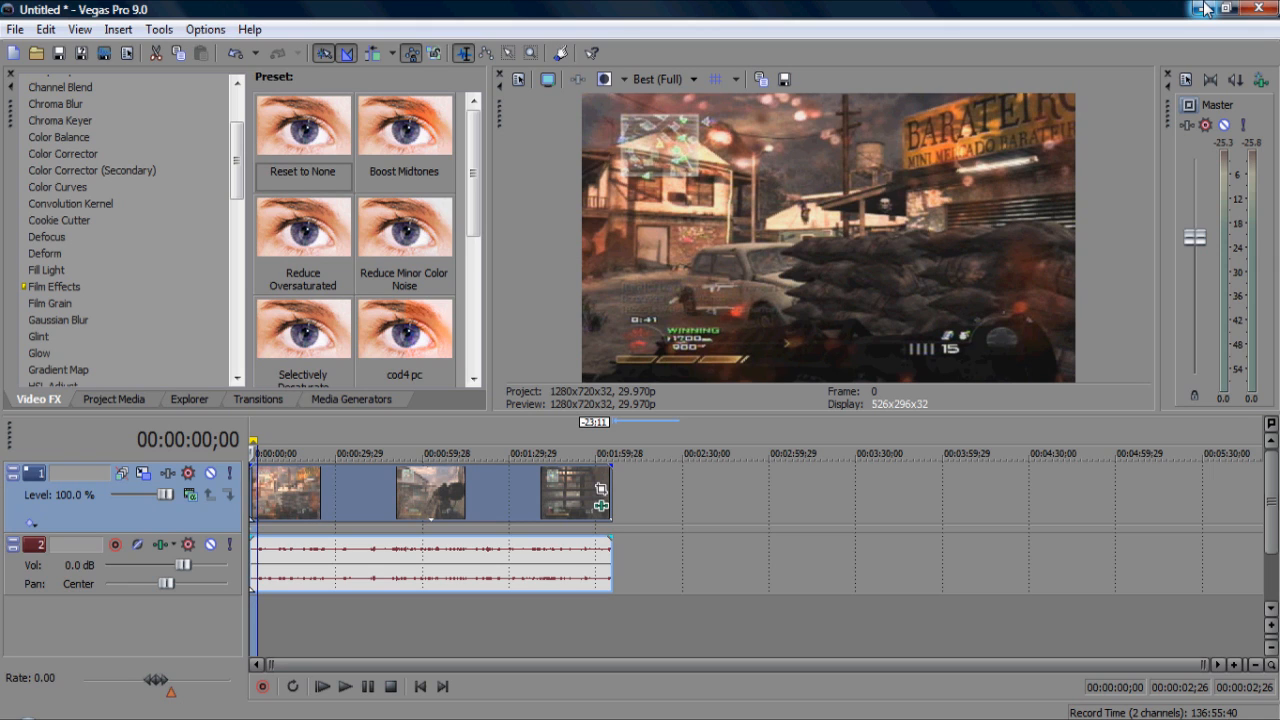
mouse_move(553, 678)
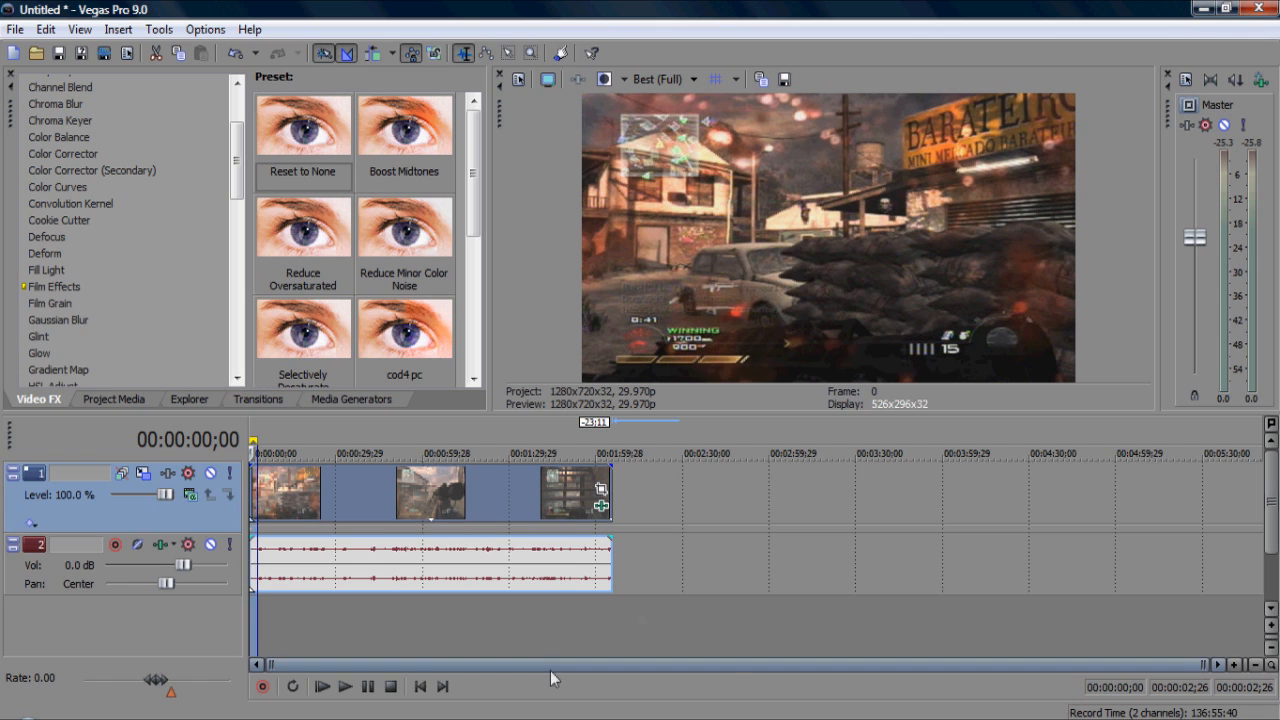